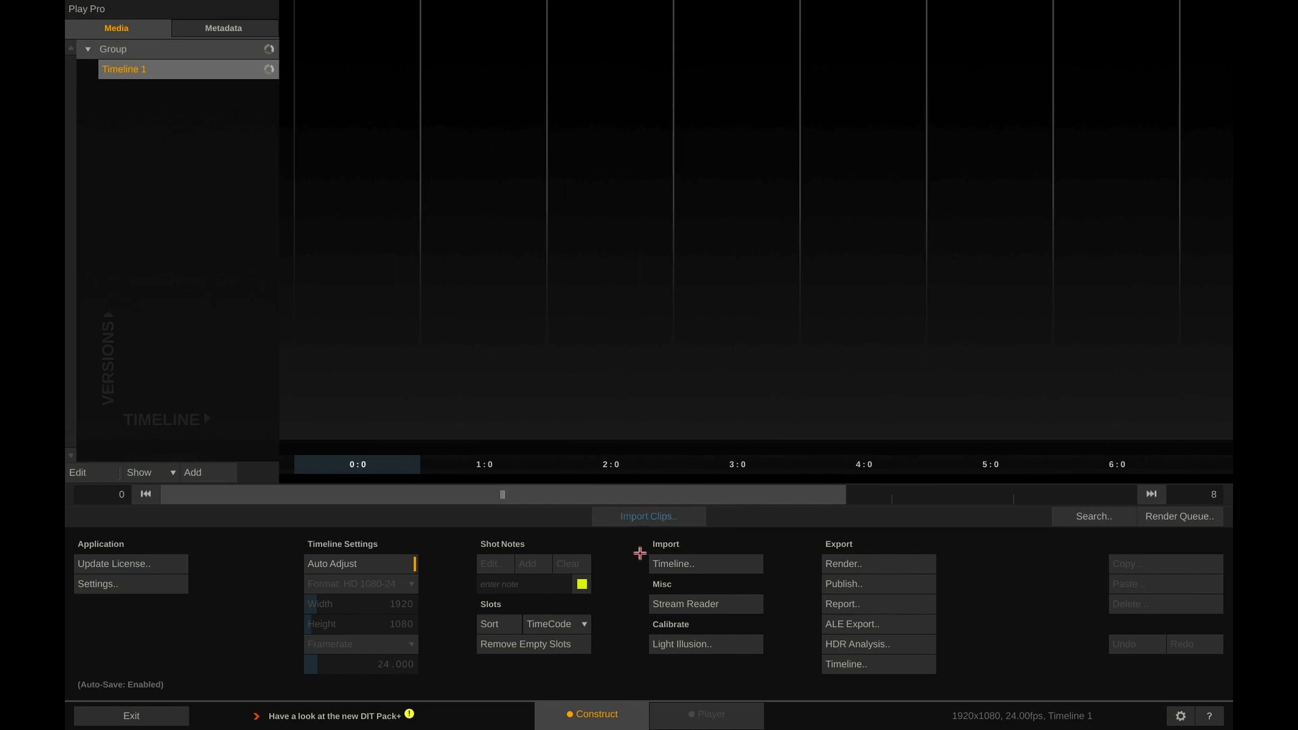
Import the five NINJAV clips from the Tutorial Clips recent path onto Timeline 1.
click(647, 515)
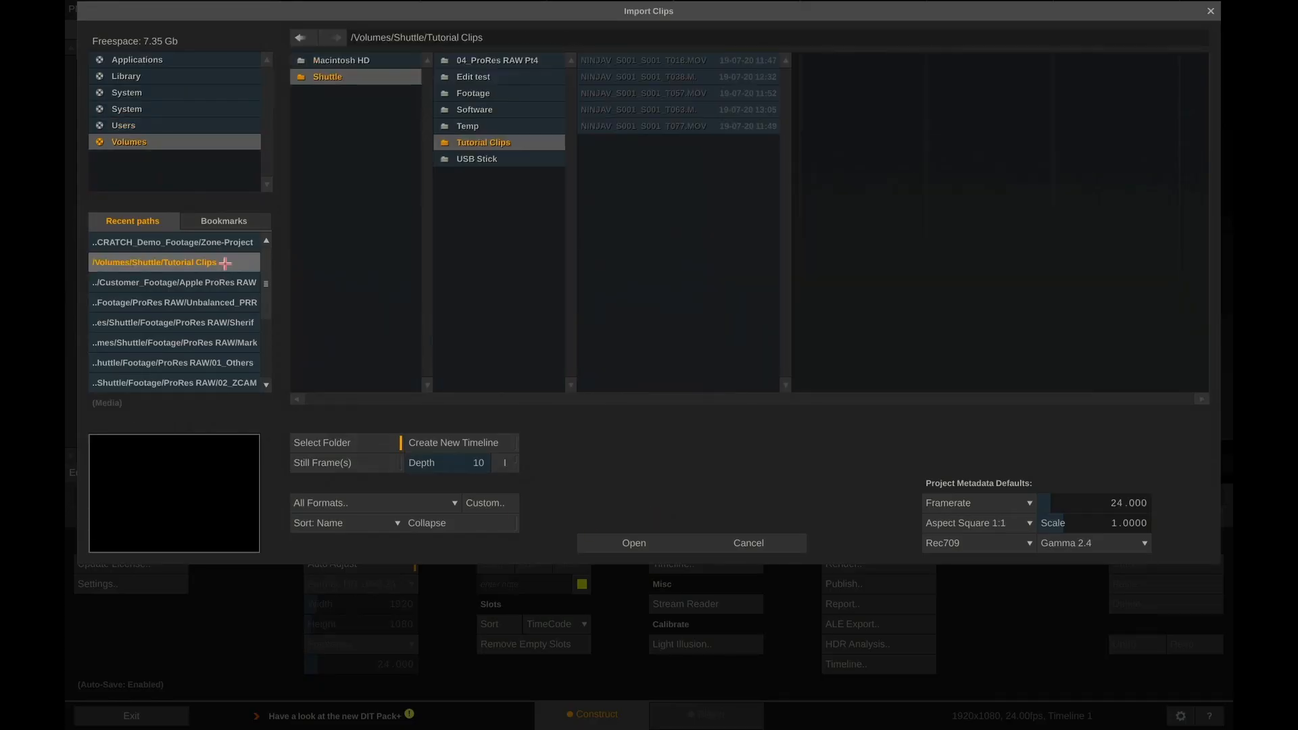
click(632, 543)
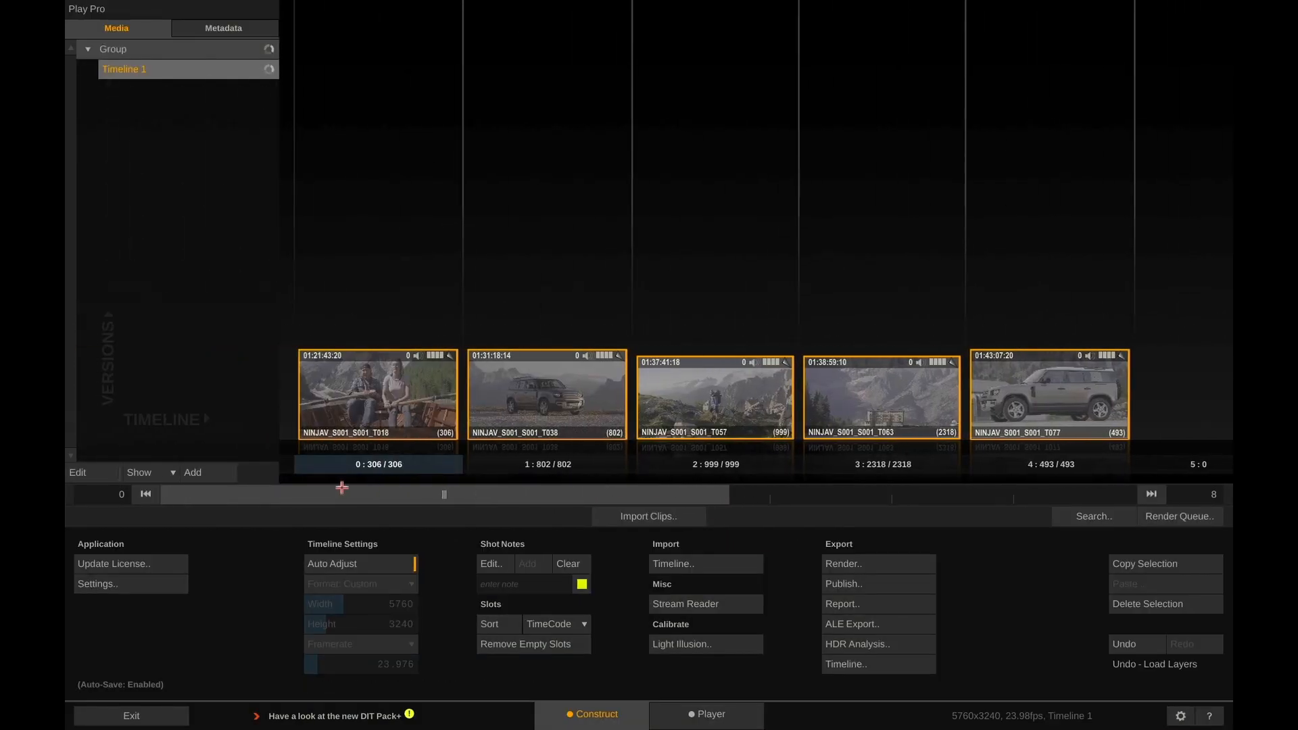
Play back the boat clip with the video scopes shown at full size.
click(709, 714)
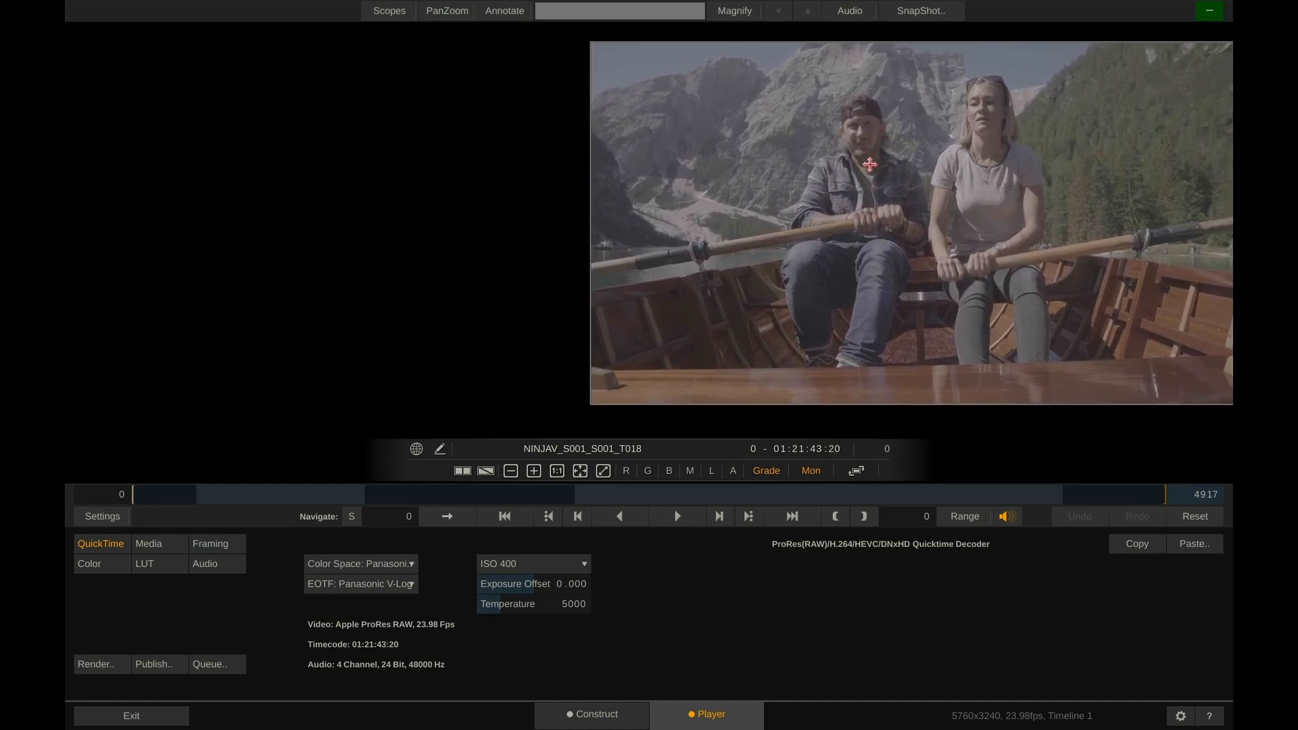
click(388, 11)
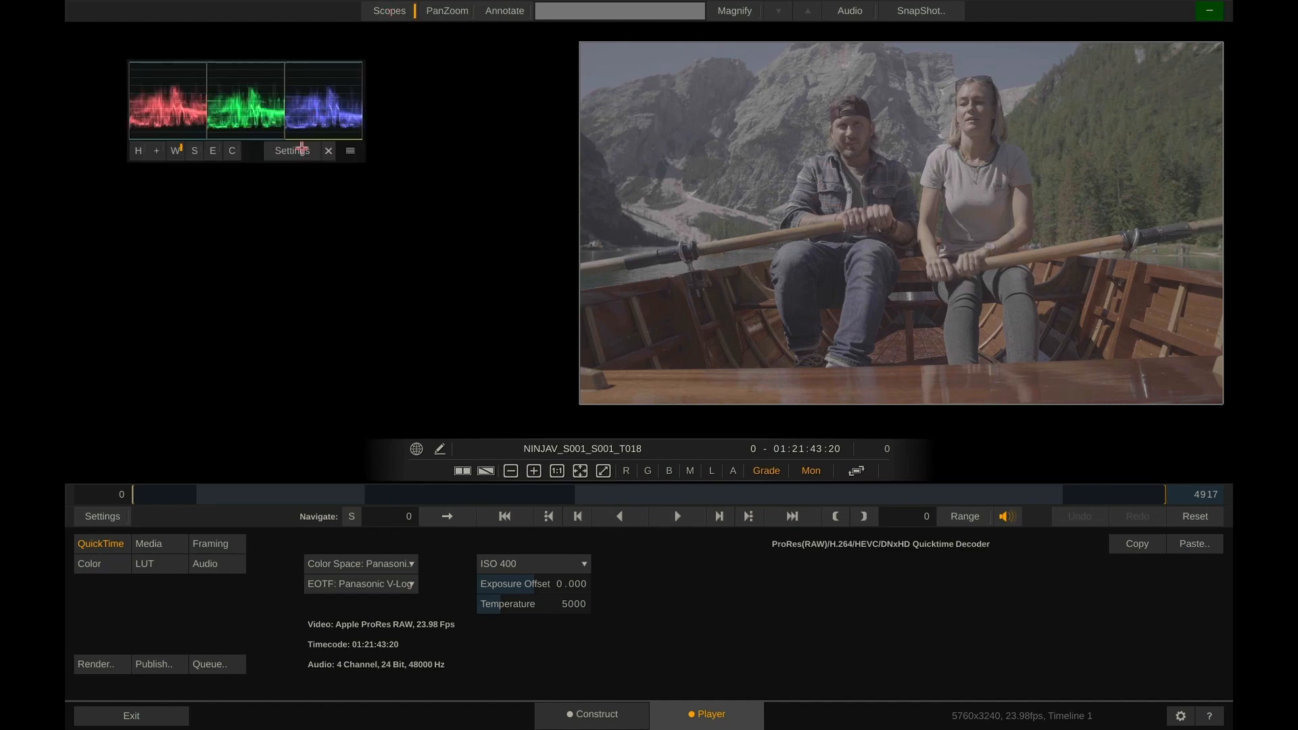
click(291, 150)
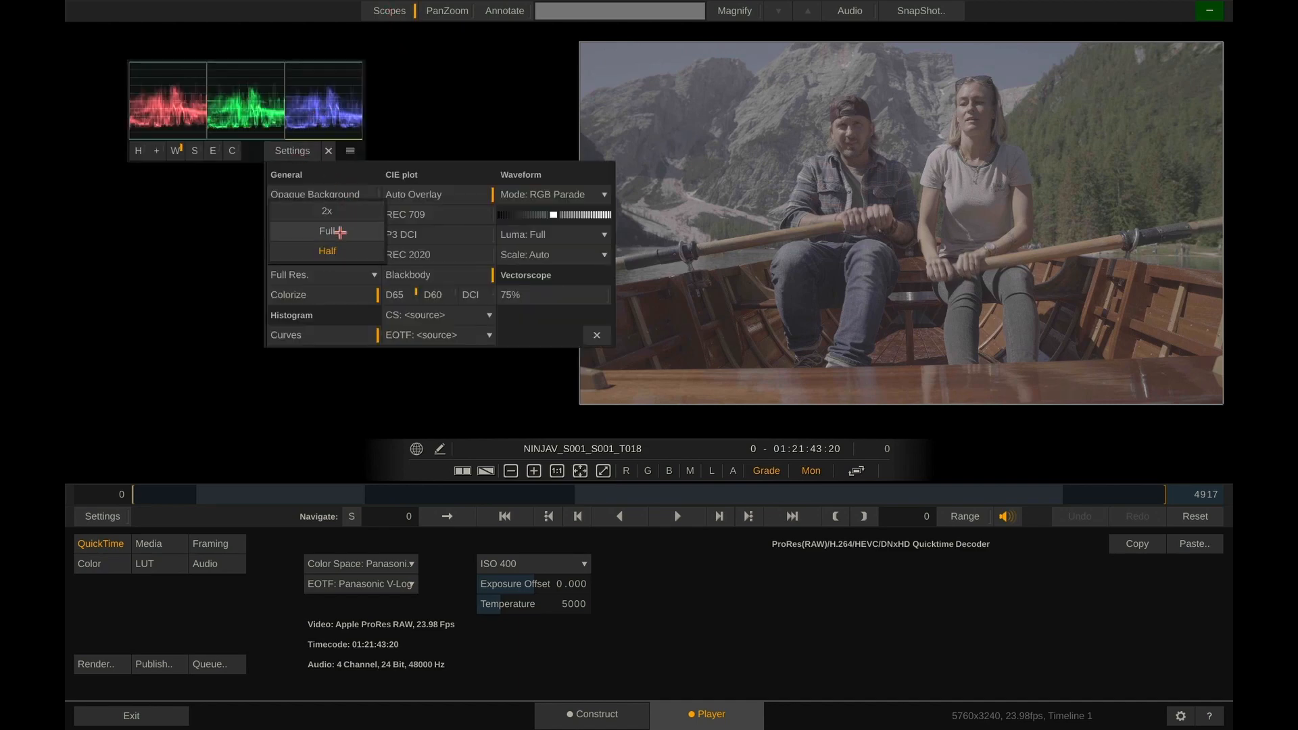
click(327, 150)
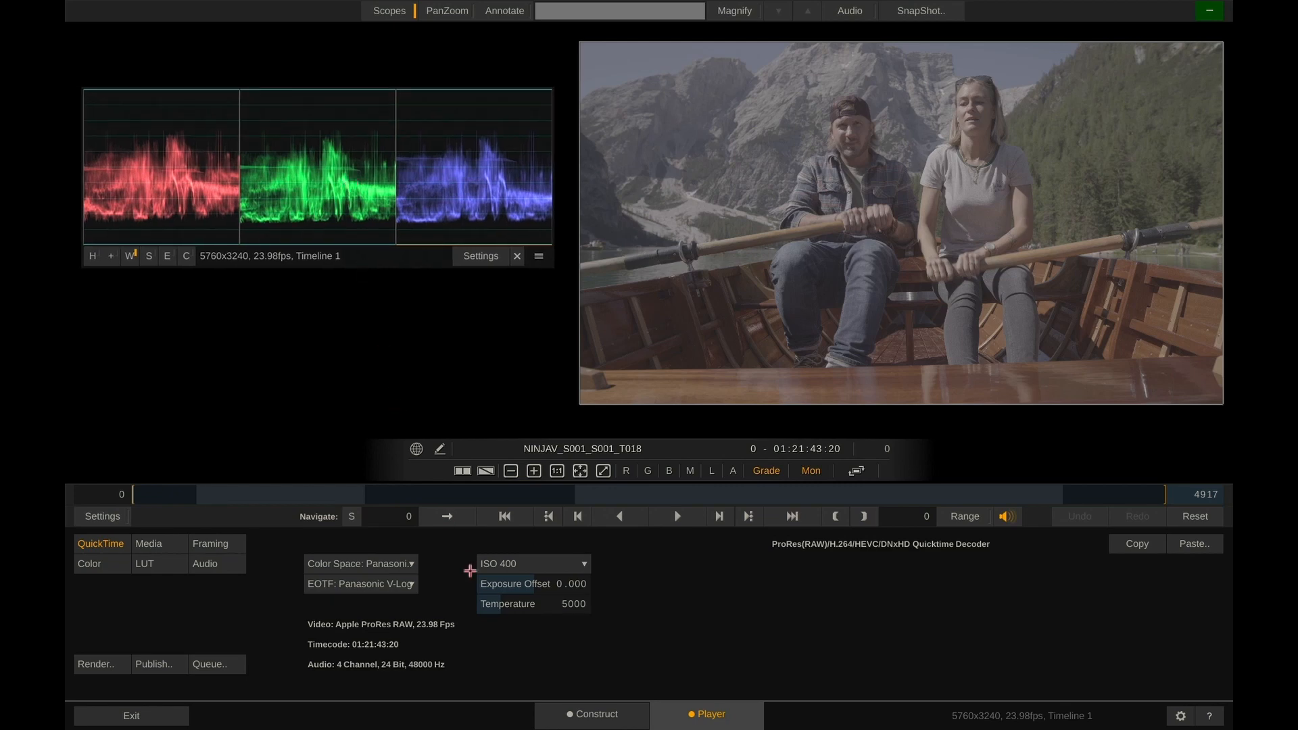
mouse_move(393, 564)
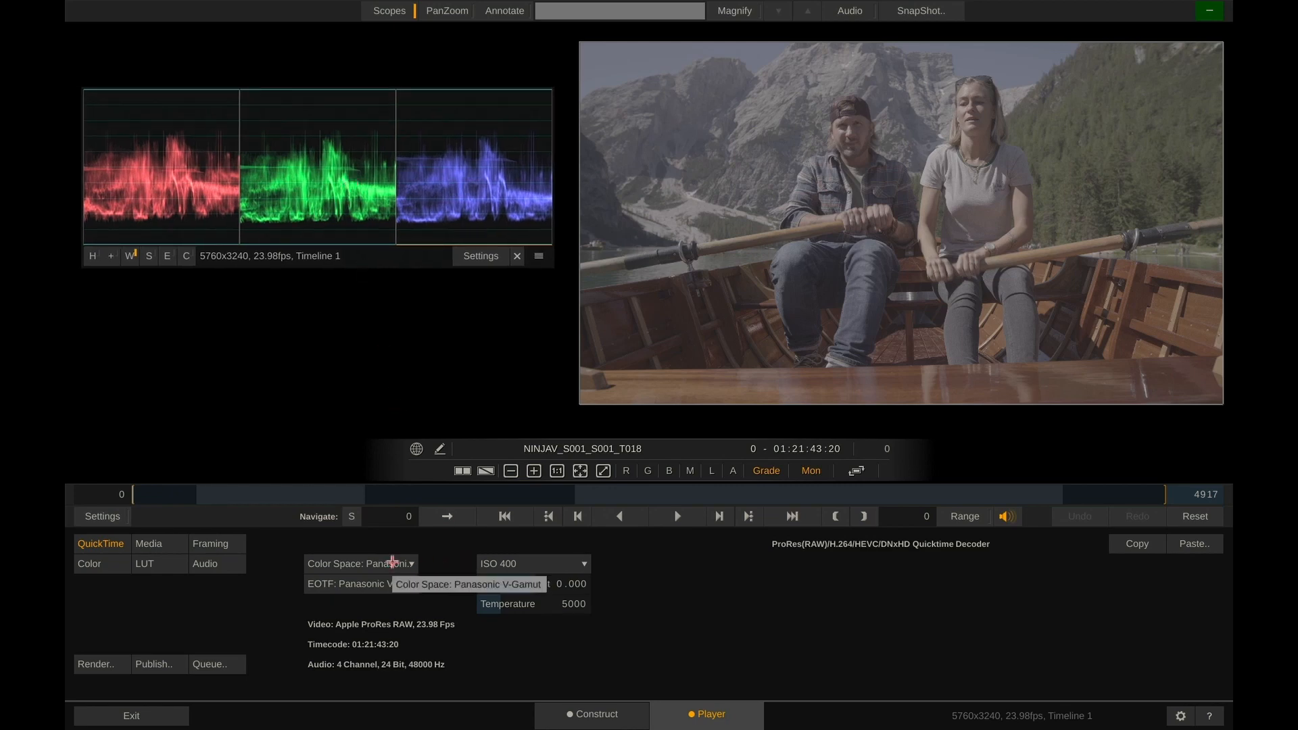
Keep Panasonic V-Gamut selected as the clip's Color Space.
click(359, 564)
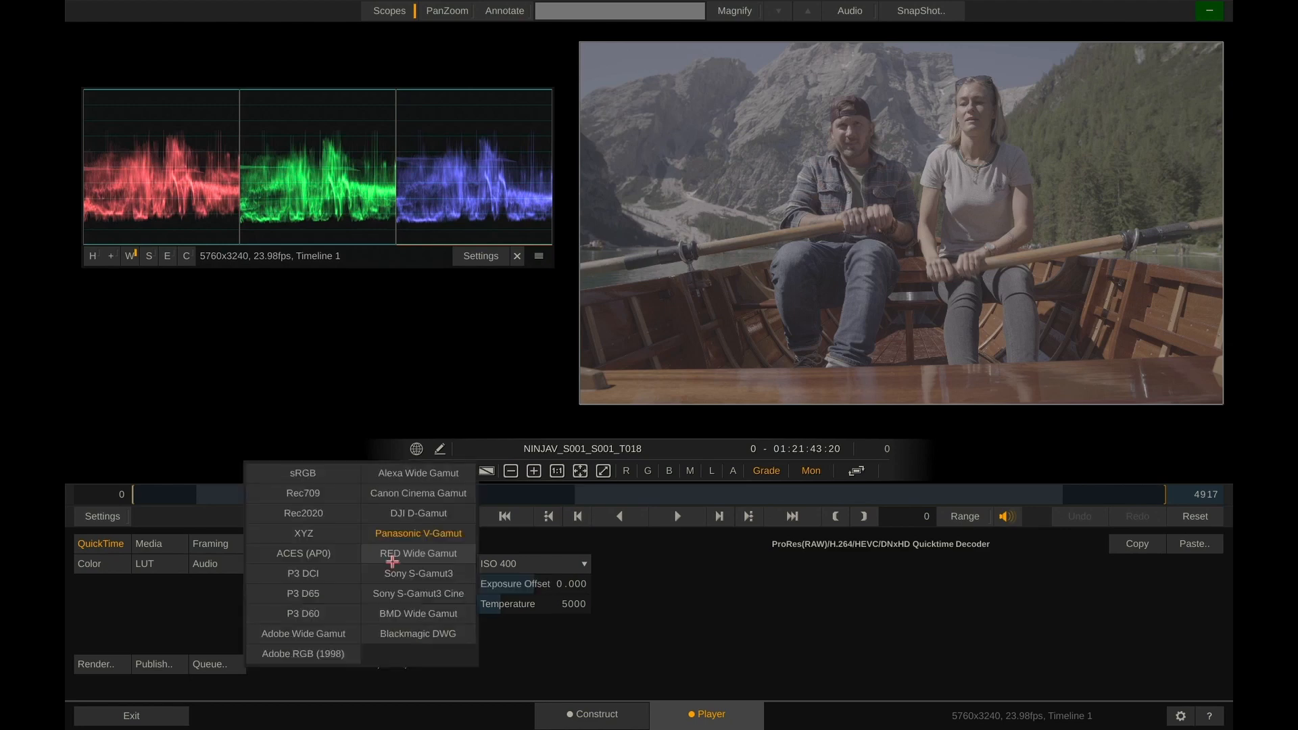
click(418, 532)
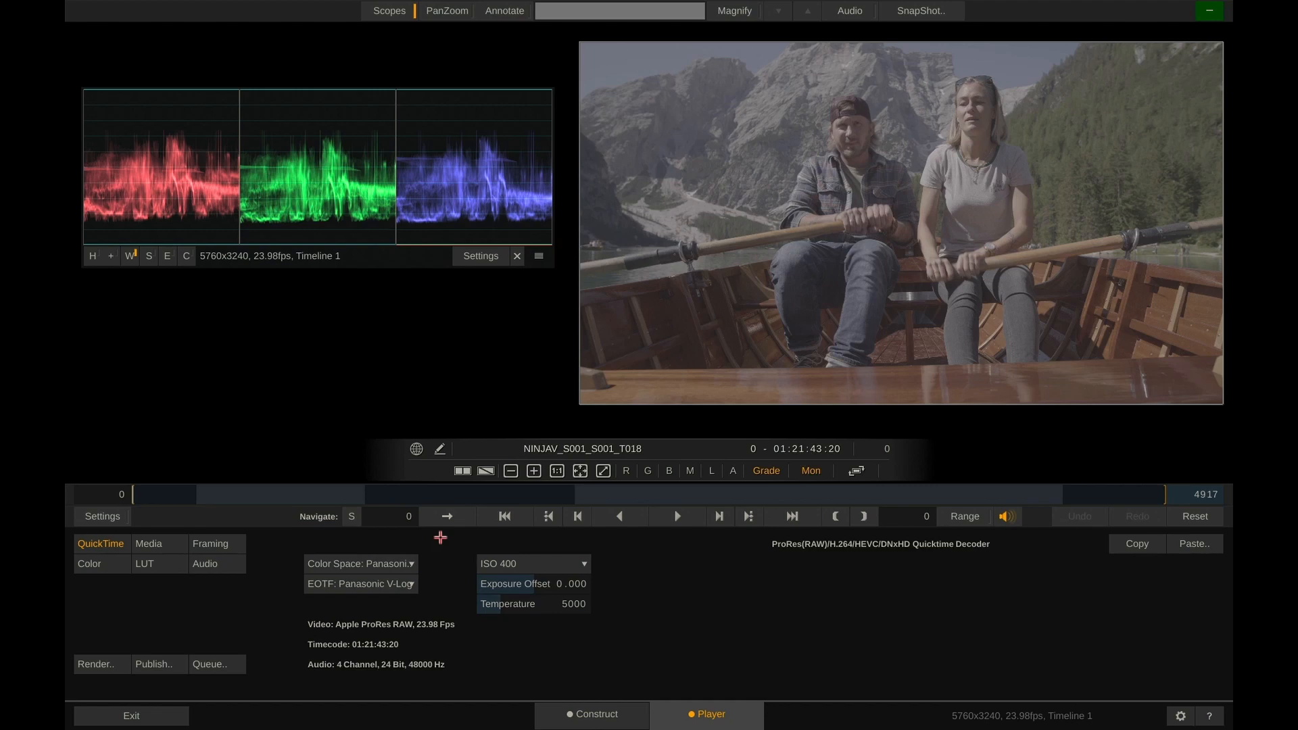
Load Alexa LogC to Rec709.cube from the LOG to Rec709 folder as the clip's grading LUT.
click(143, 563)
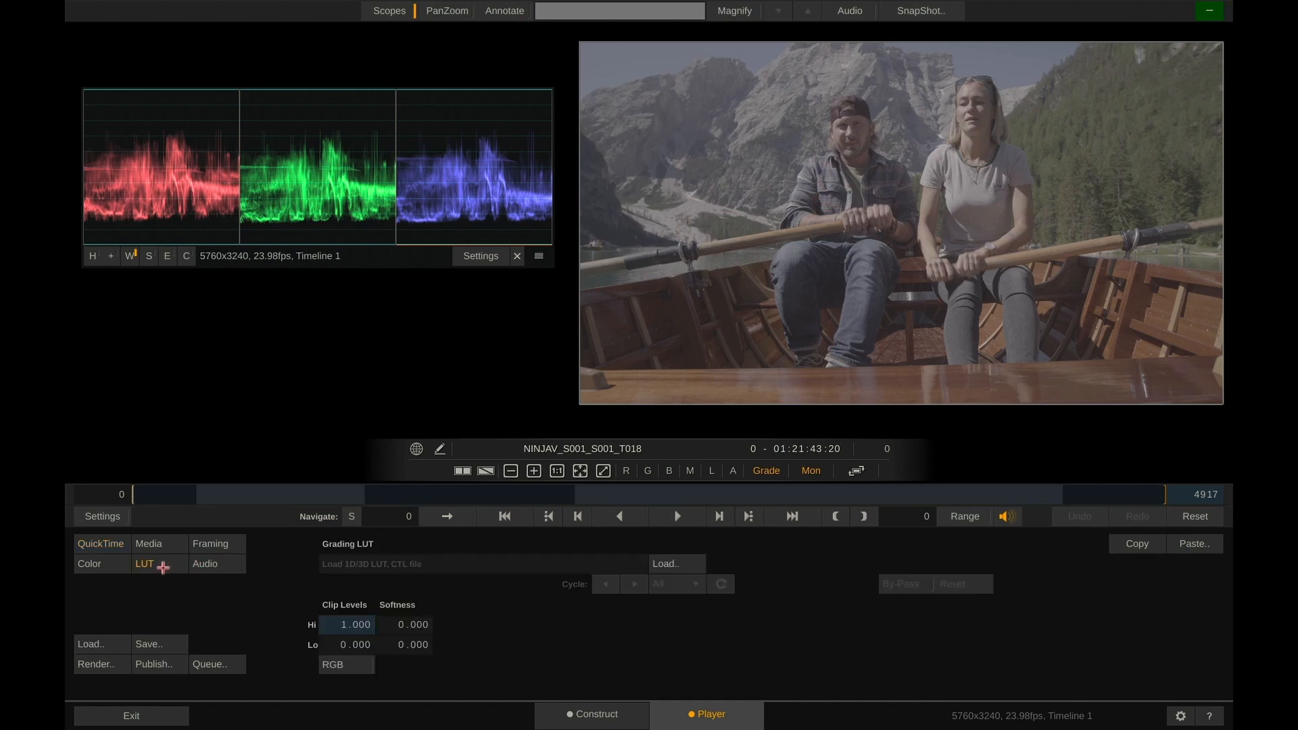
mouse_move(699, 620)
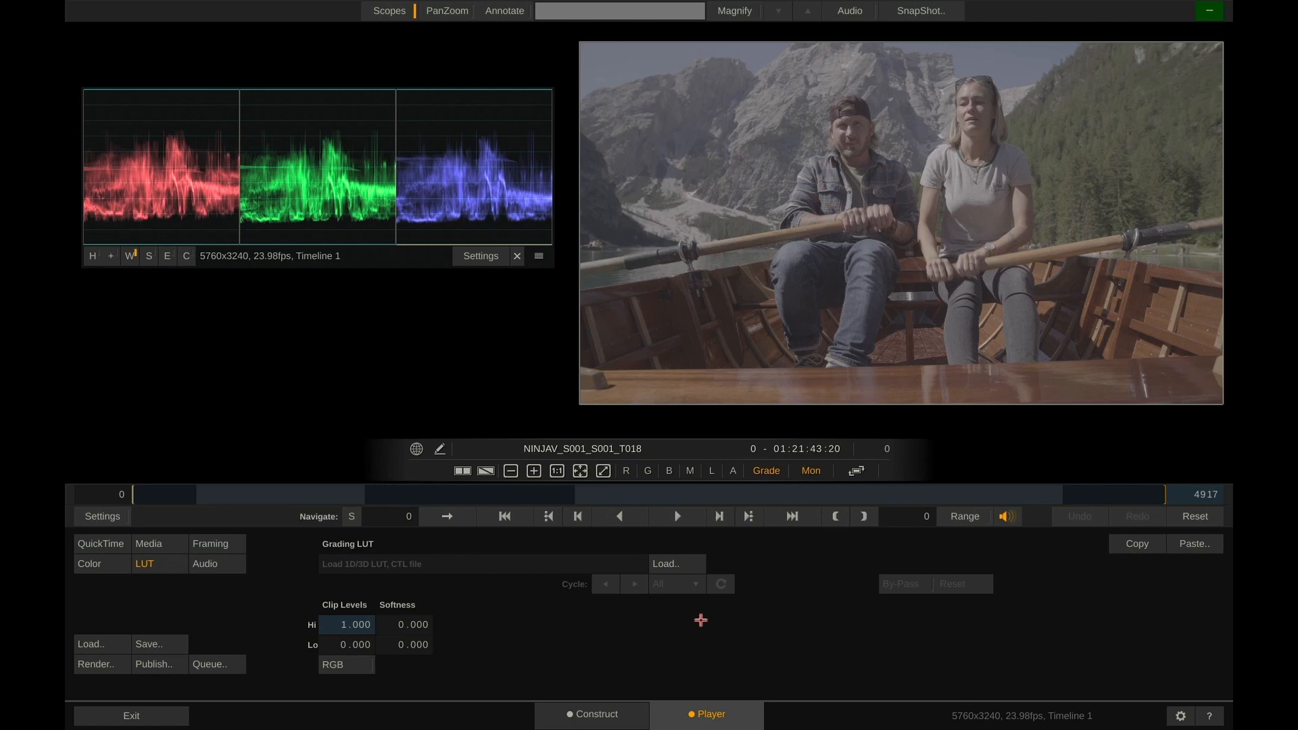
click(675, 564)
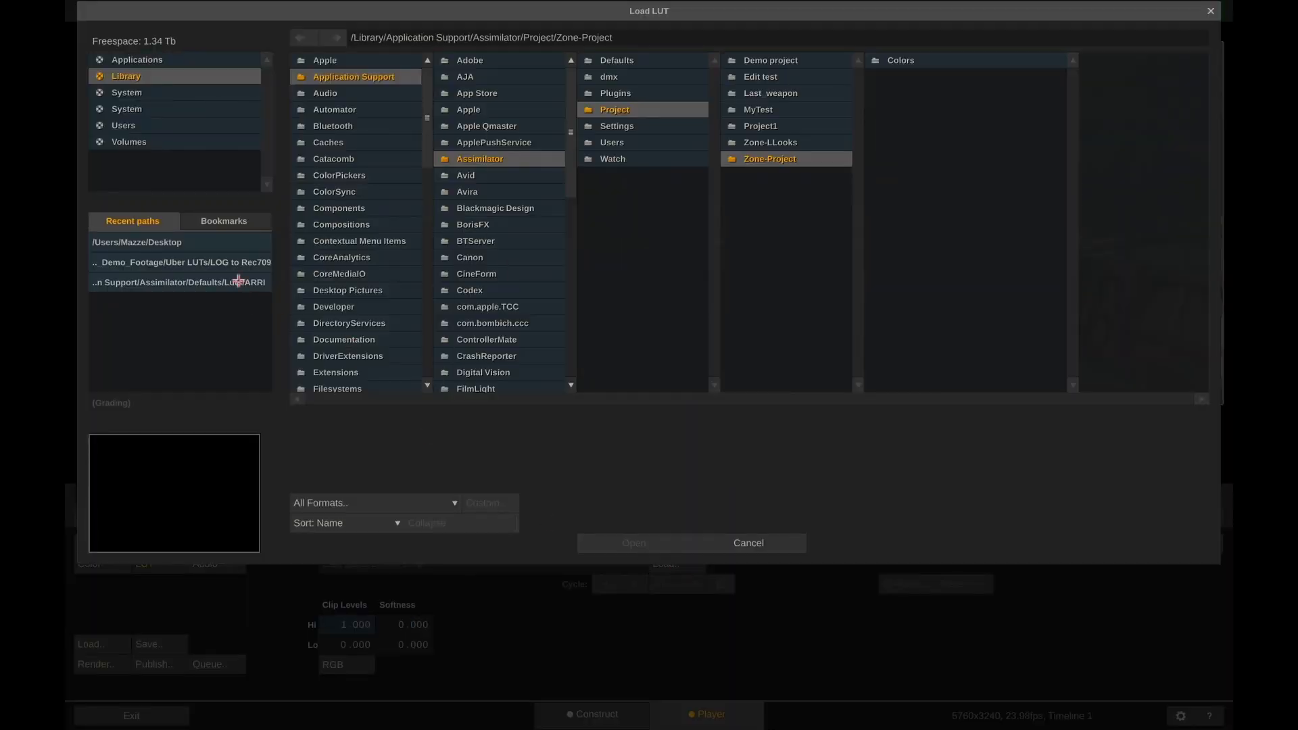
click(180, 262)
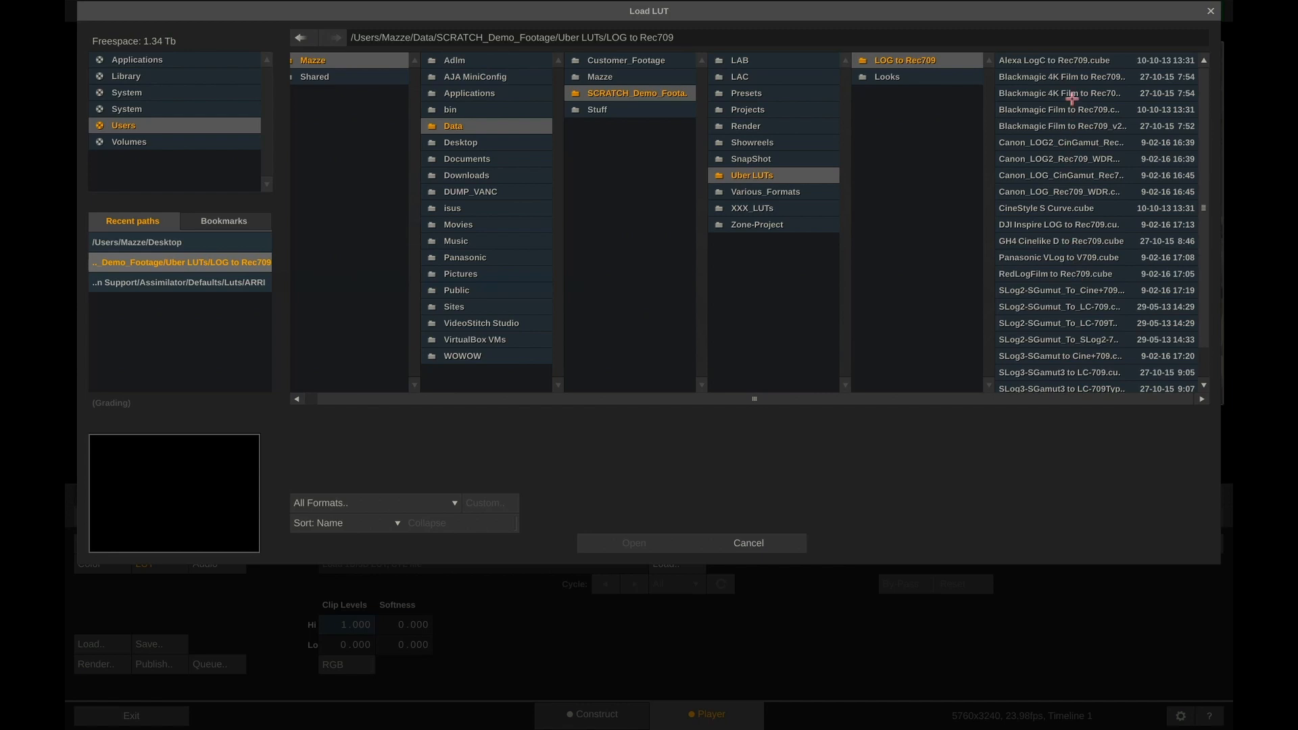
click(1059, 175)
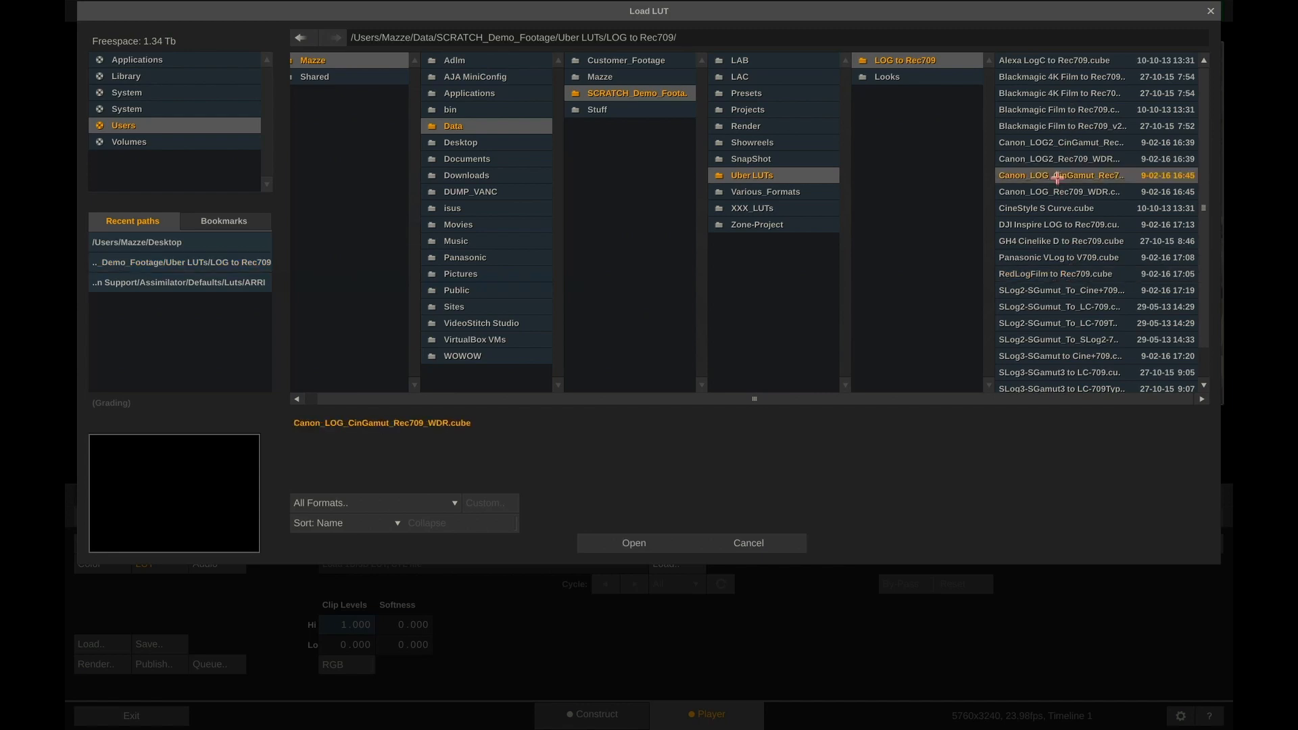
click(1059, 59)
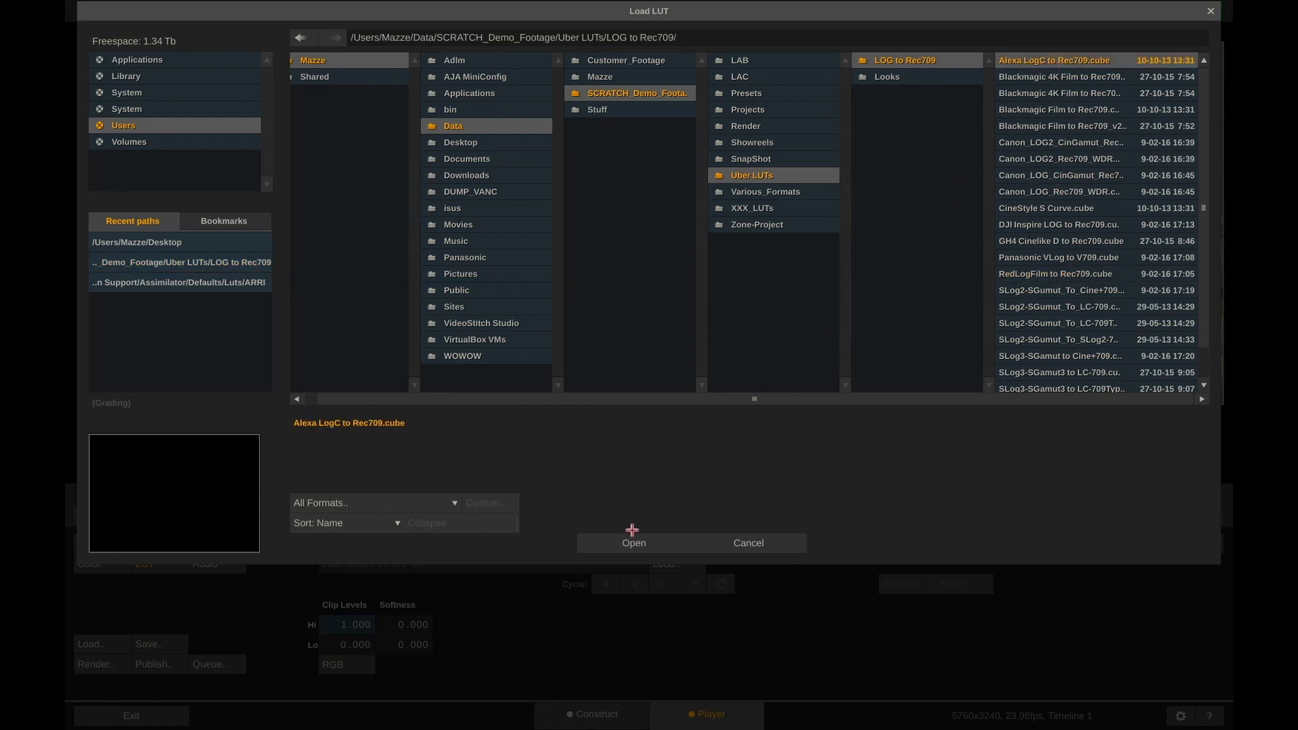
click(633, 543)
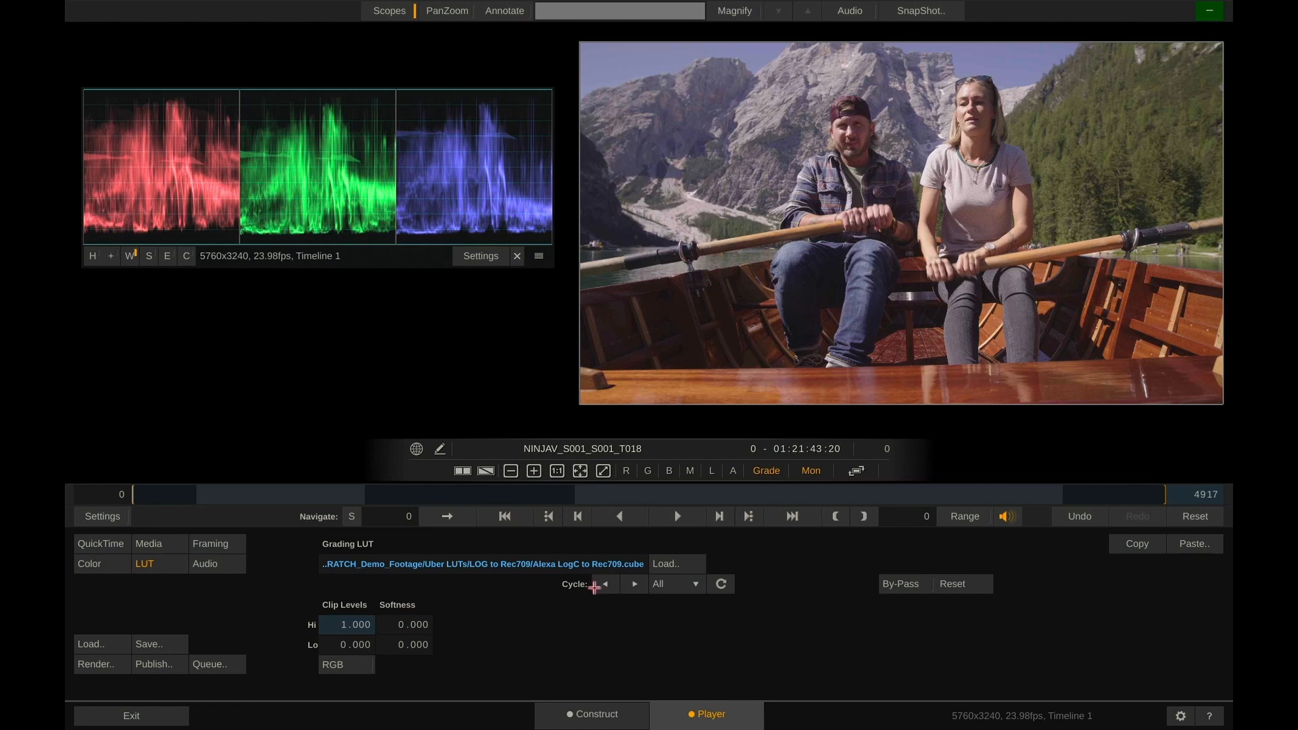
Cycle through the folder's LUTs and apply Panasonic VLog to V709 instead.
click(634, 584)
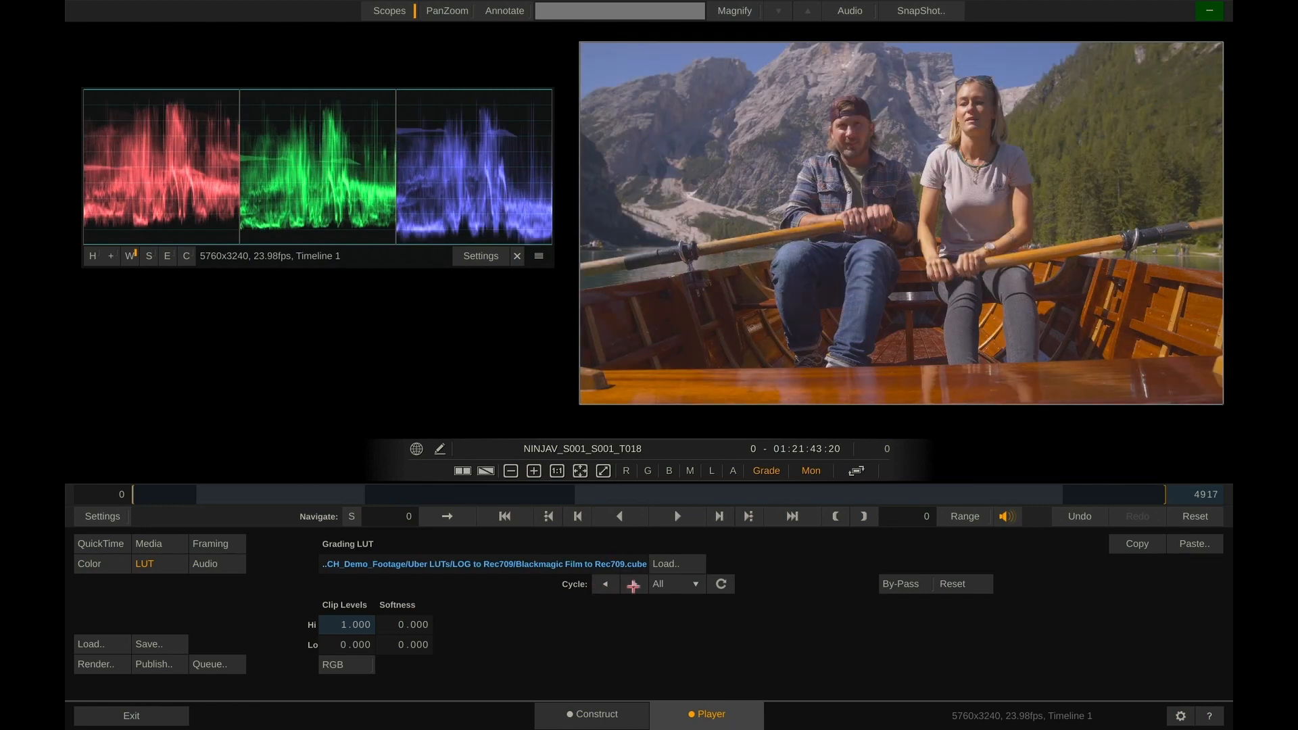
click(604, 584)
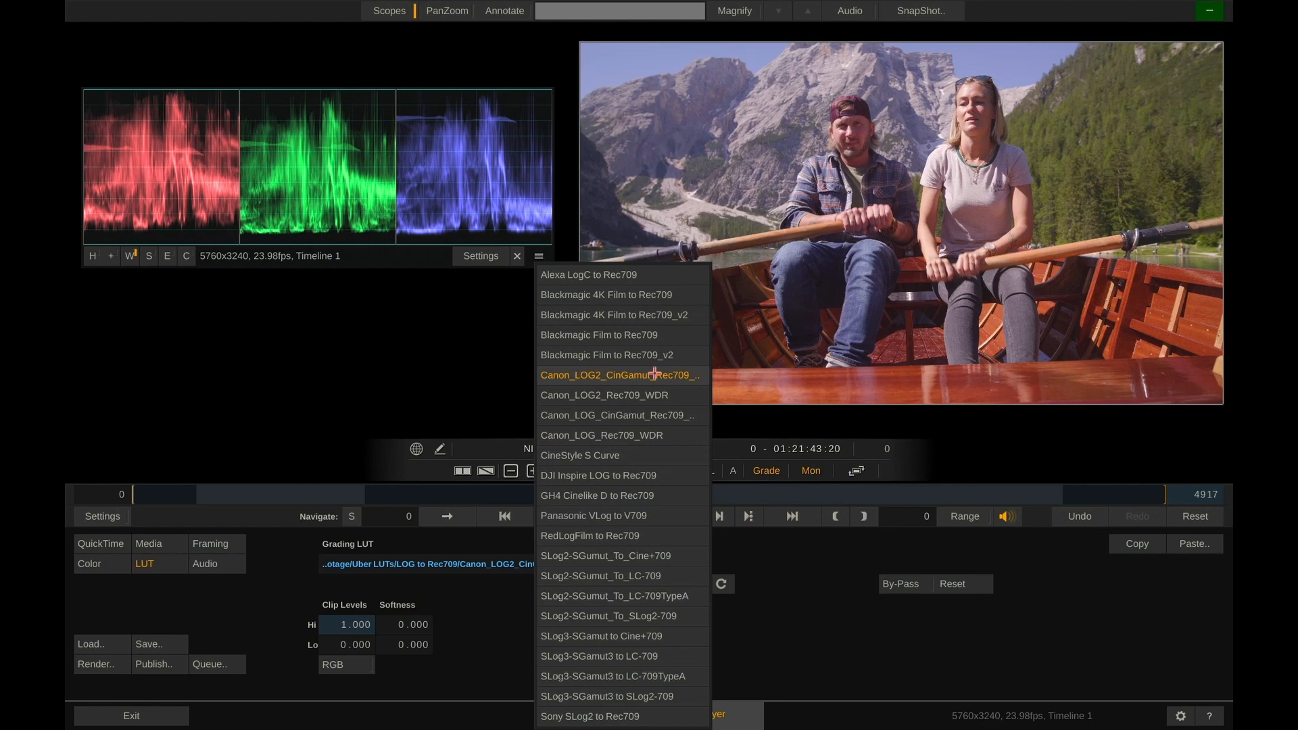
mouse_move(673, 516)
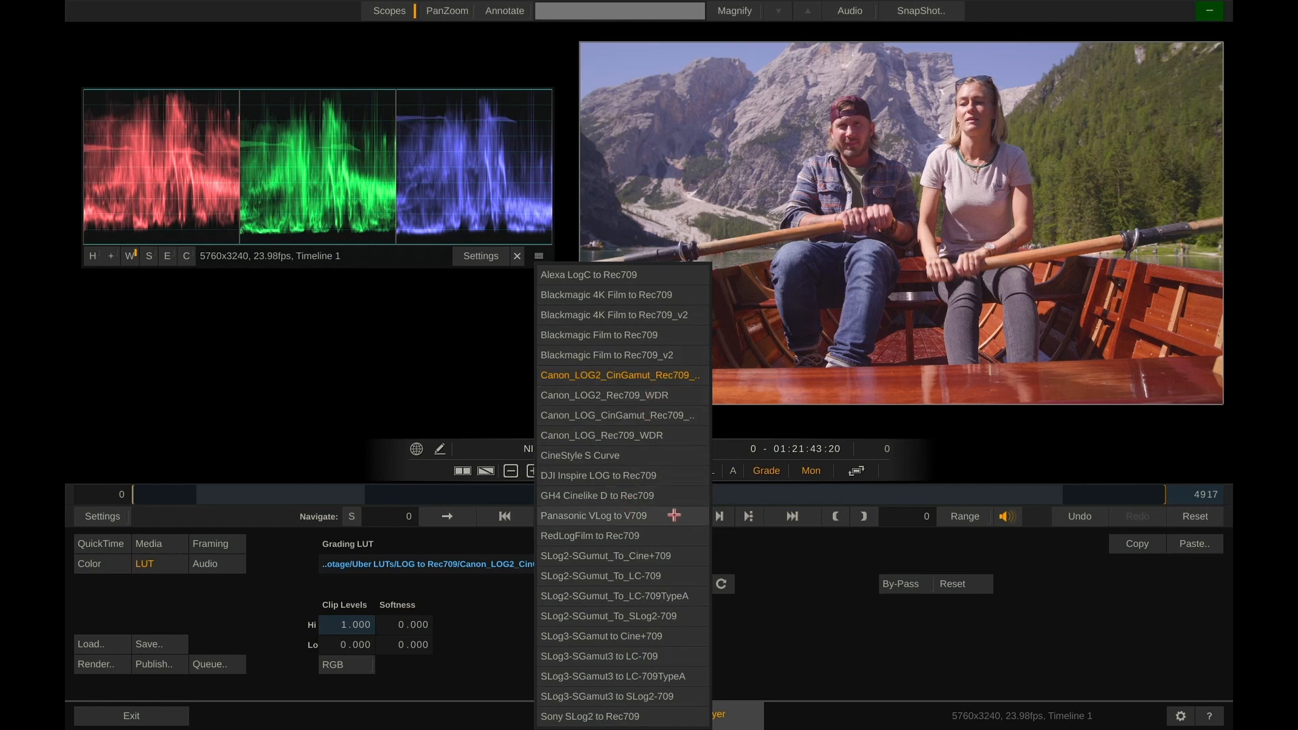
click(592, 515)
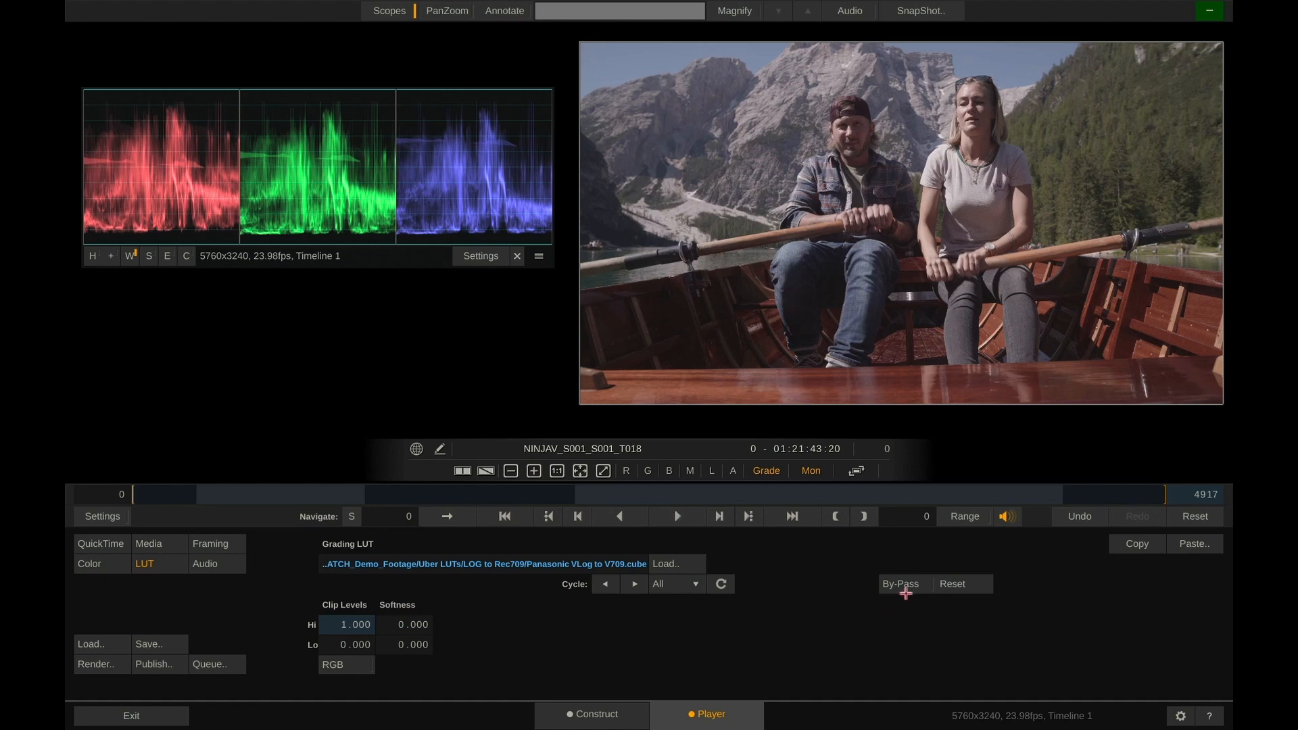
Toggle By-Pass on and off to compare the LUT against the original.
click(898, 584)
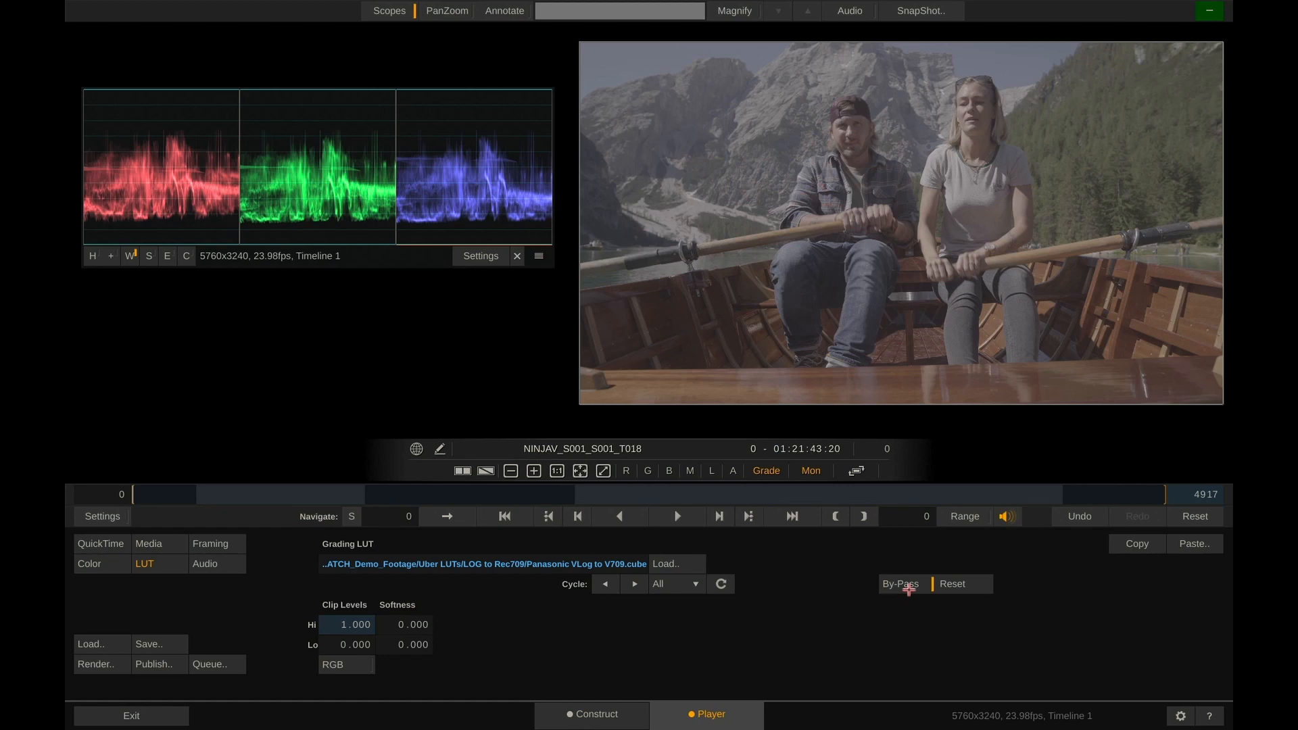
click(900, 584)
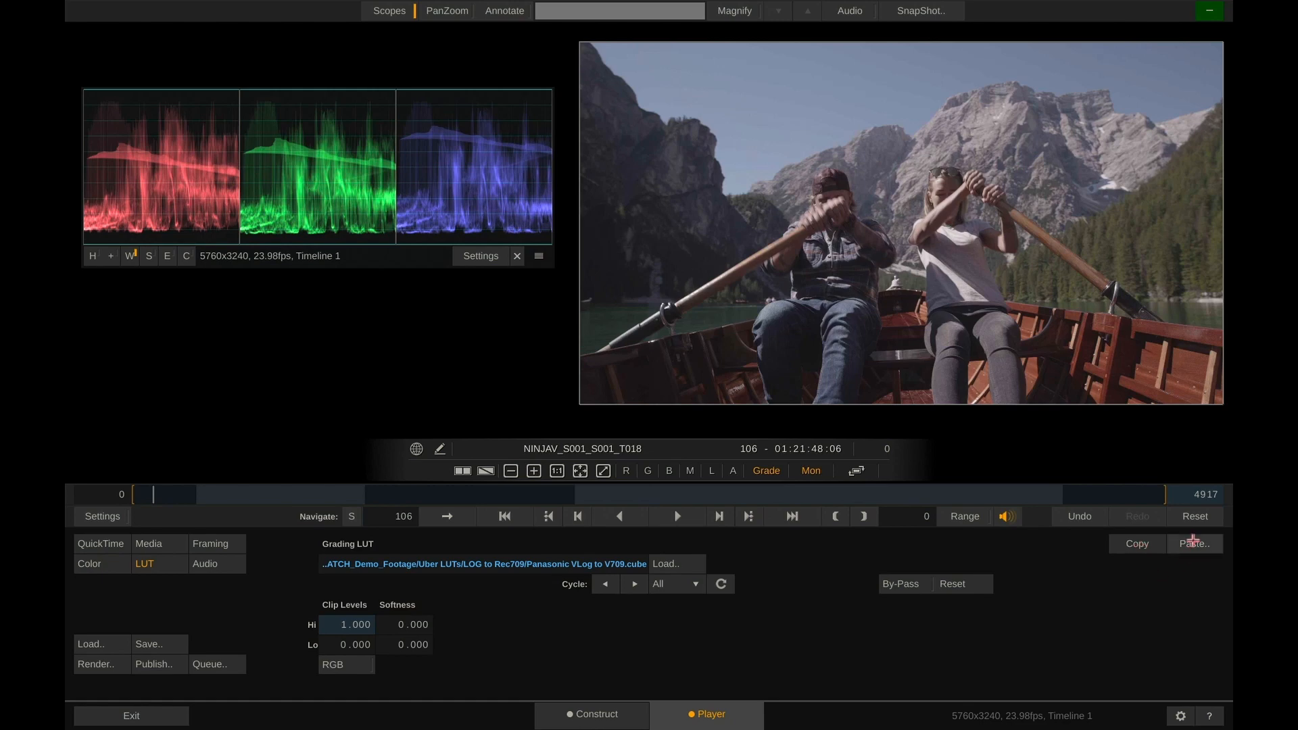
Paste the LUT forward onto all following shots, confirming overwrite, and return to the first clip.
click(1192, 544)
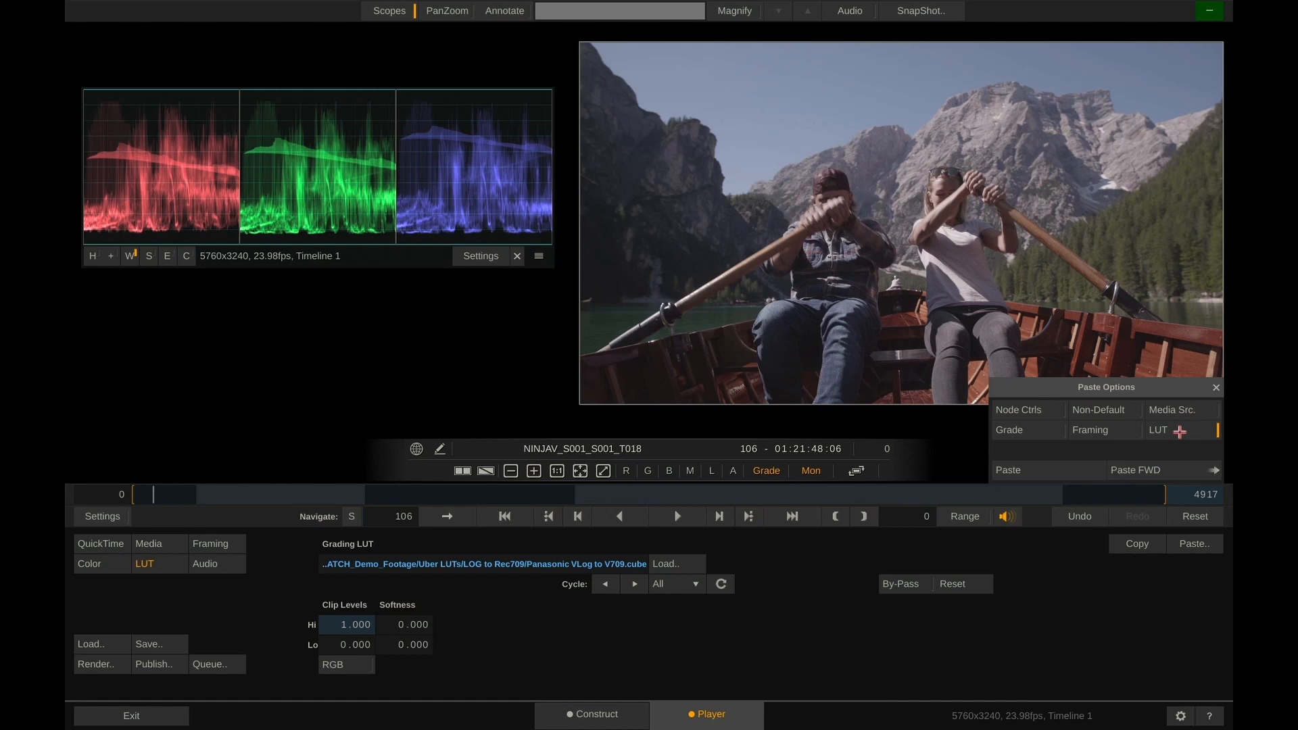
mouse_move(1053, 469)
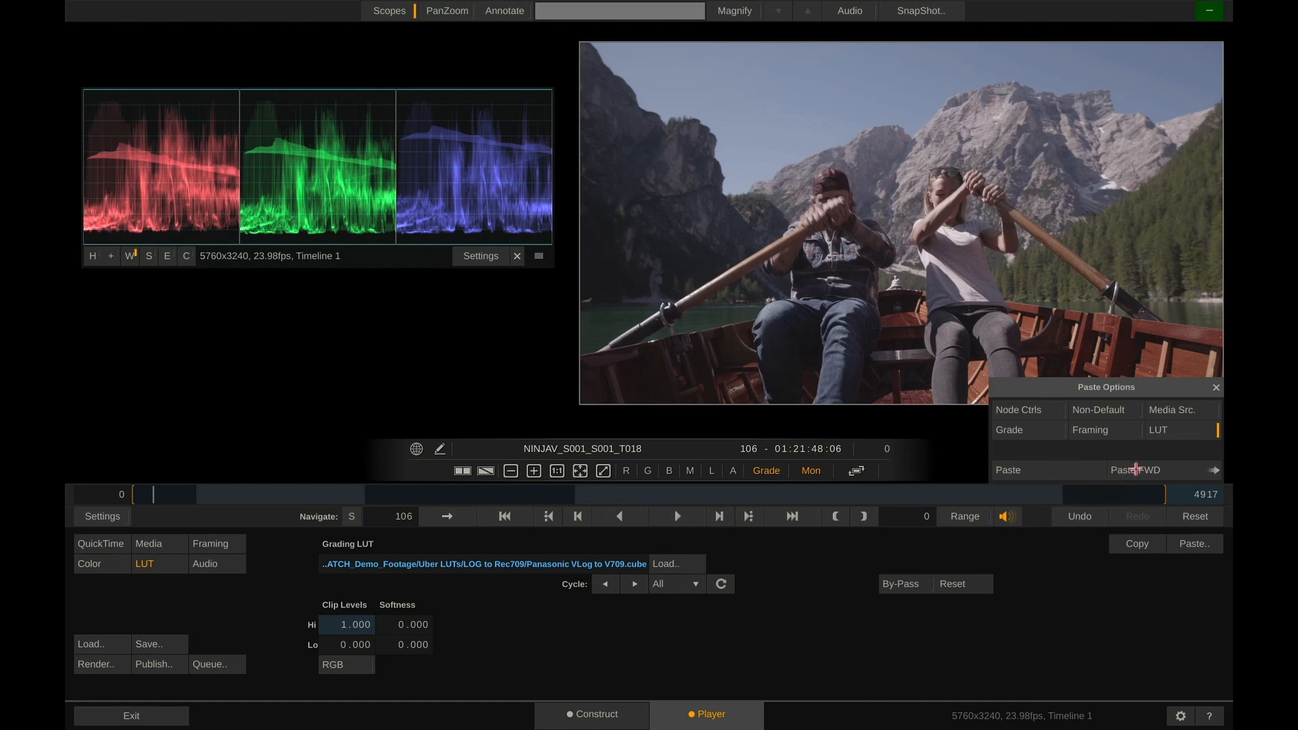
click(1134, 469)
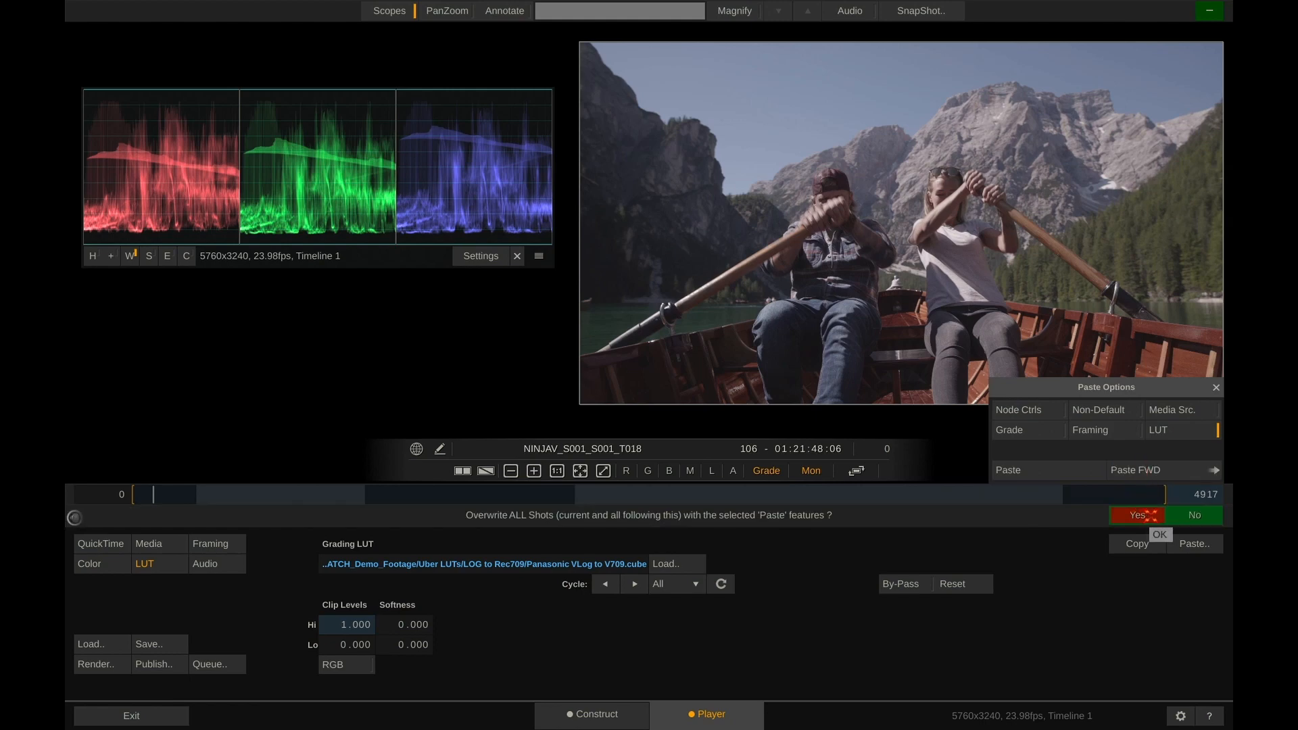
click(1160, 534)
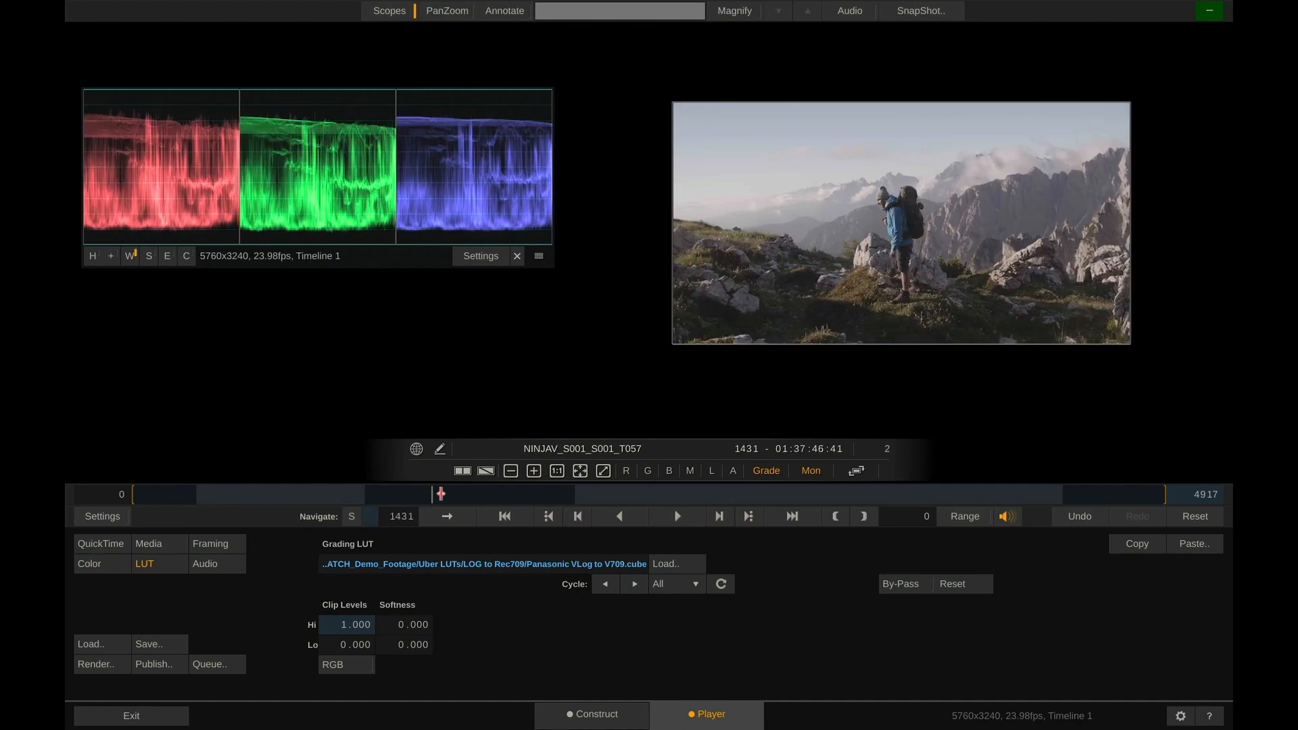
click(676, 515)
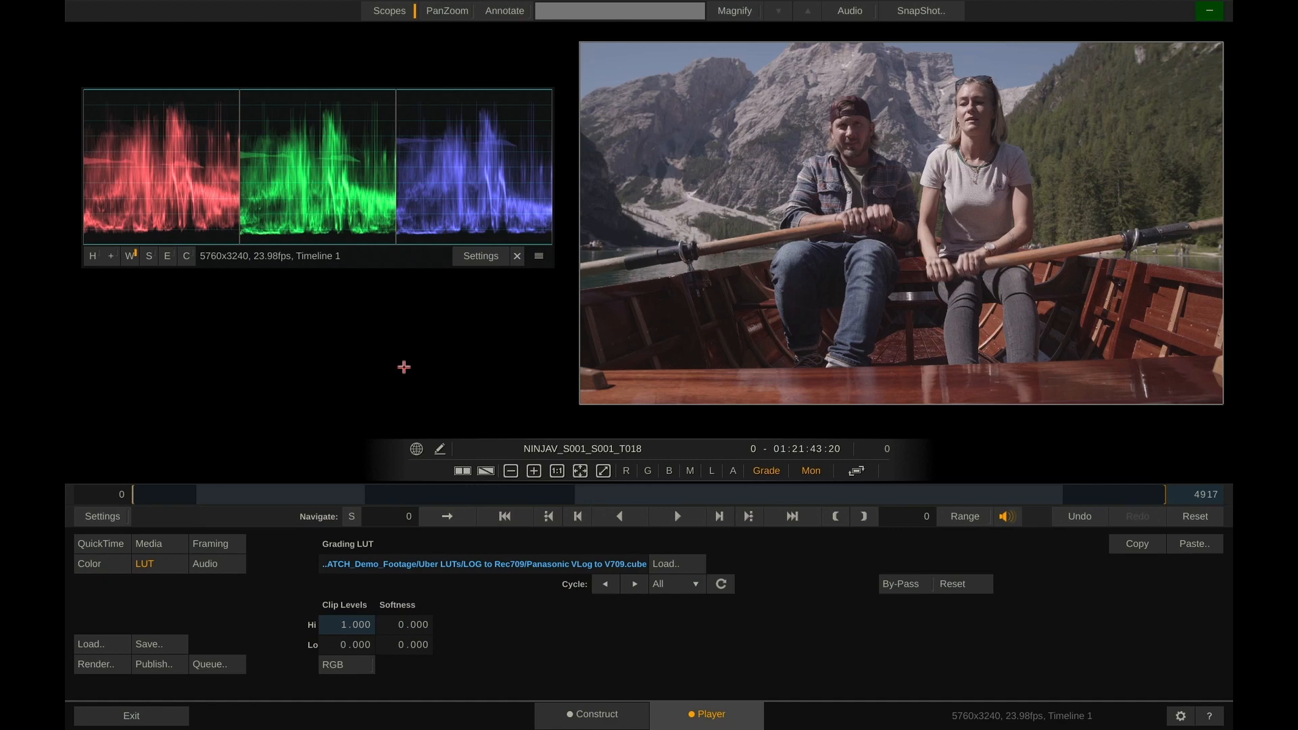
mouse_move(505, 351)
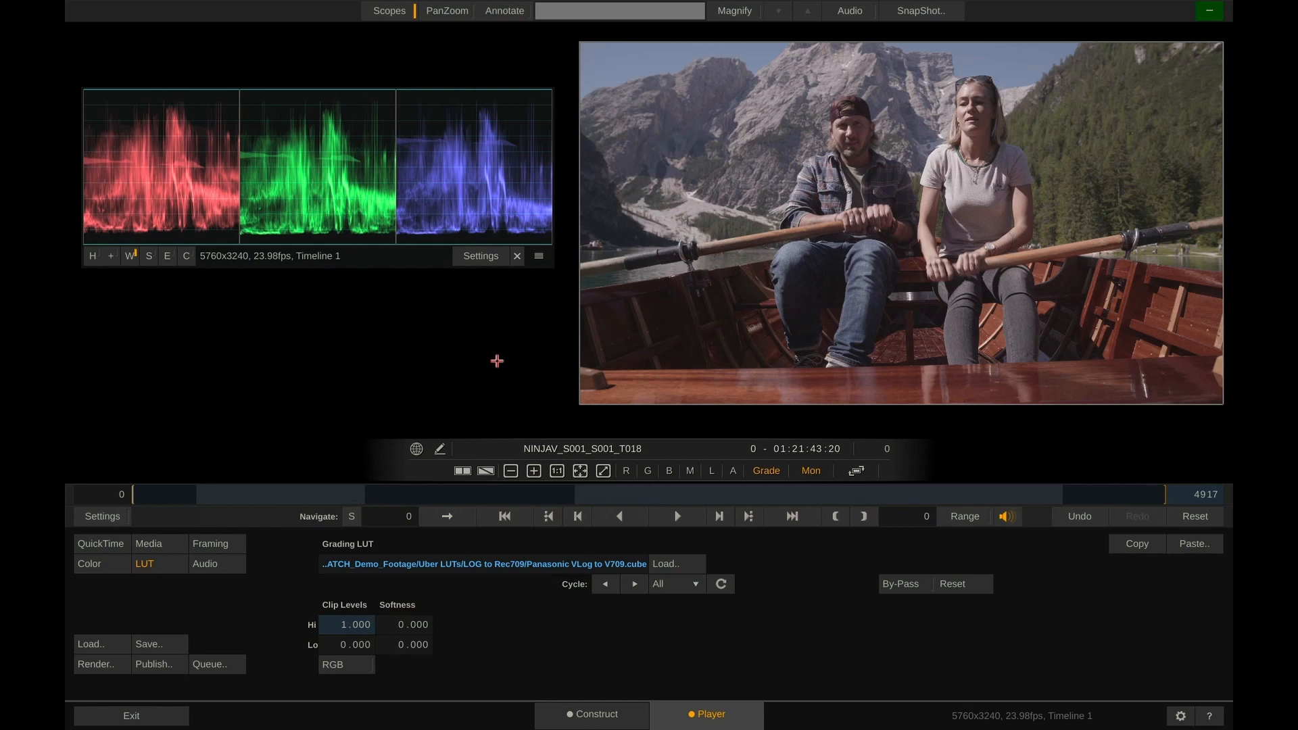
mouse_move(423, 598)
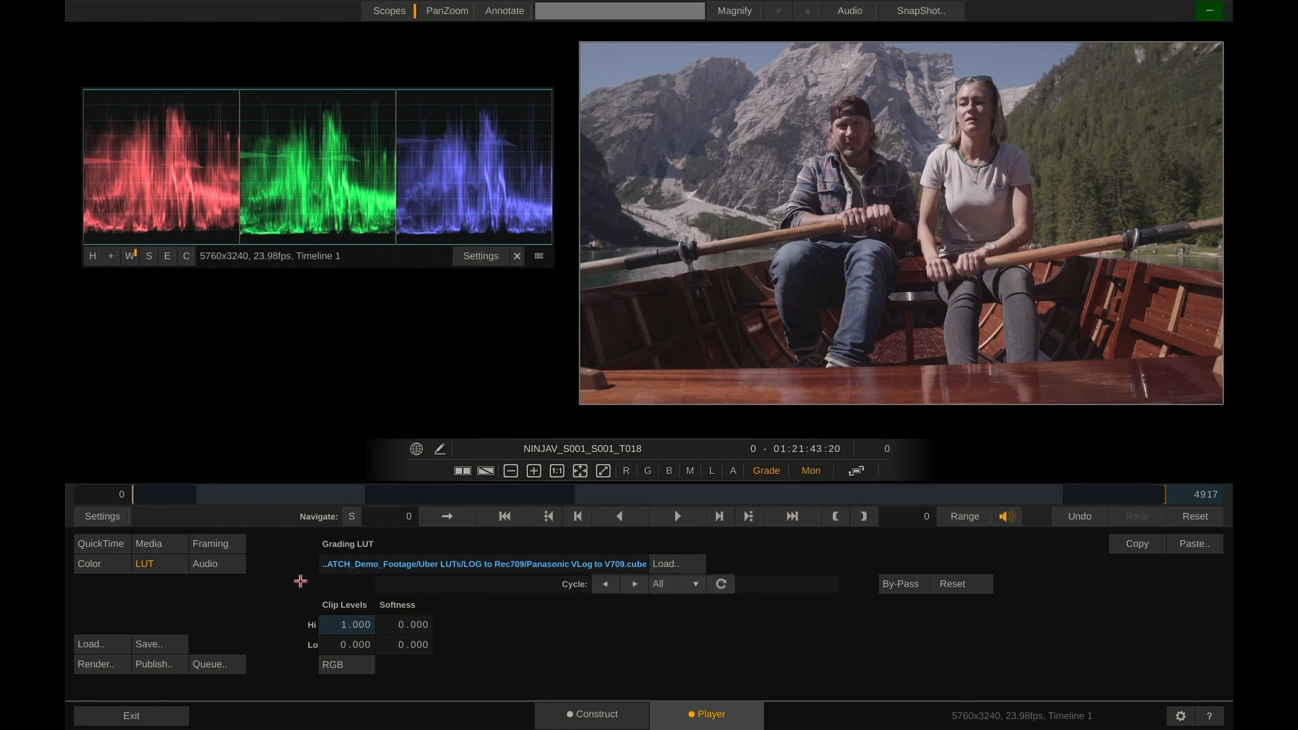
With LGG Wheels, tint lift, gamma and gain toward blue and lower saturation to about 72.
click(89, 564)
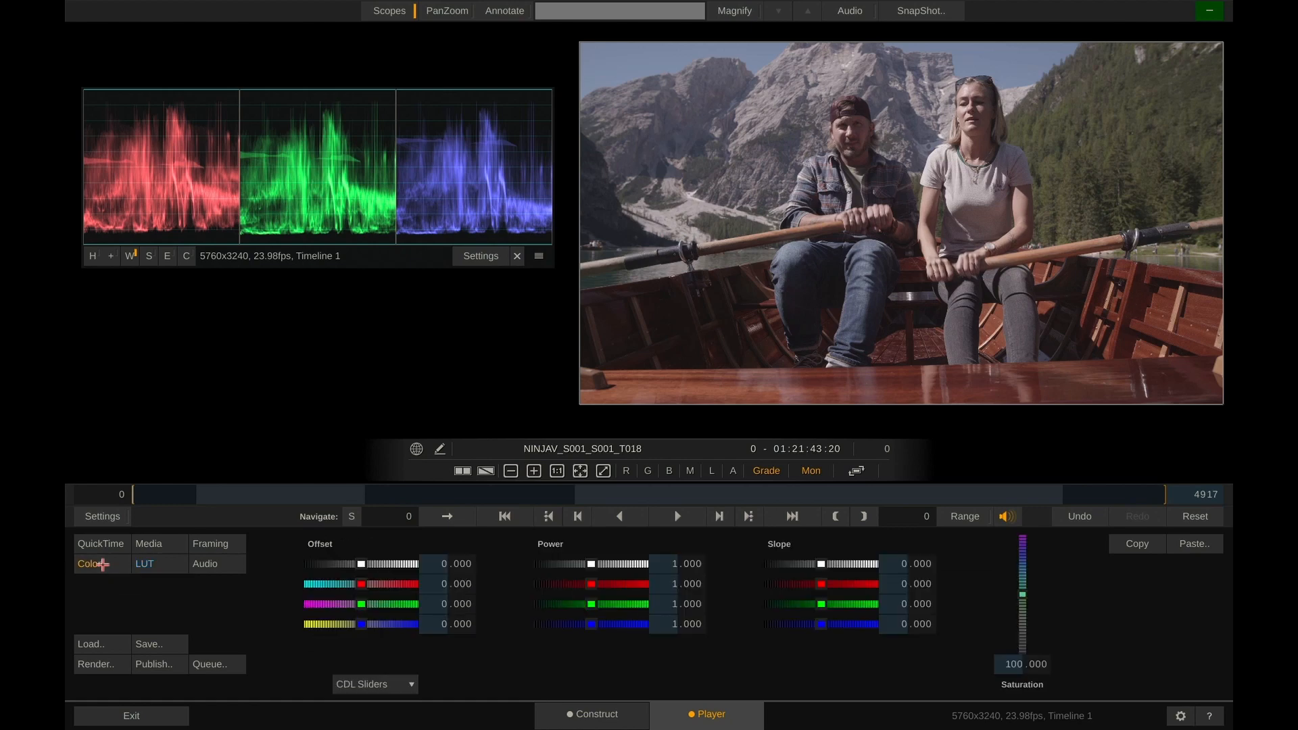
click(374, 684)
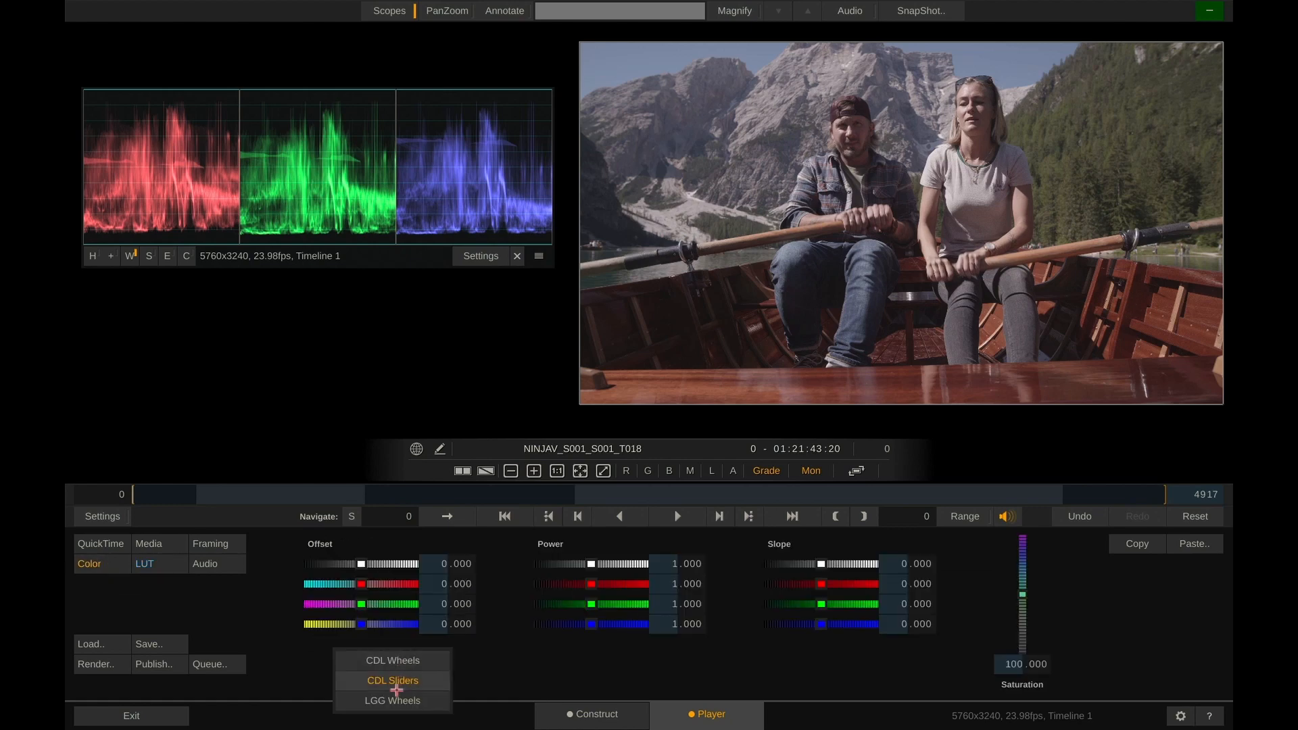
click(392, 700)
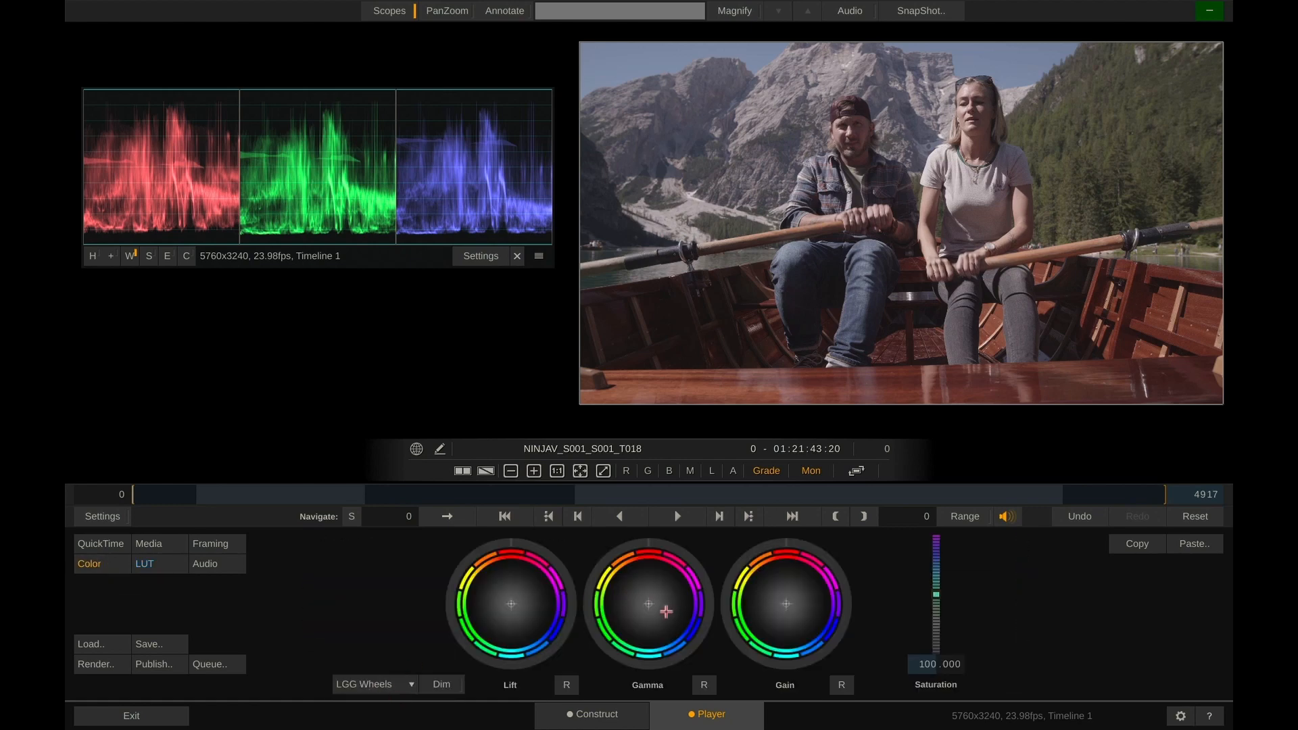
click(702, 684)
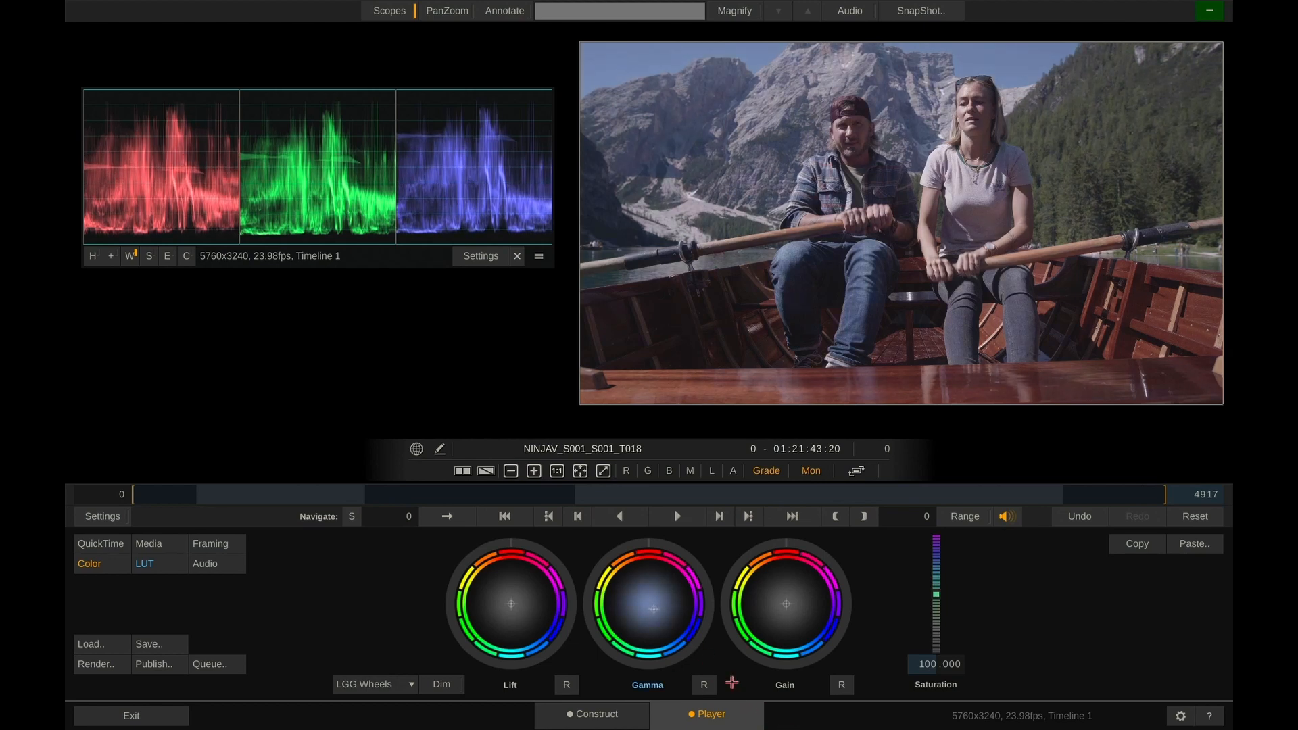
drag(511, 603, 492, 589)
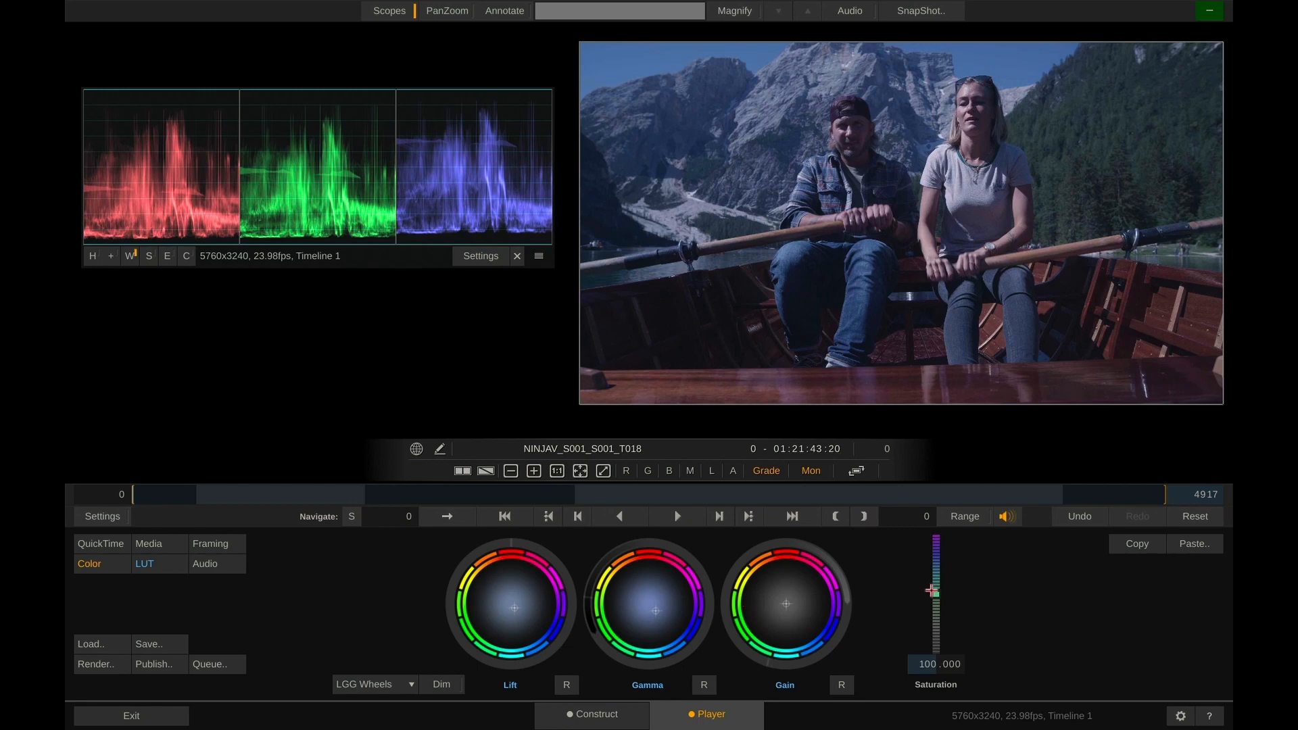
drag(934, 589, 934, 608)
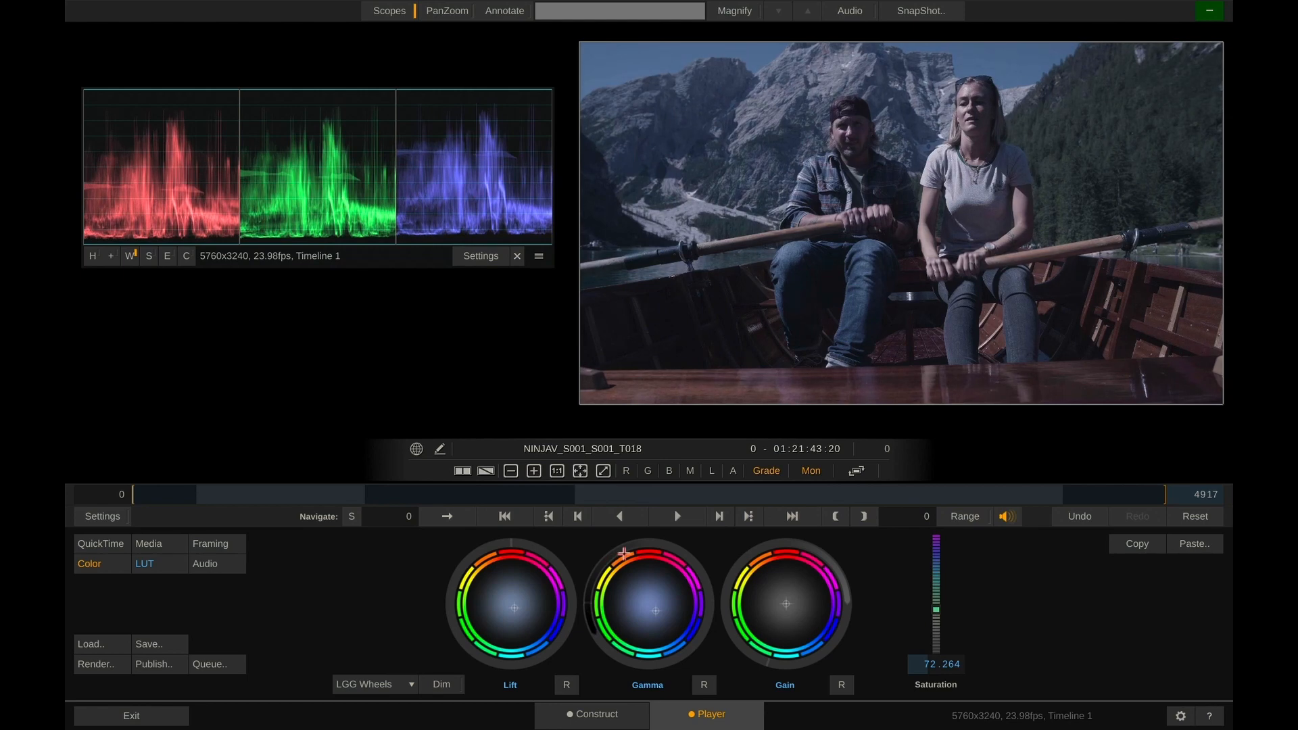
mouse_move(722, 544)
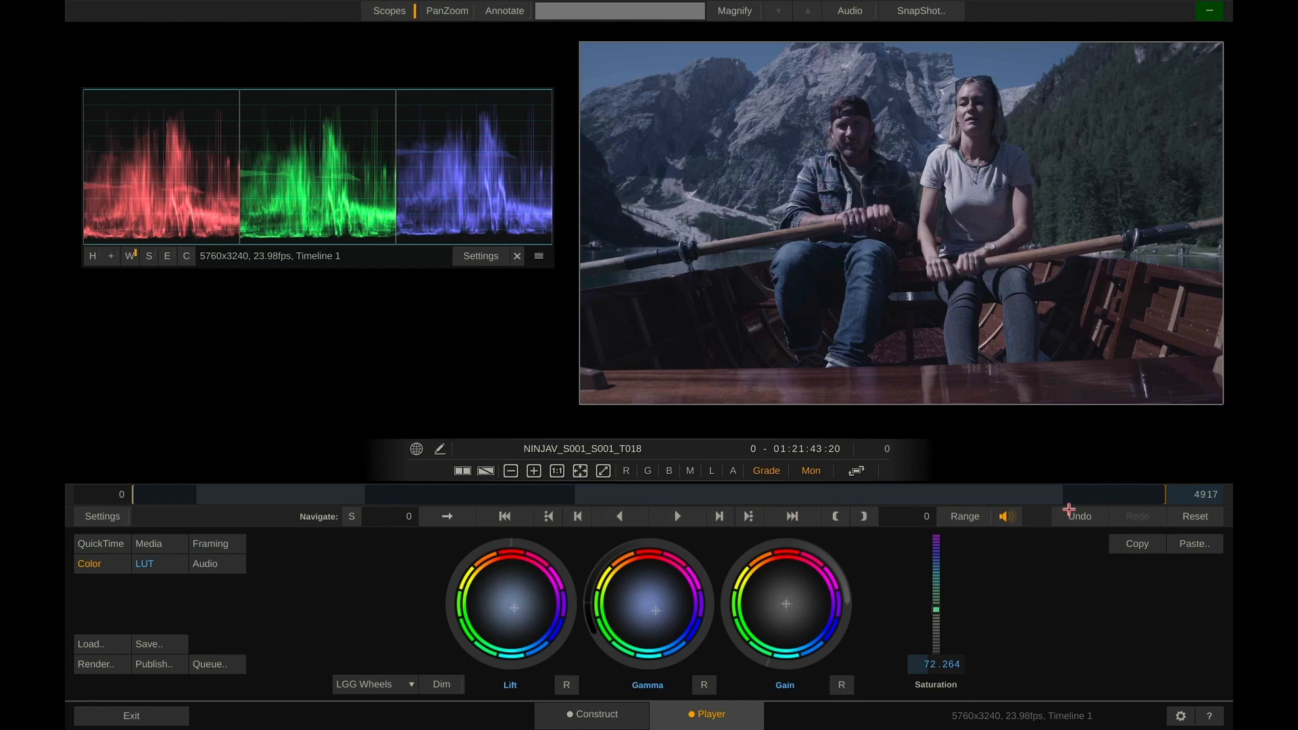
Reset the grade so the wheels are neutral and saturation is back at 100.
click(1195, 515)
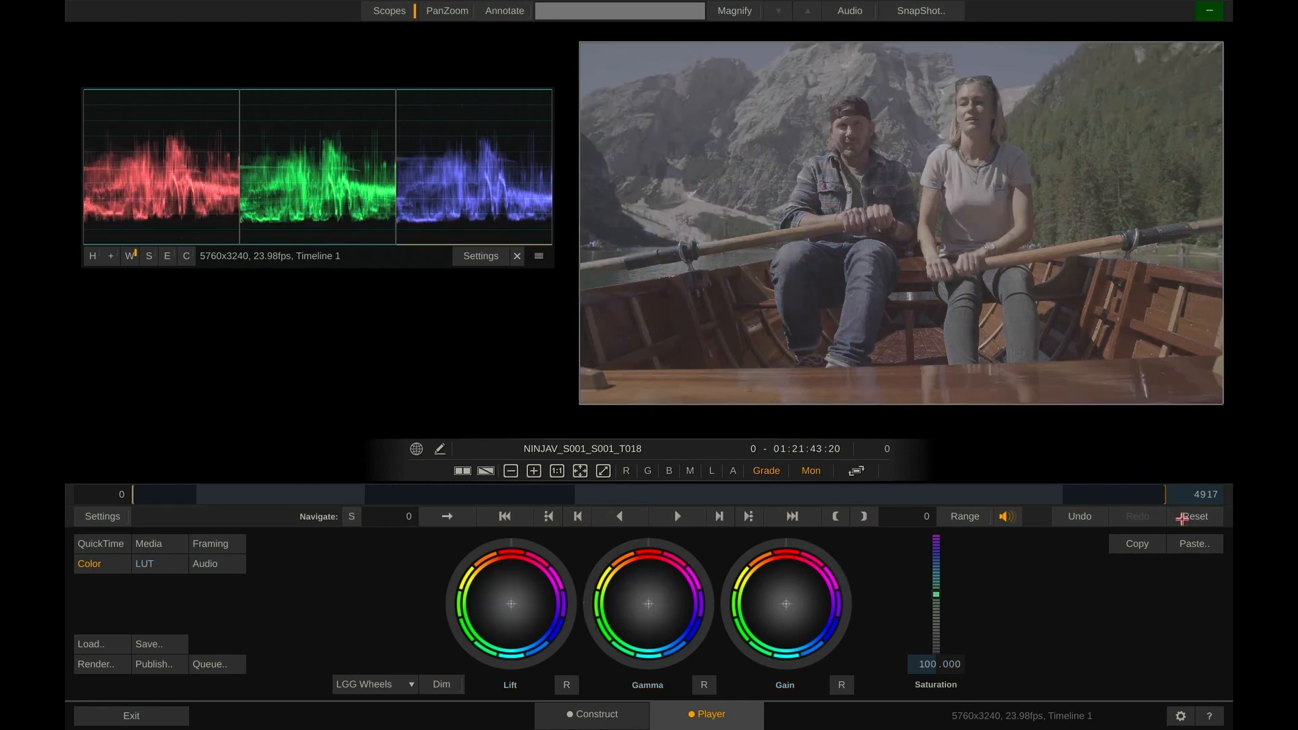
mouse_move(996, 370)
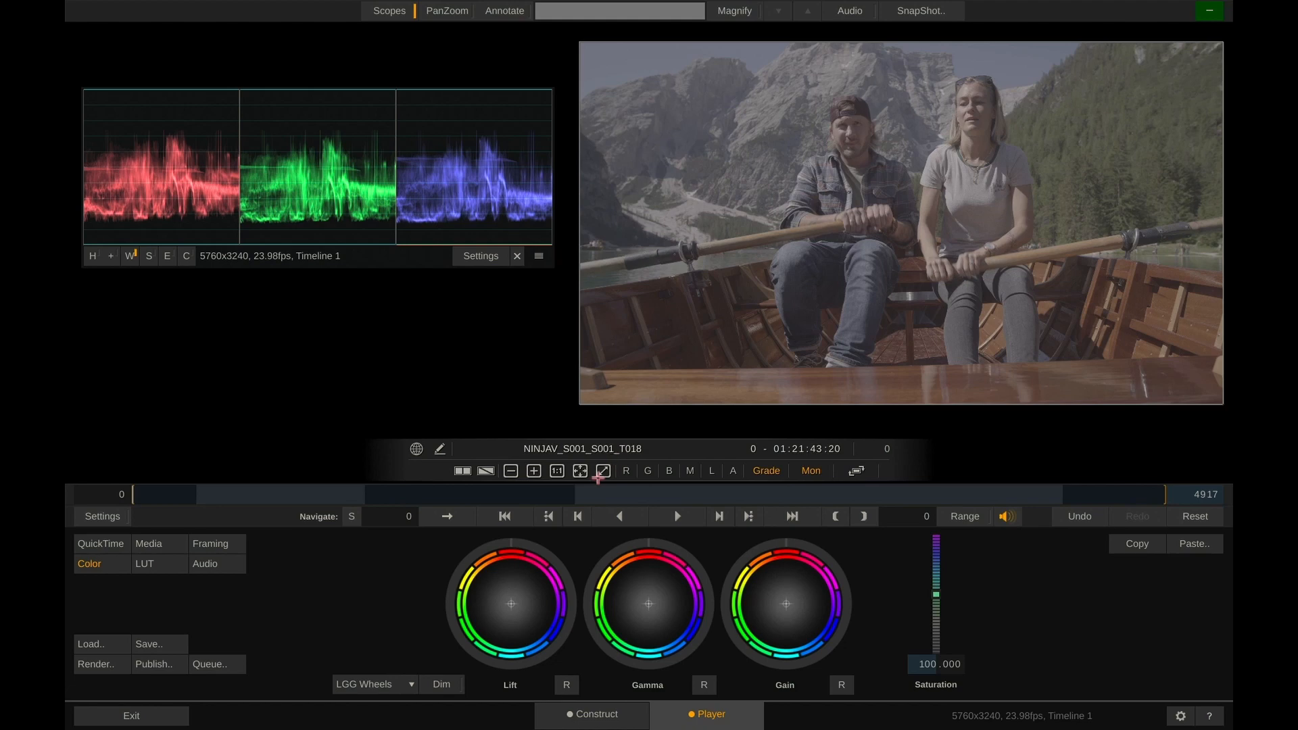
mouse_move(521, 544)
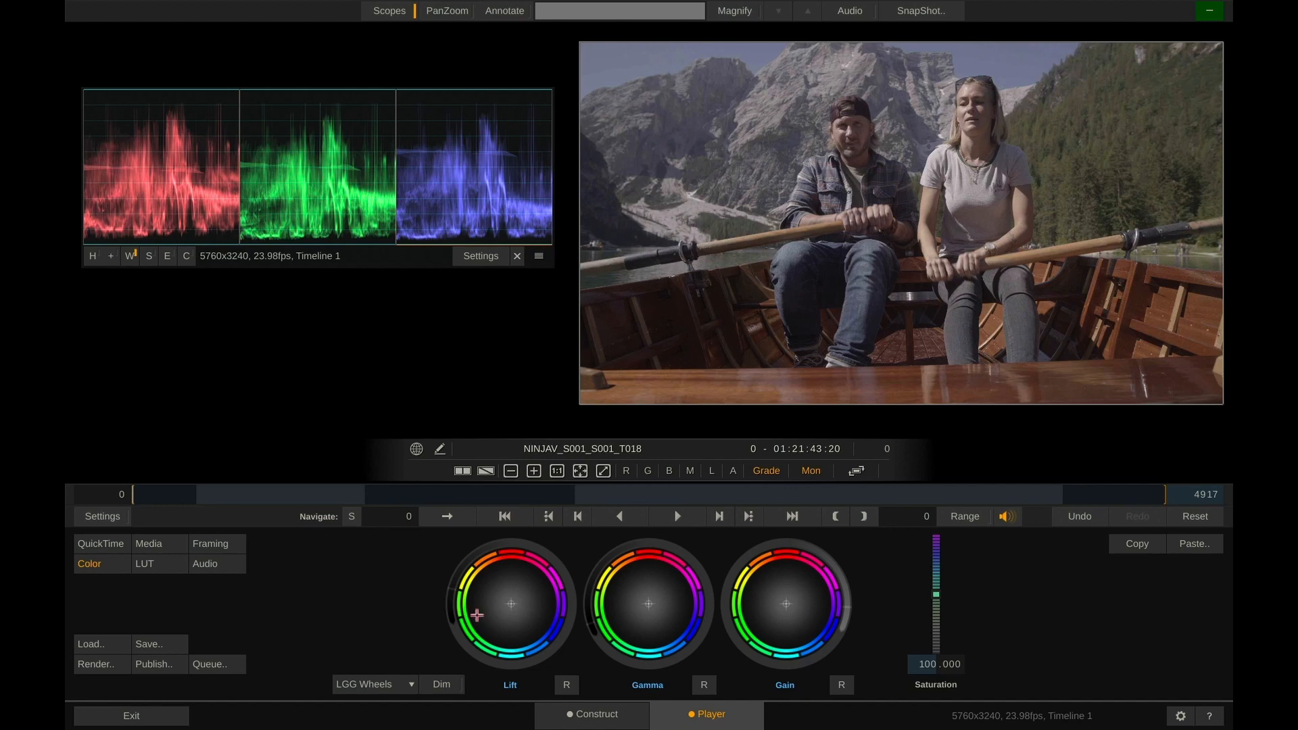
Switch to CDL Sliders and bring the master Power down to 0.636.
click(373, 684)
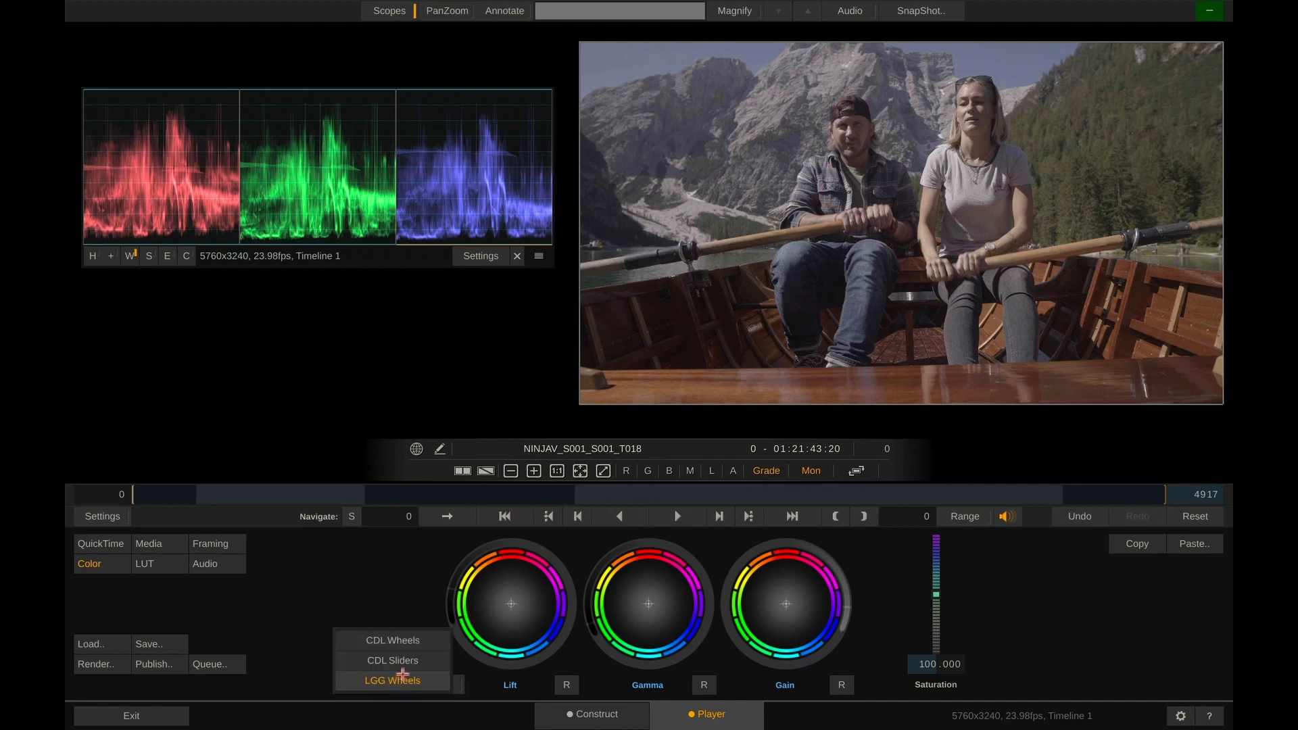
click(392, 659)
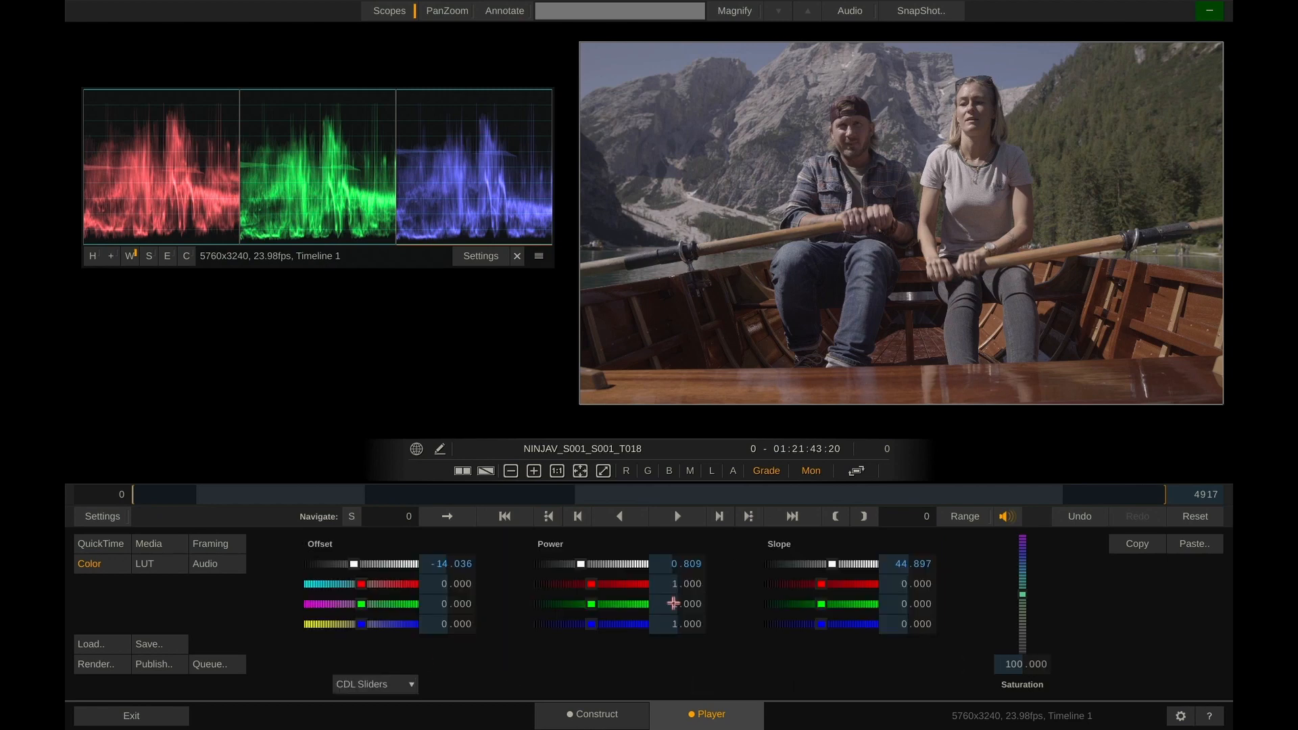
drag(820, 564, 834, 564)
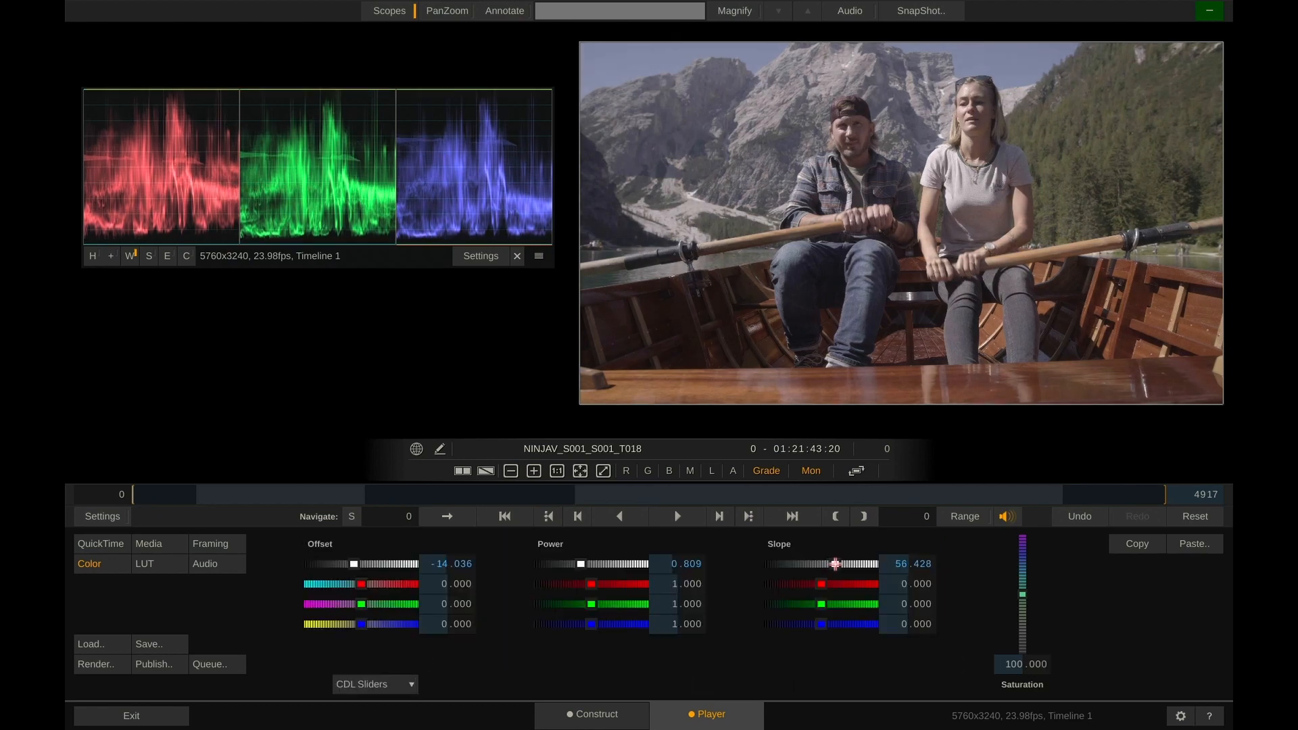
drag(835, 564, 828, 564)
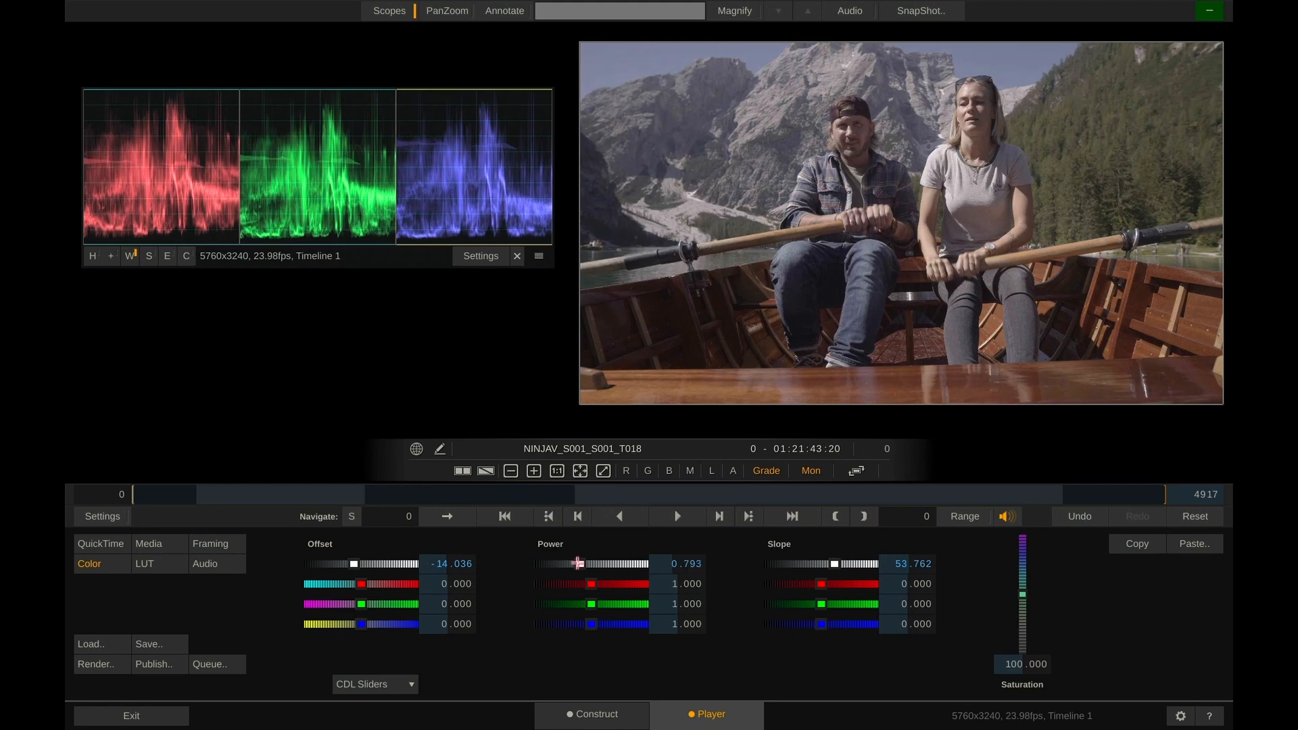
drag(575, 564, 570, 564)
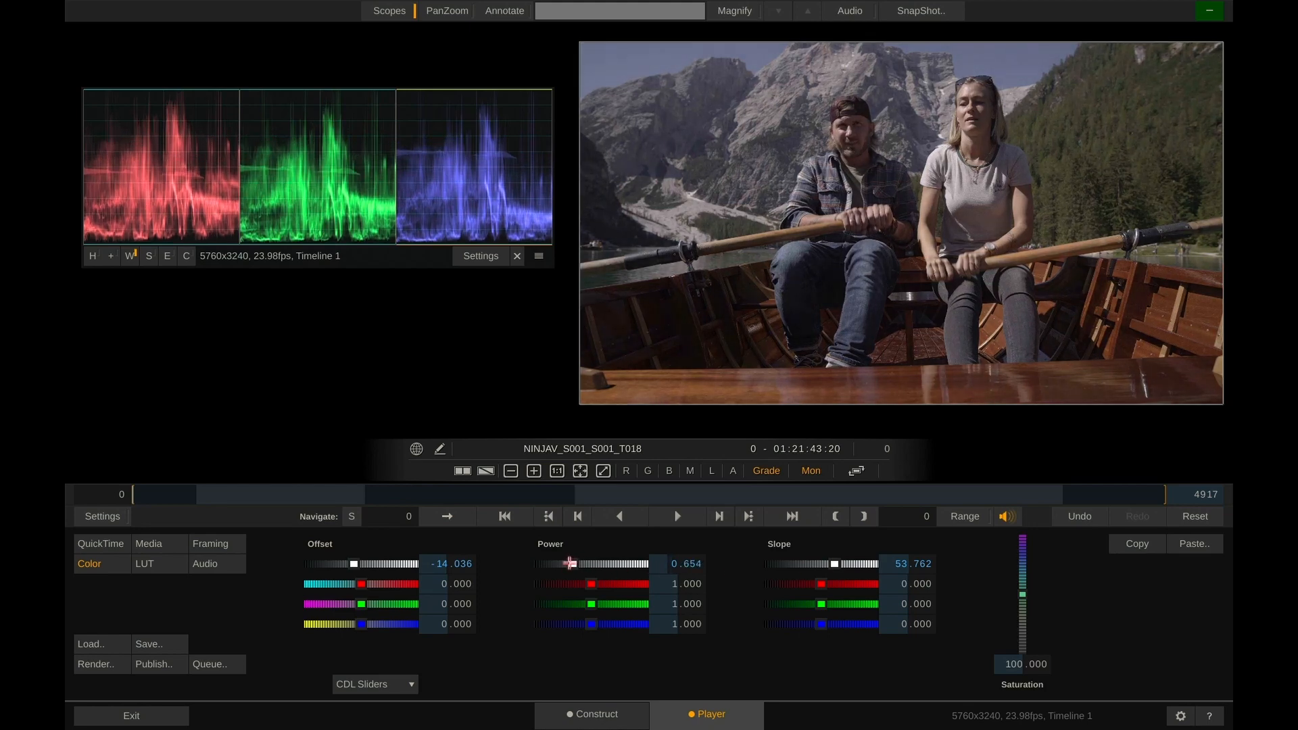
drag(596, 564, 591, 564)
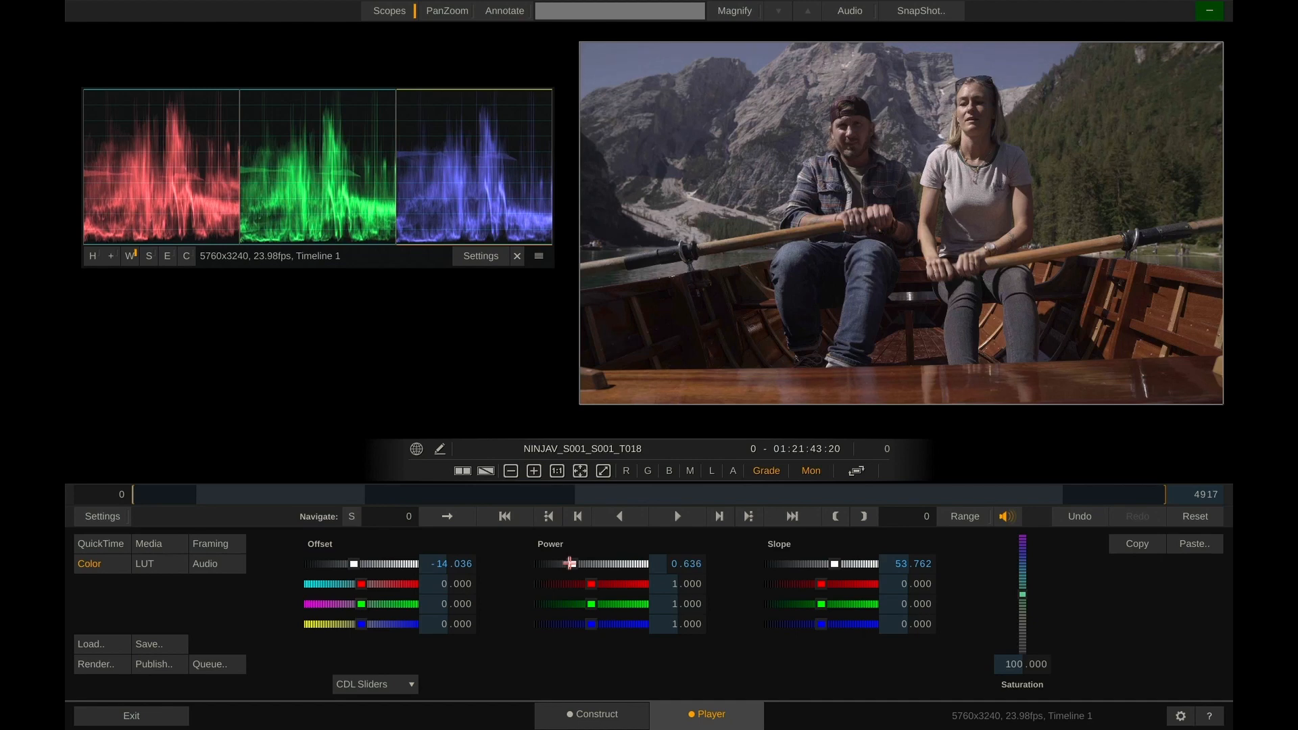
mouse_move(832, 563)
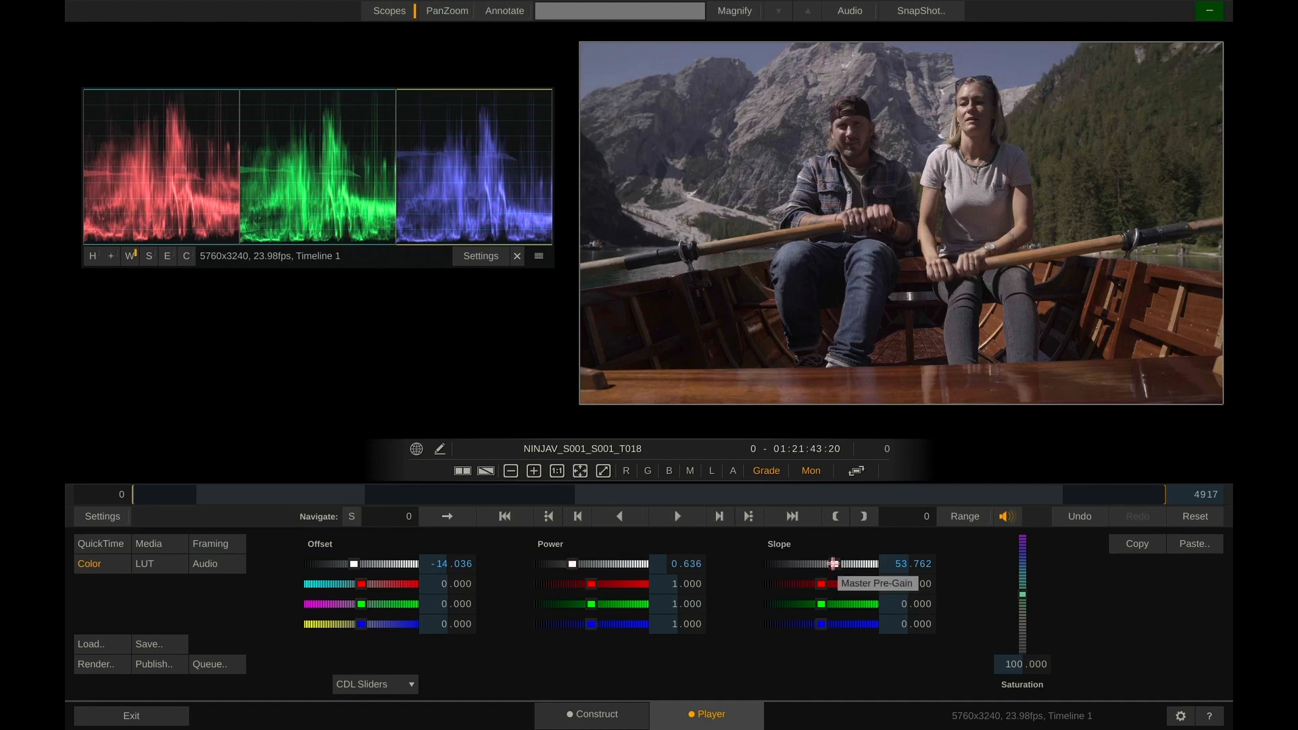
Raise the master Slope step by step up to 74.083 for punchier contrast.
drag(831, 563, 831, 563)
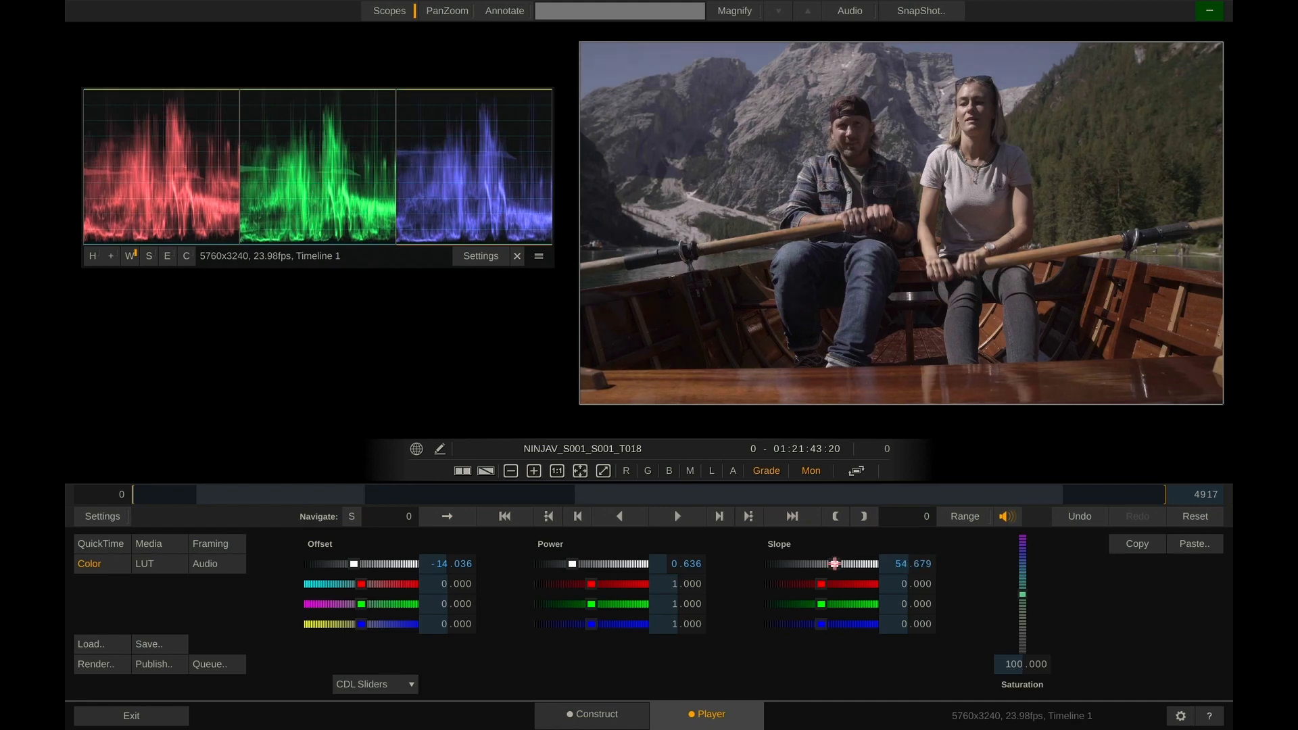
drag(834, 564, 836, 564)
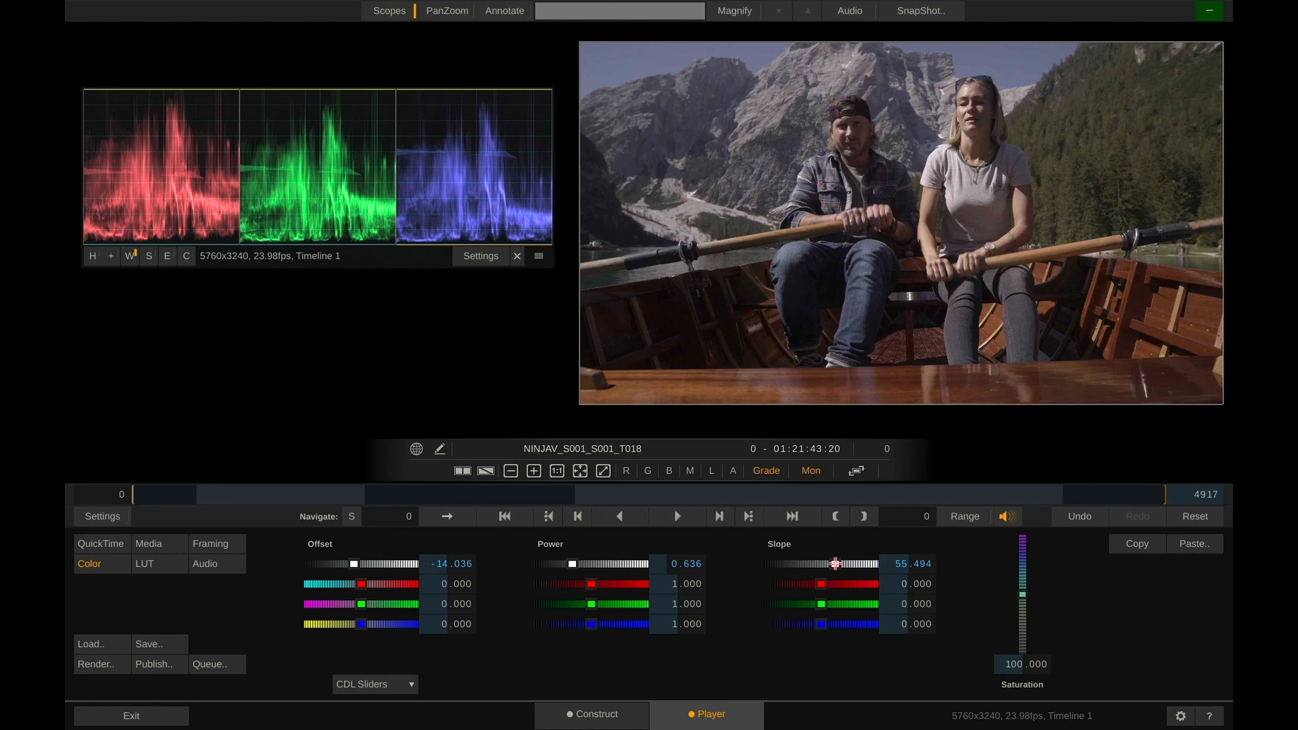
drag(835, 564, 843, 564)
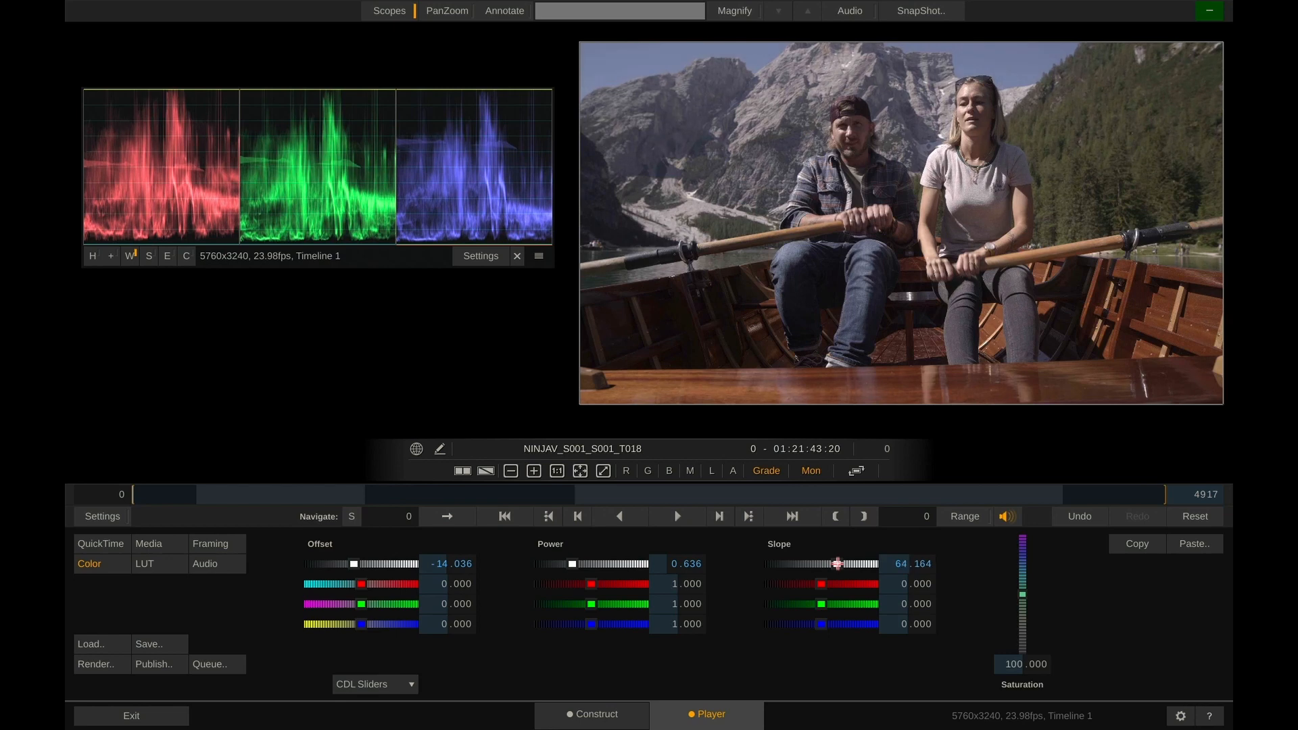
drag(836, 563, 842, 563)
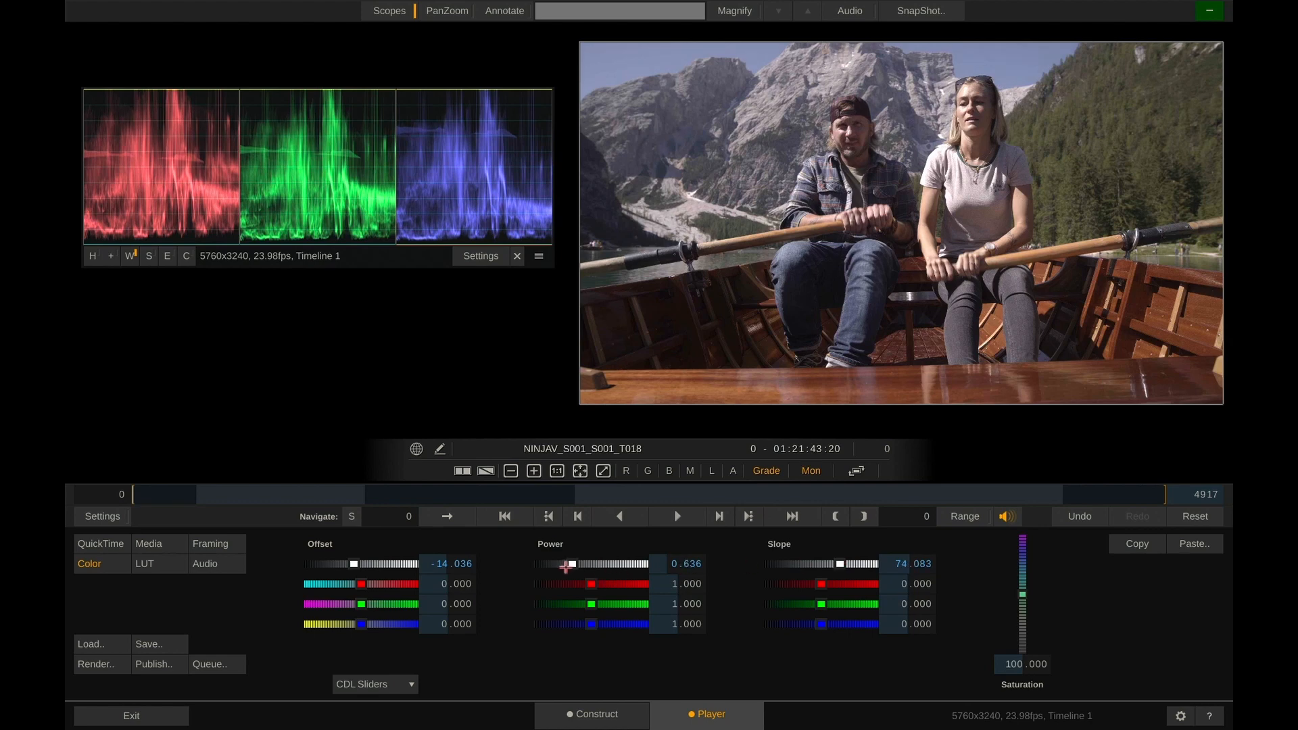
mouse_move(535, 599)
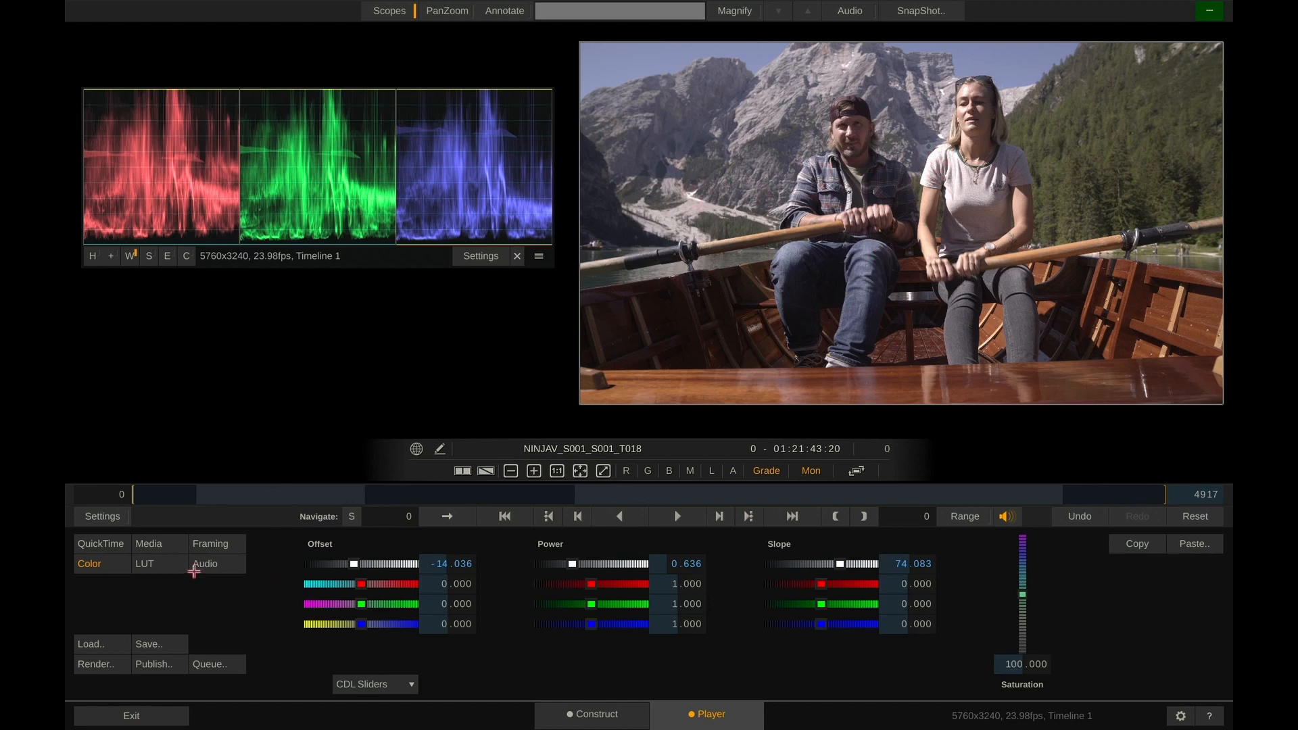
Set the LUT tab's Hi Softness to 0.267 and return to the Color controls.
click(144, 564)
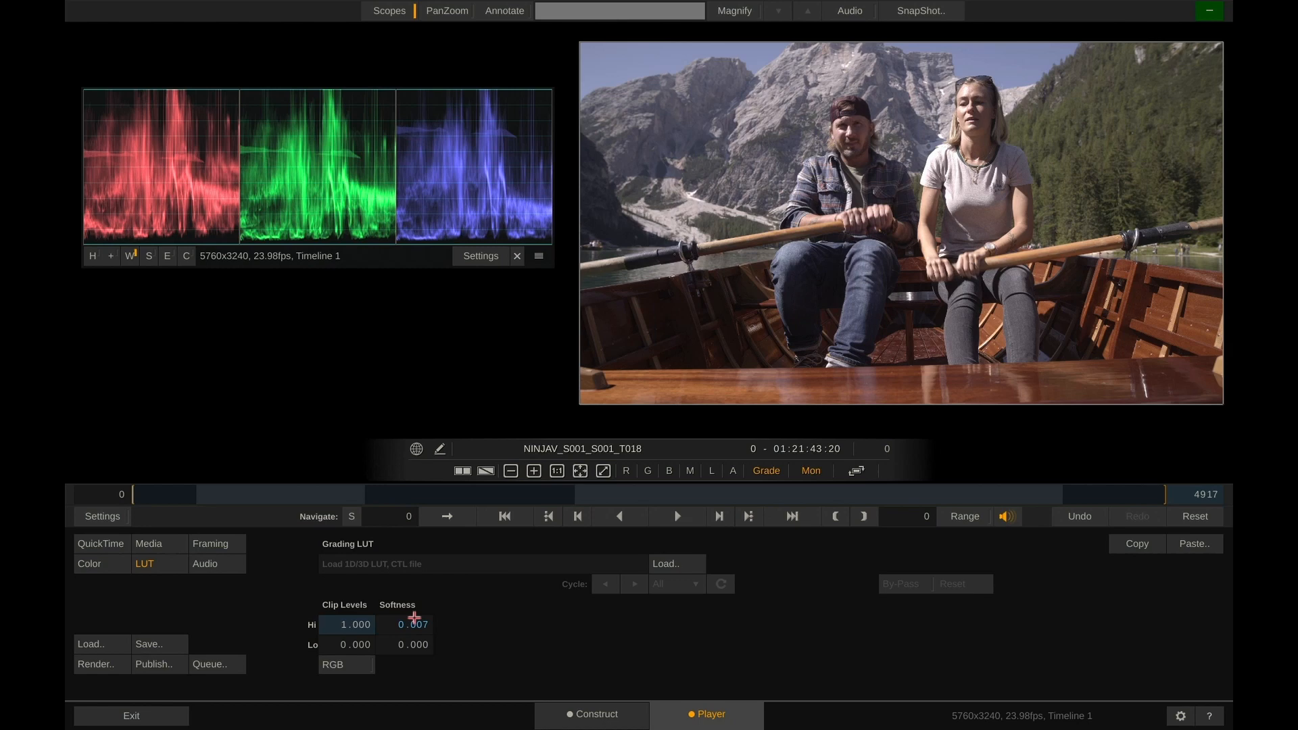
drag(416, 619, 429, 617)
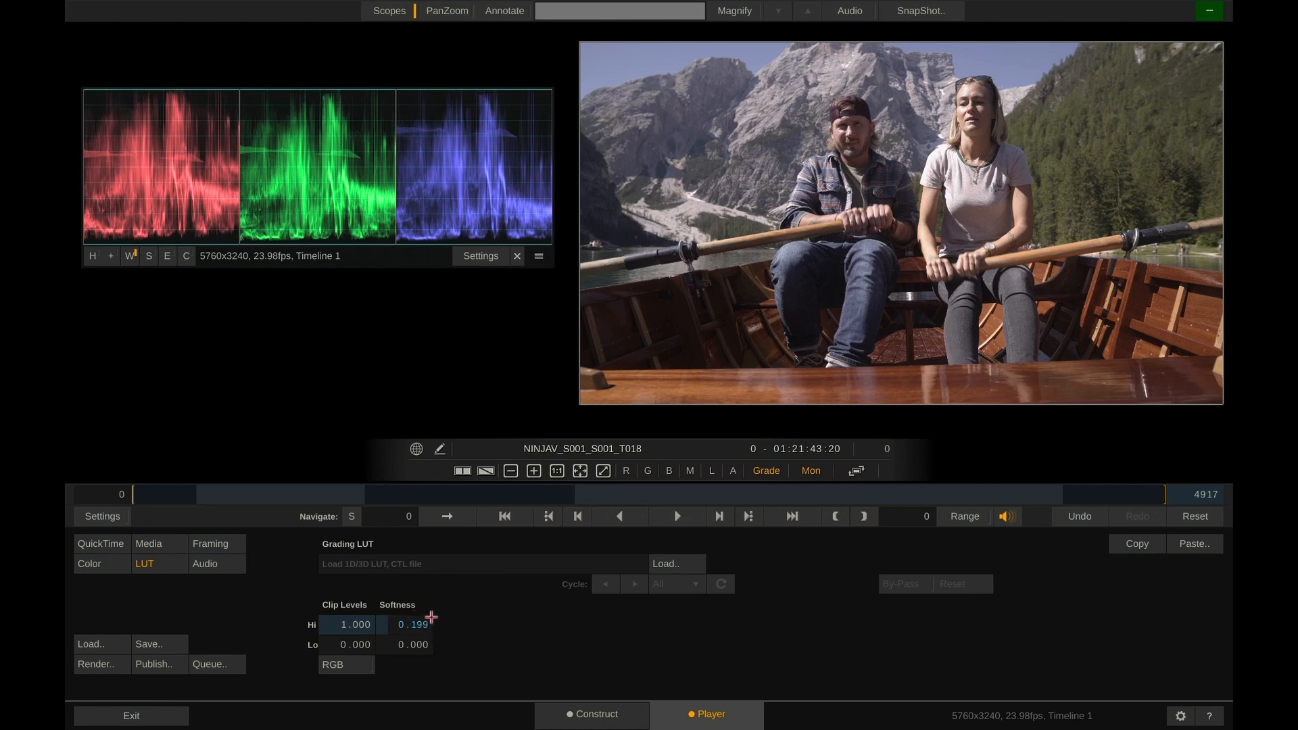
drag(430, 616, 436, 621)
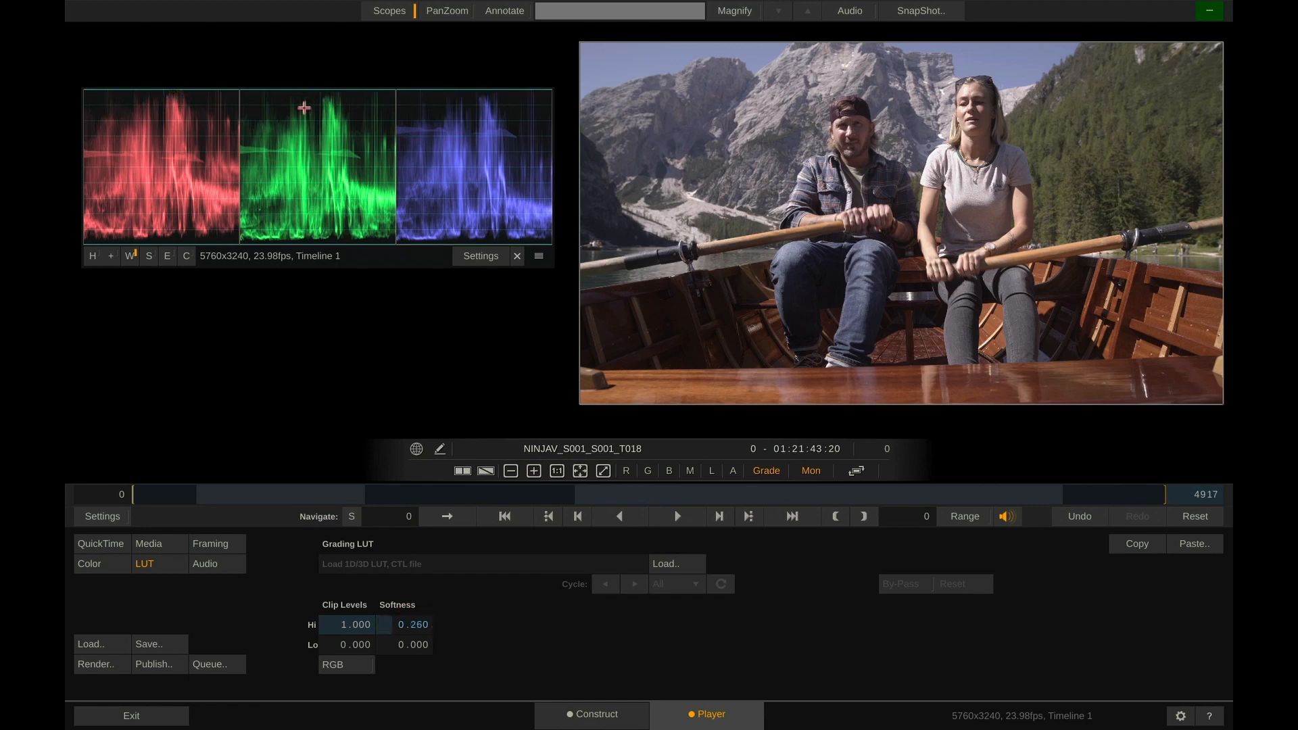
drag(414, 625, 413, 632)
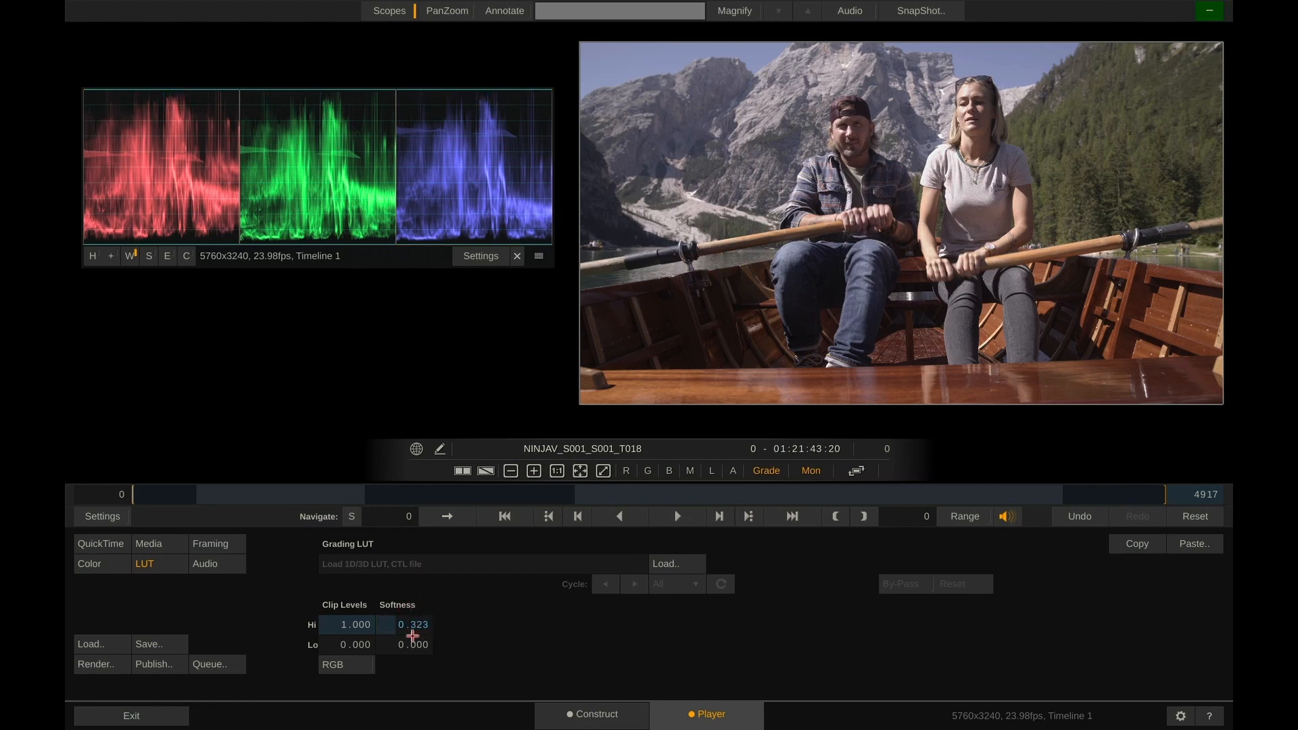
drag(414, 635, 400, 613)
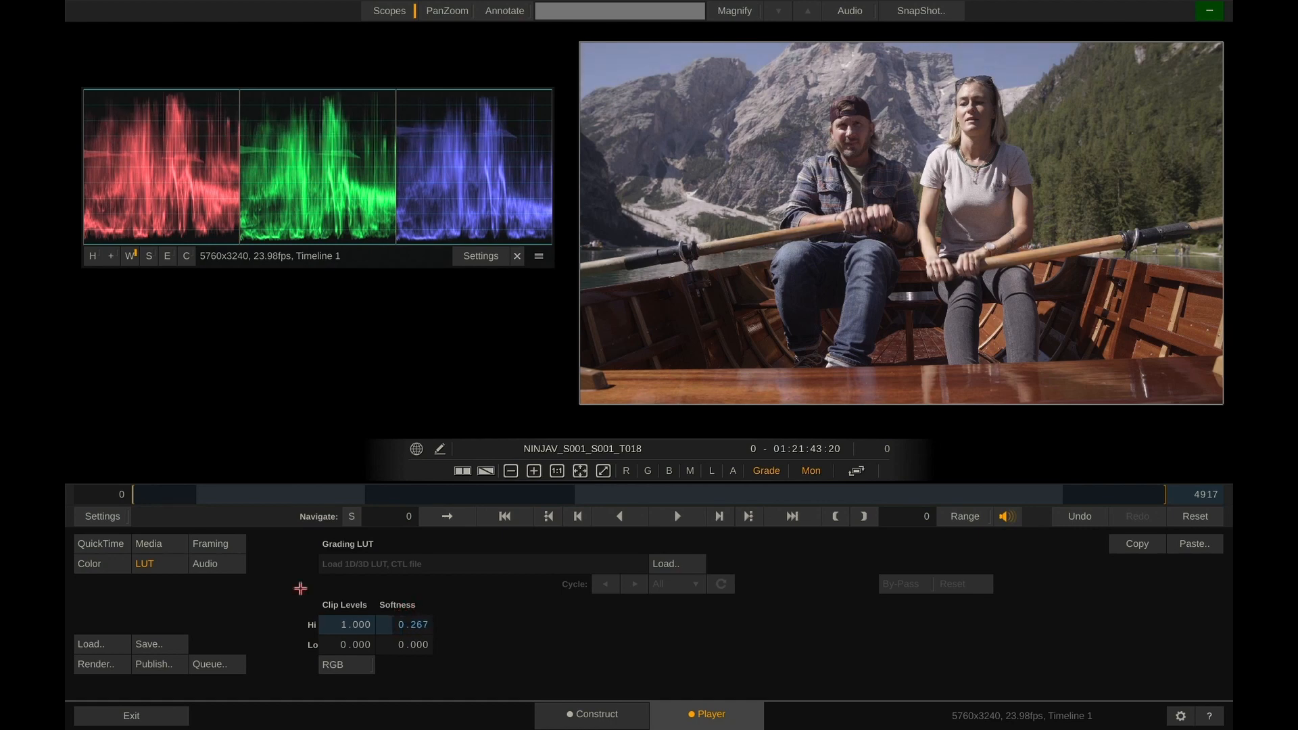
click(89, 563)
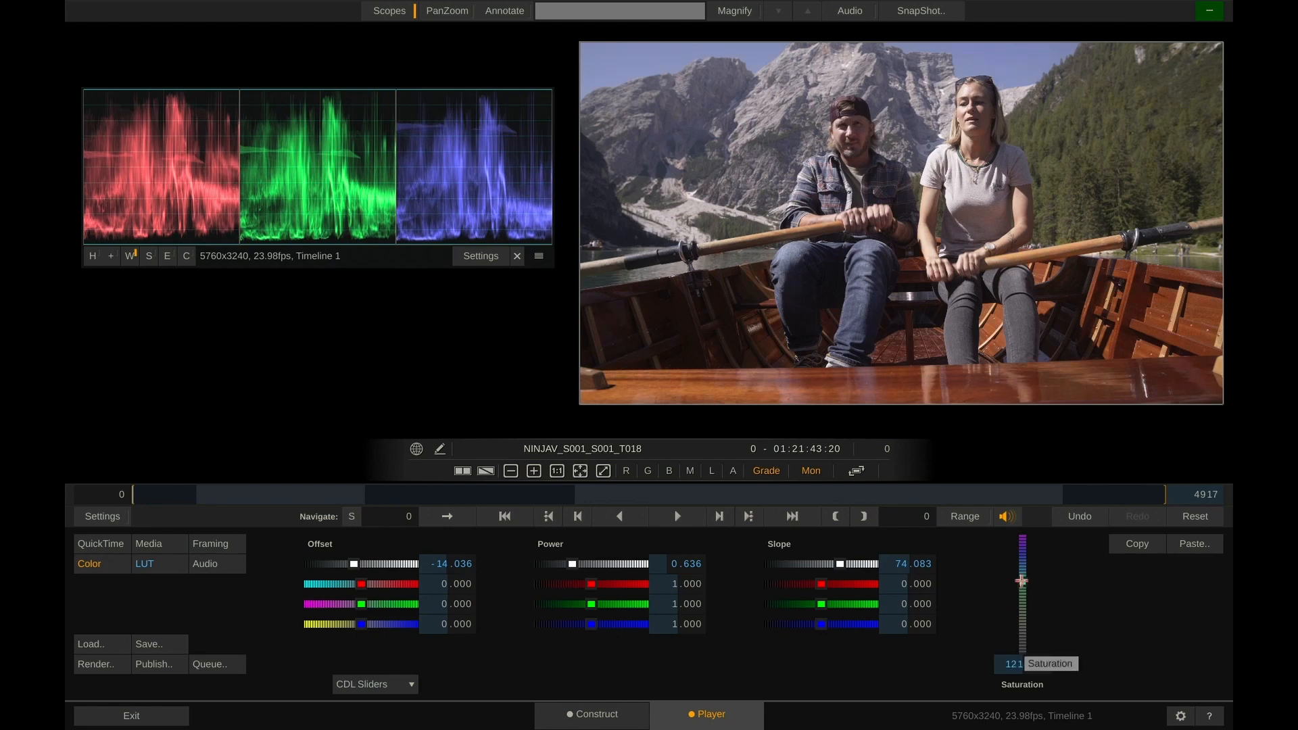
Raise saturation to 127.485 and master power to 0.653, then open the general Settings.
drag(1020, 580, 1020, 578)
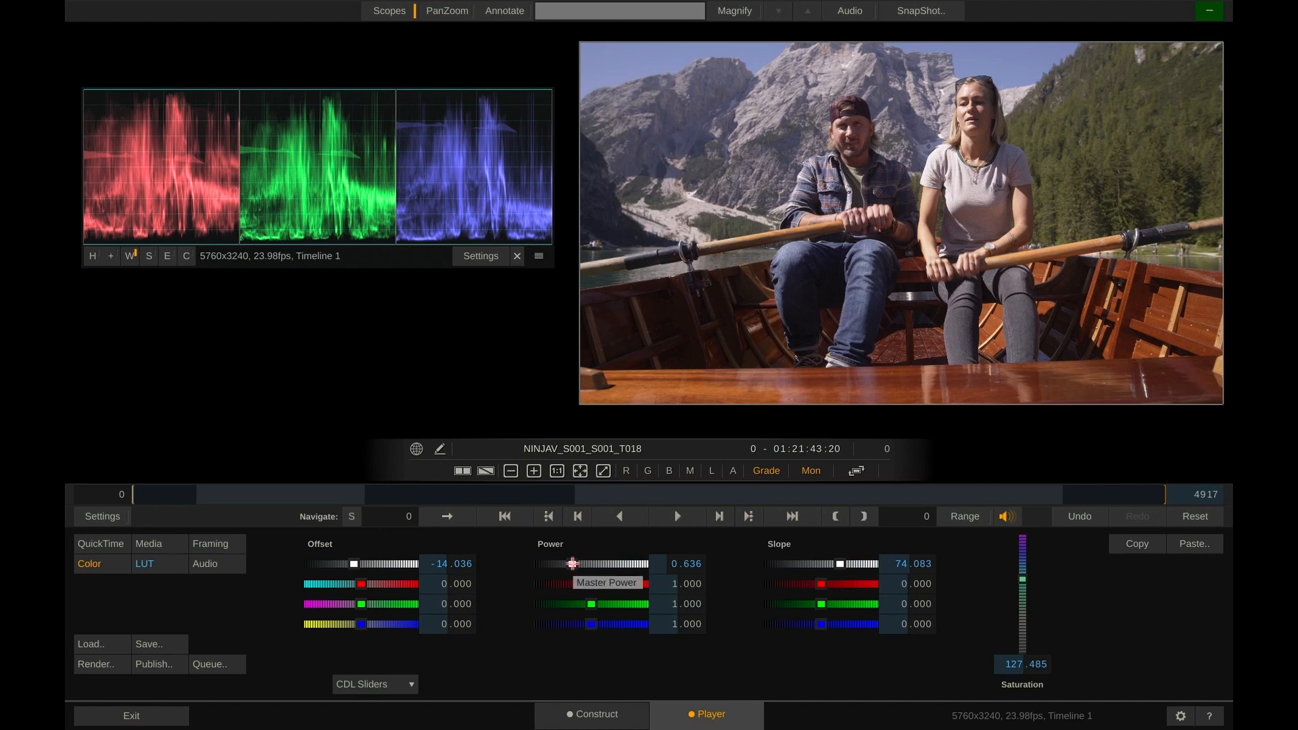
drag(569, 563, 576, 563)
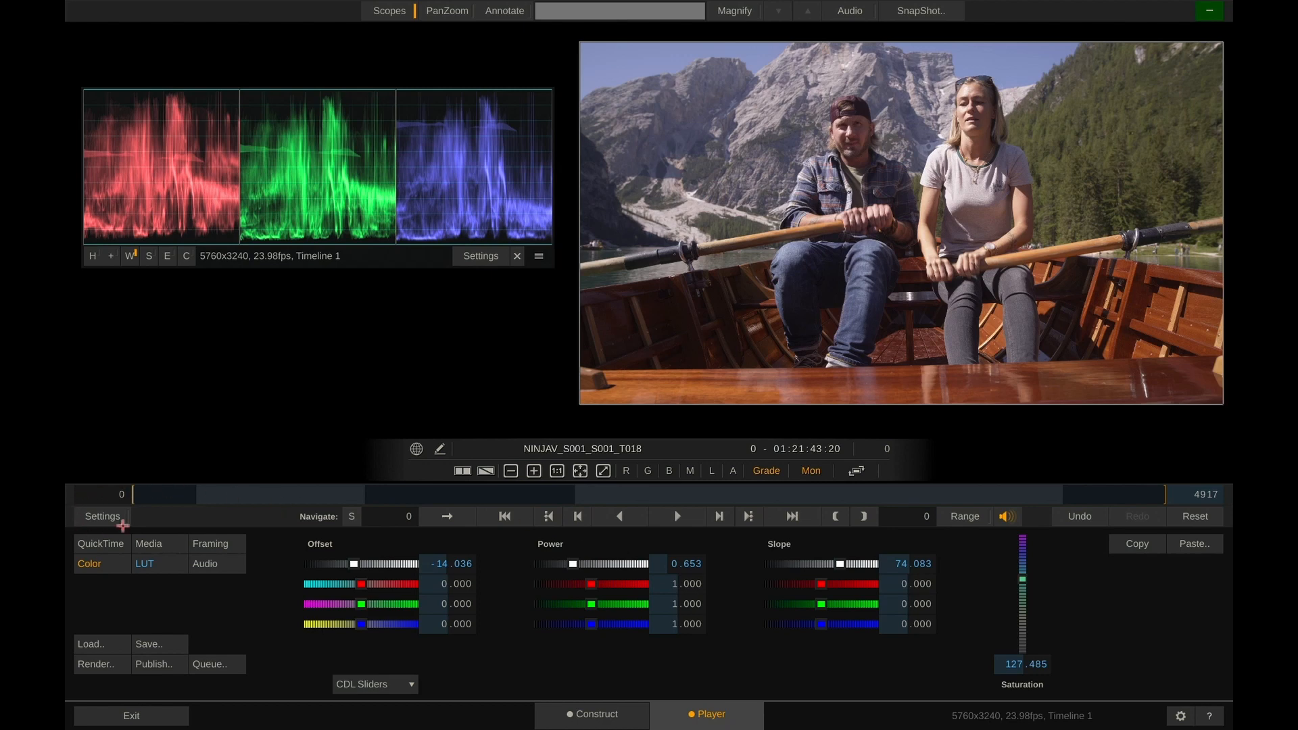
click(101, 516)
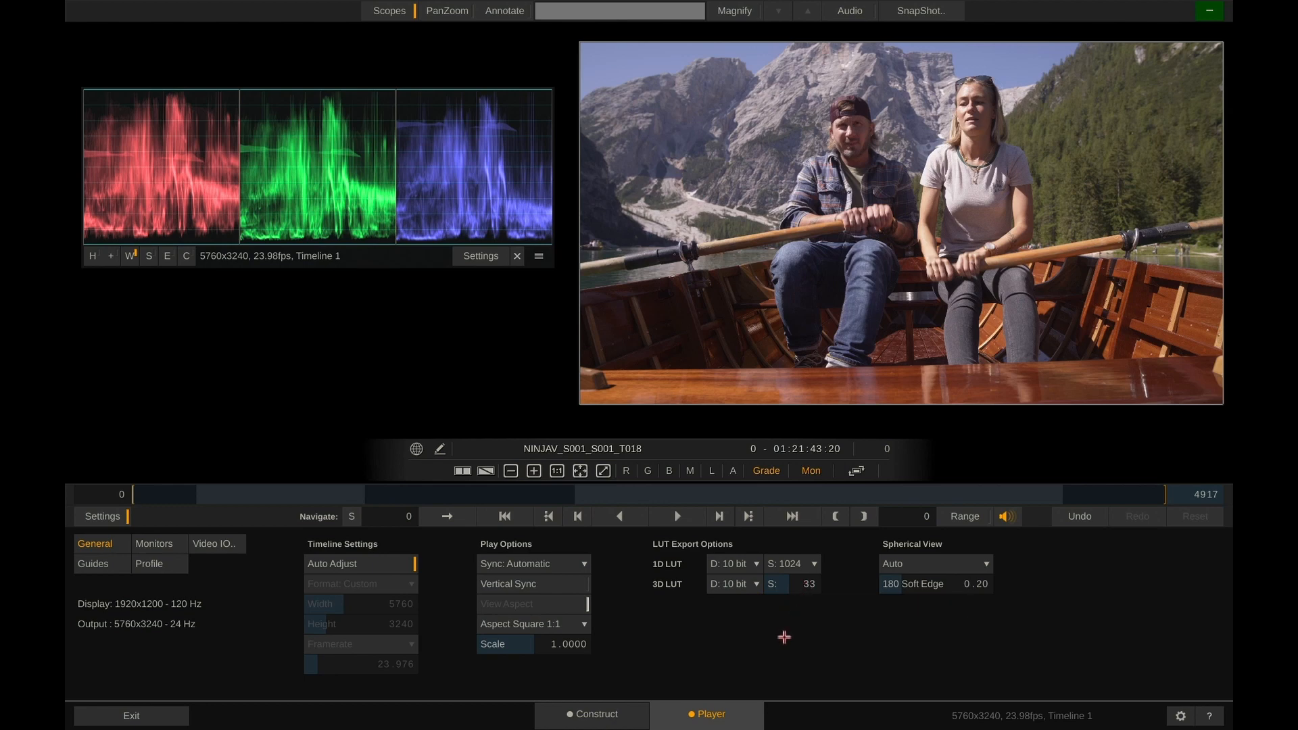
mouse_move(797, 625)
text(64)
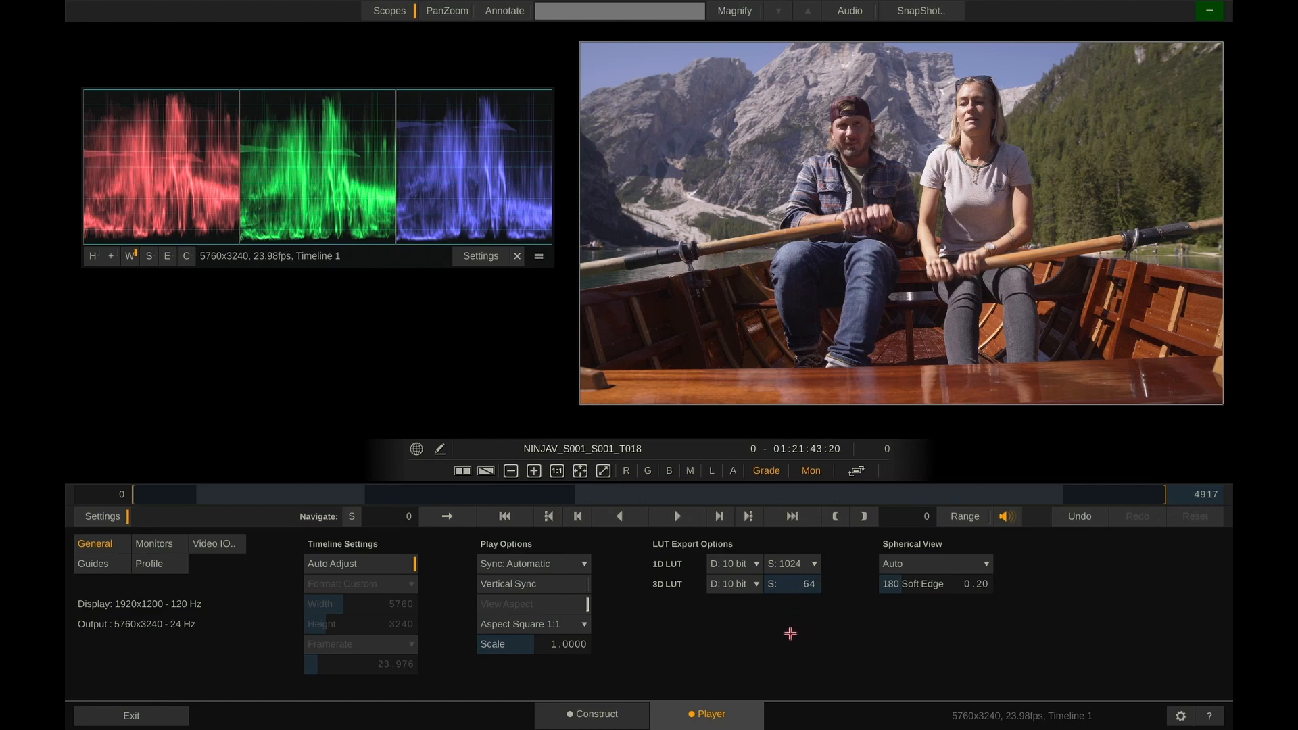
mouse_move(761, 606)
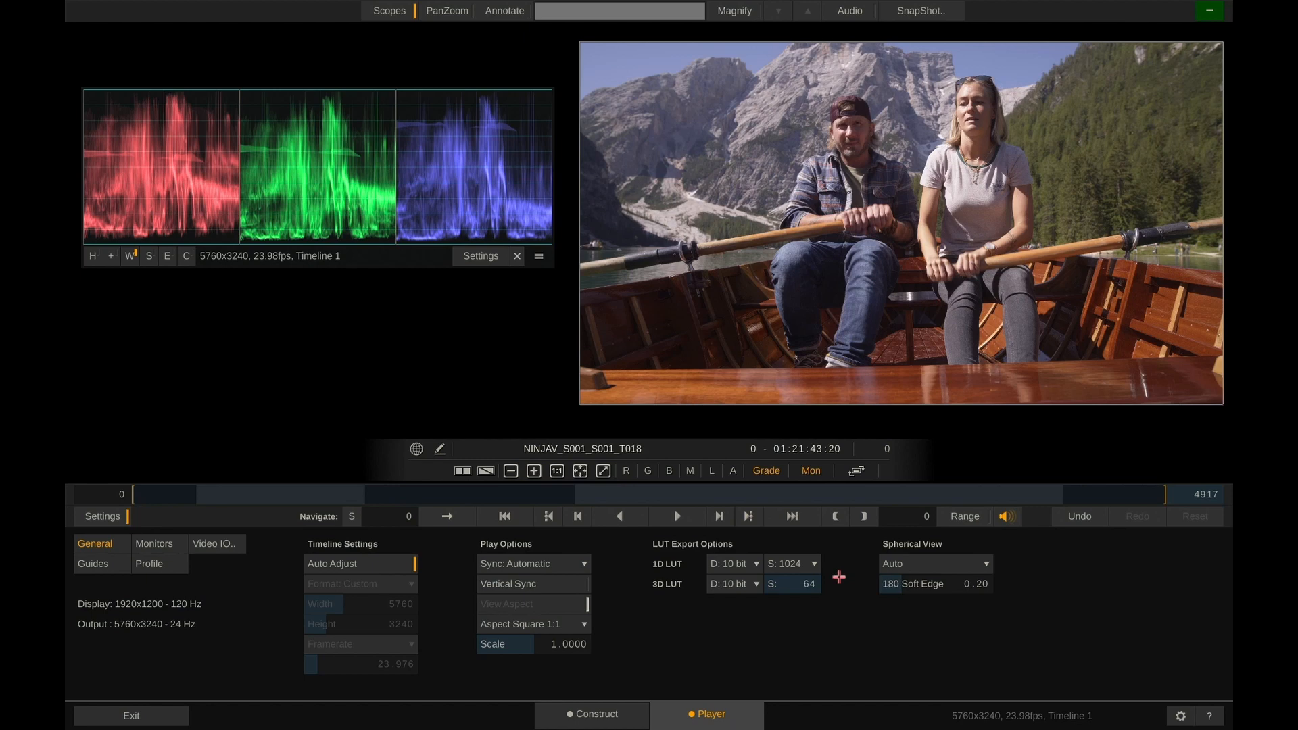
mouse_move(823, 605)
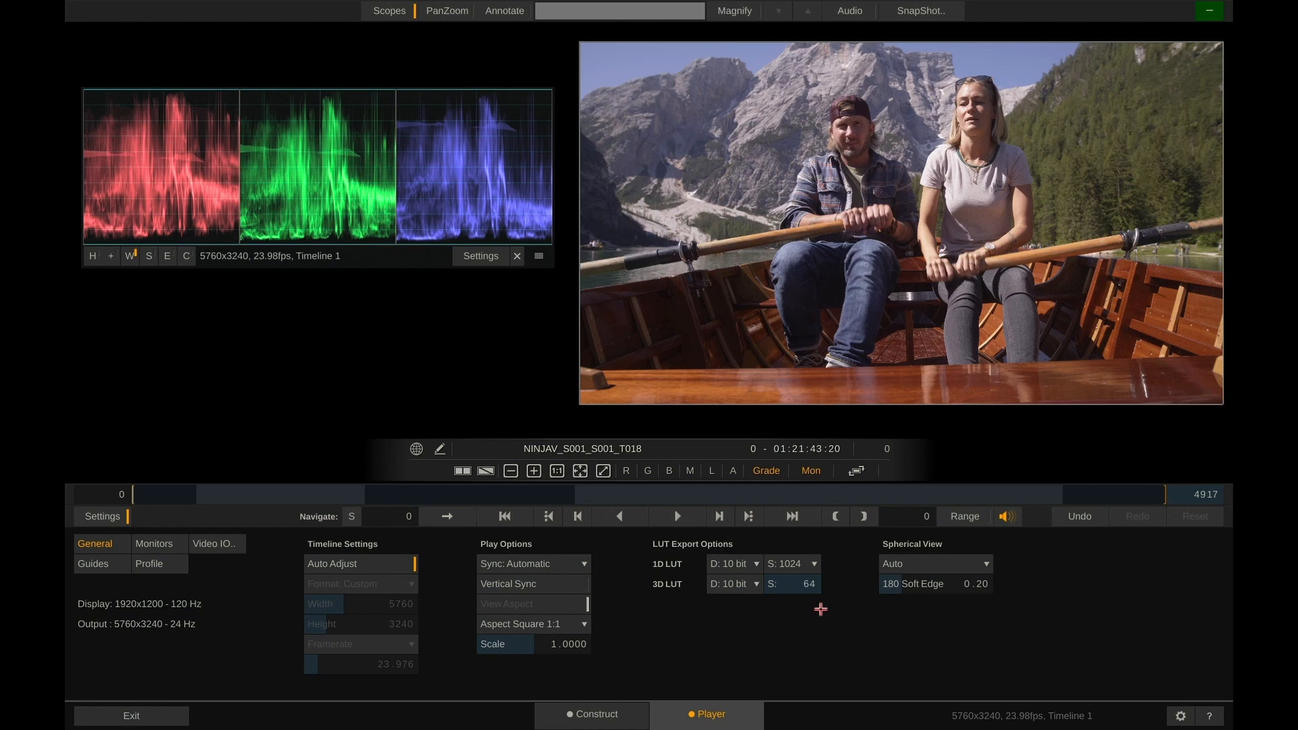
mouse_move(819, 607)
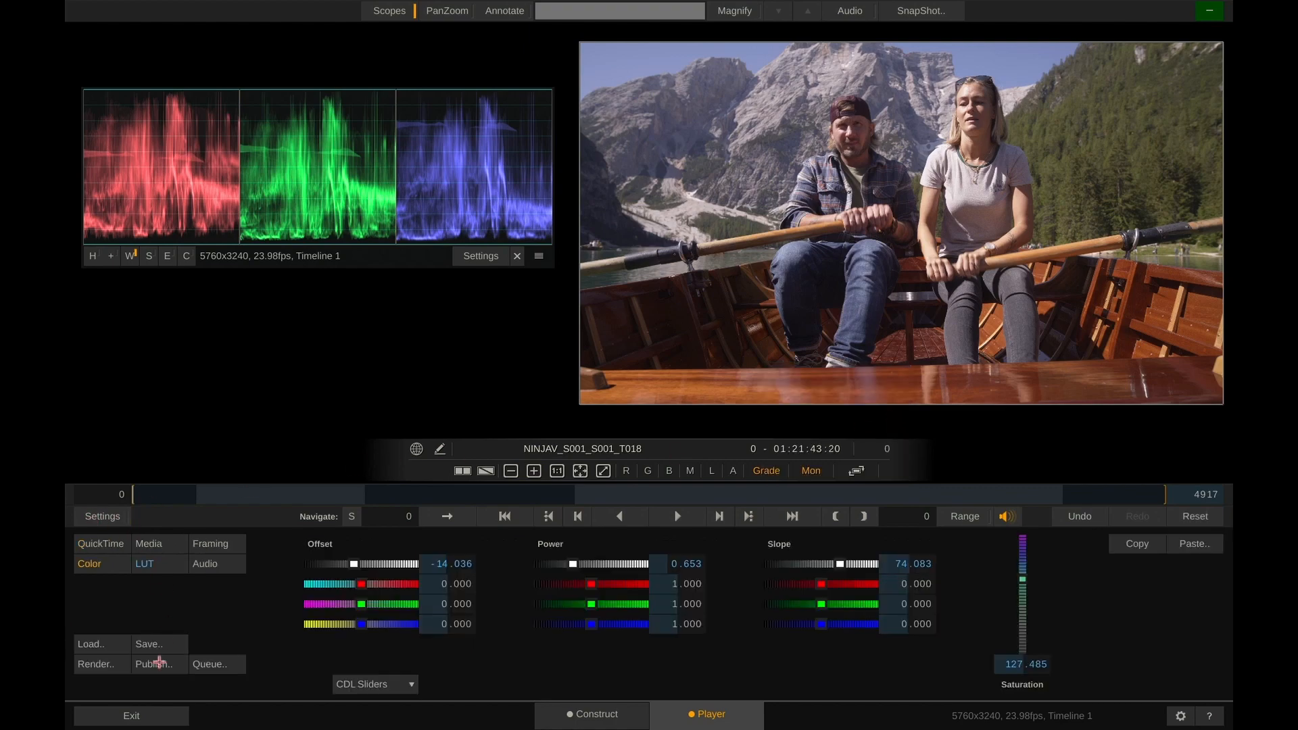
Save the grade to the Desktop in Cube LUT (*.cube) format as MyLook.cube.
click(149, 644)
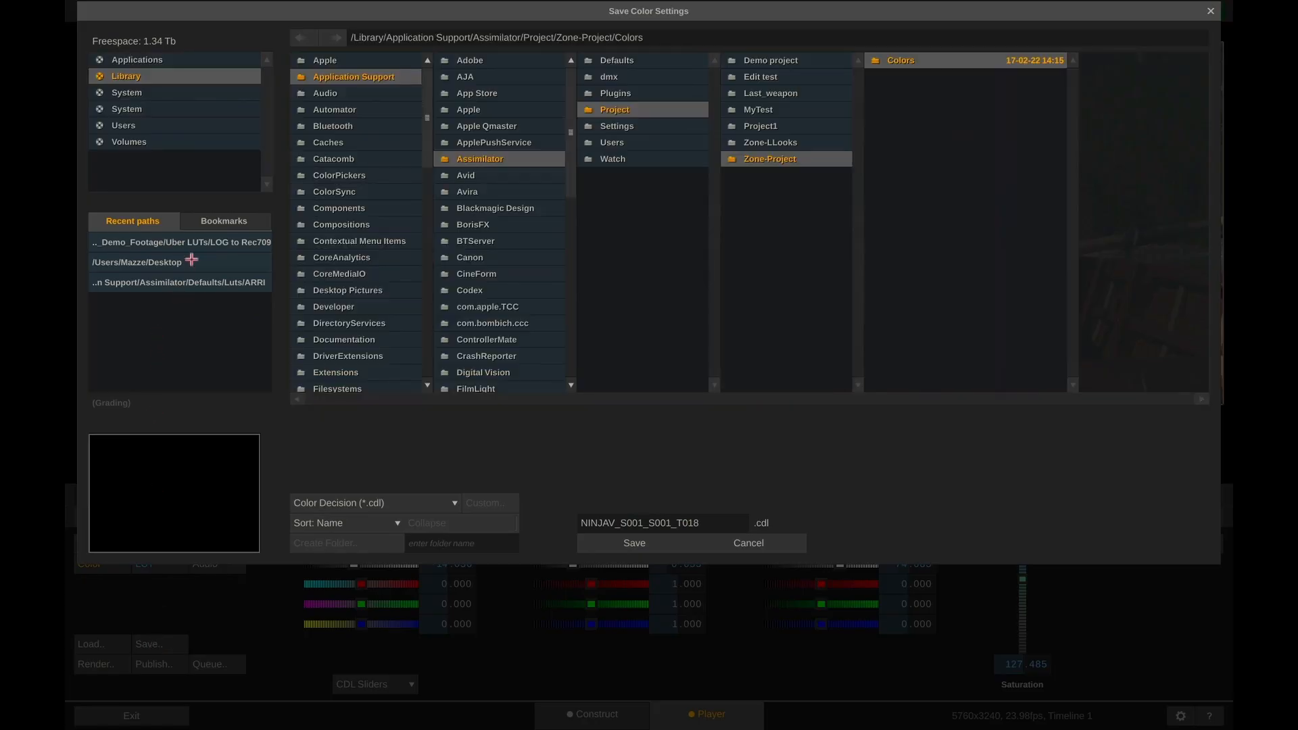
click(137, 261)
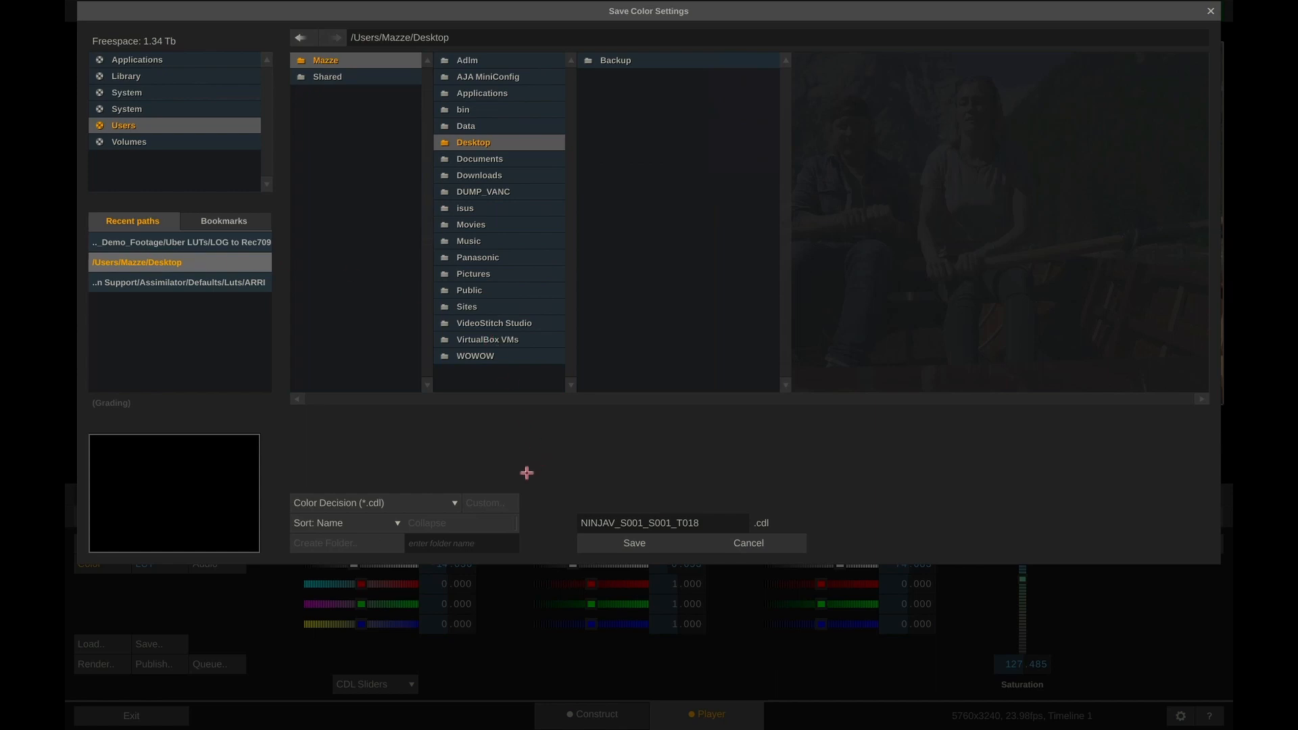
click(374, 503)
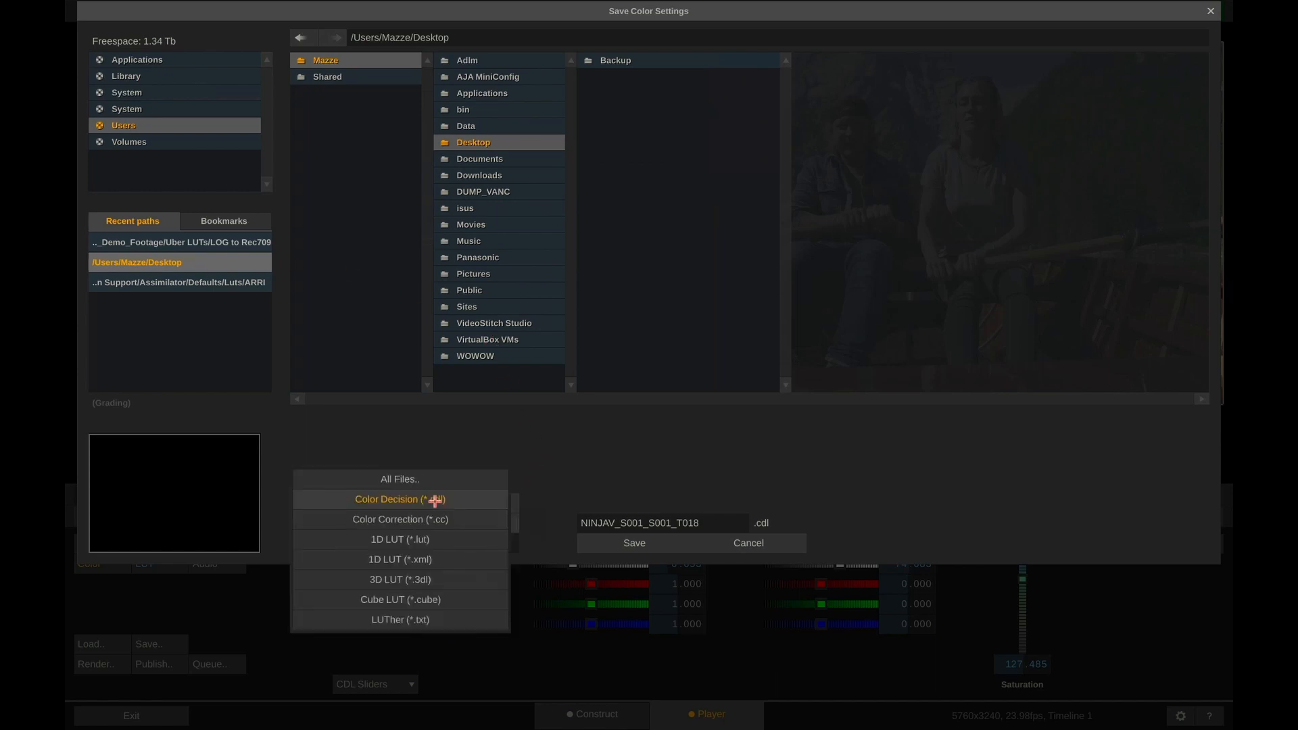
mouse_move(455, 584)
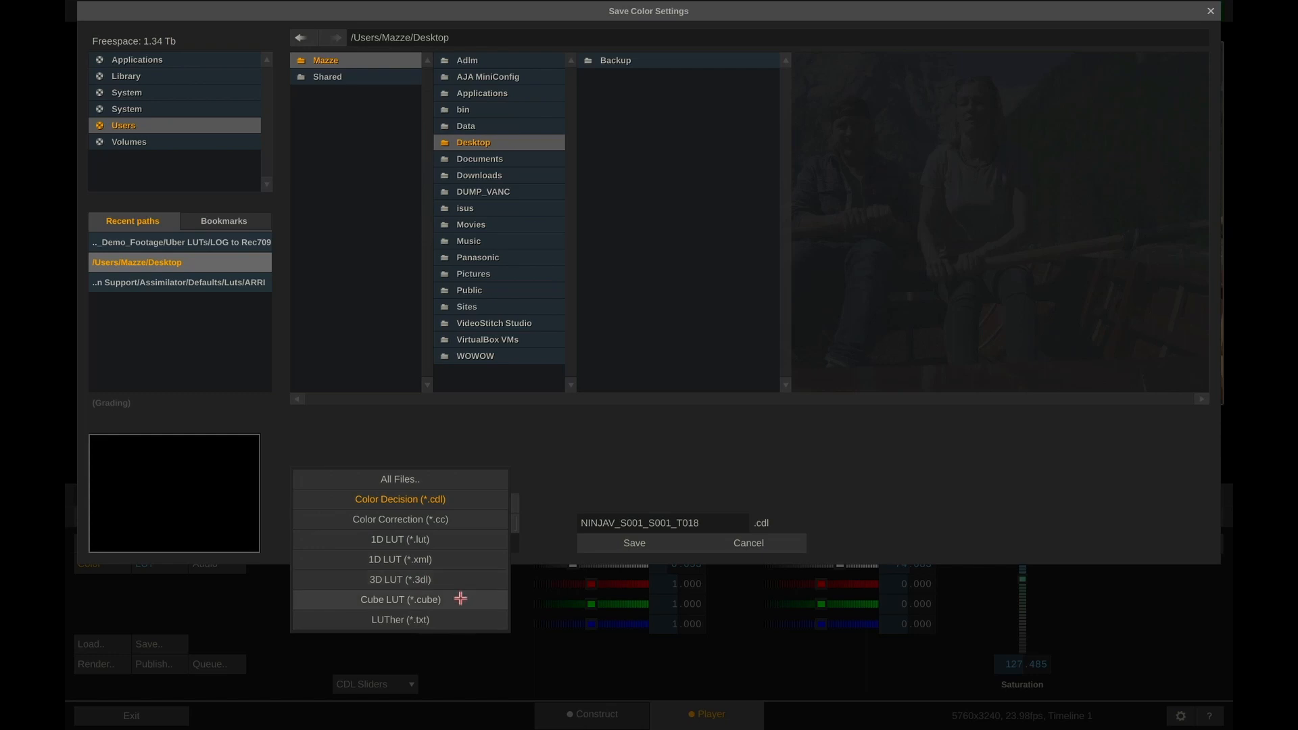
click(400, 598)
text(My)
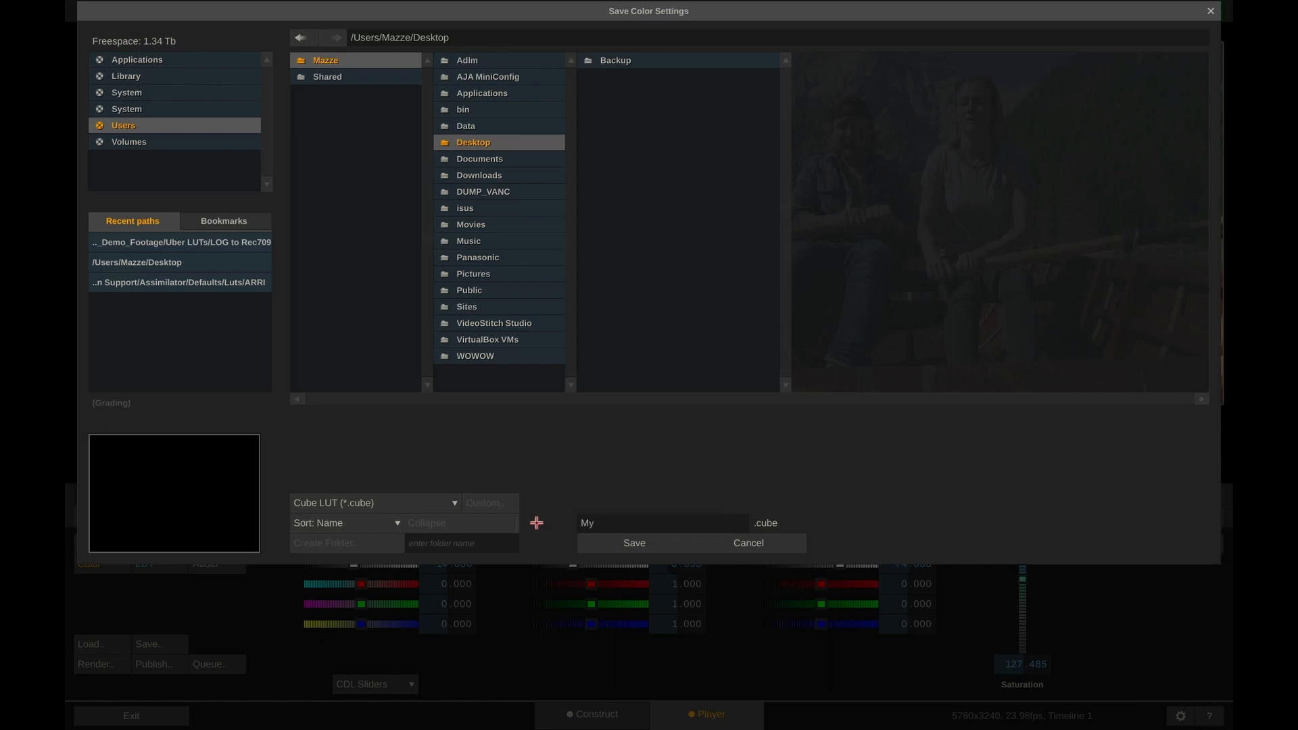
text(Look)
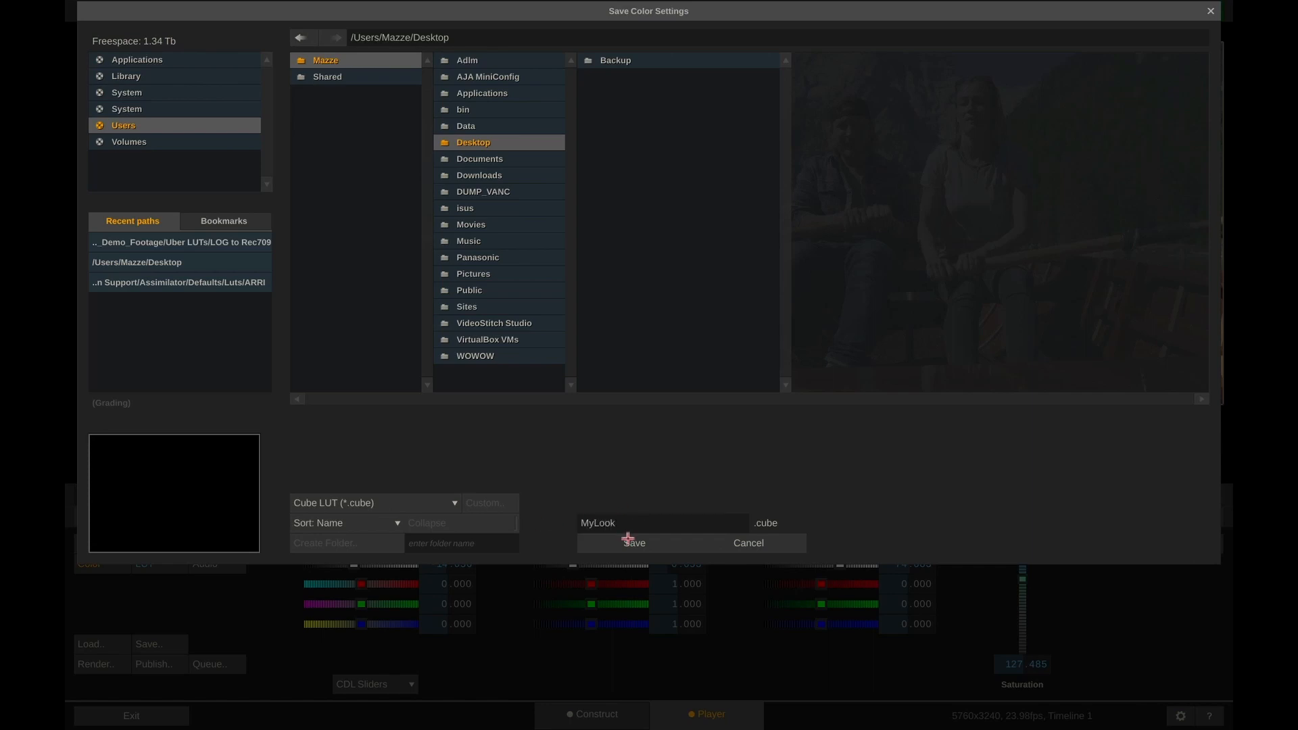
click(634, 542)
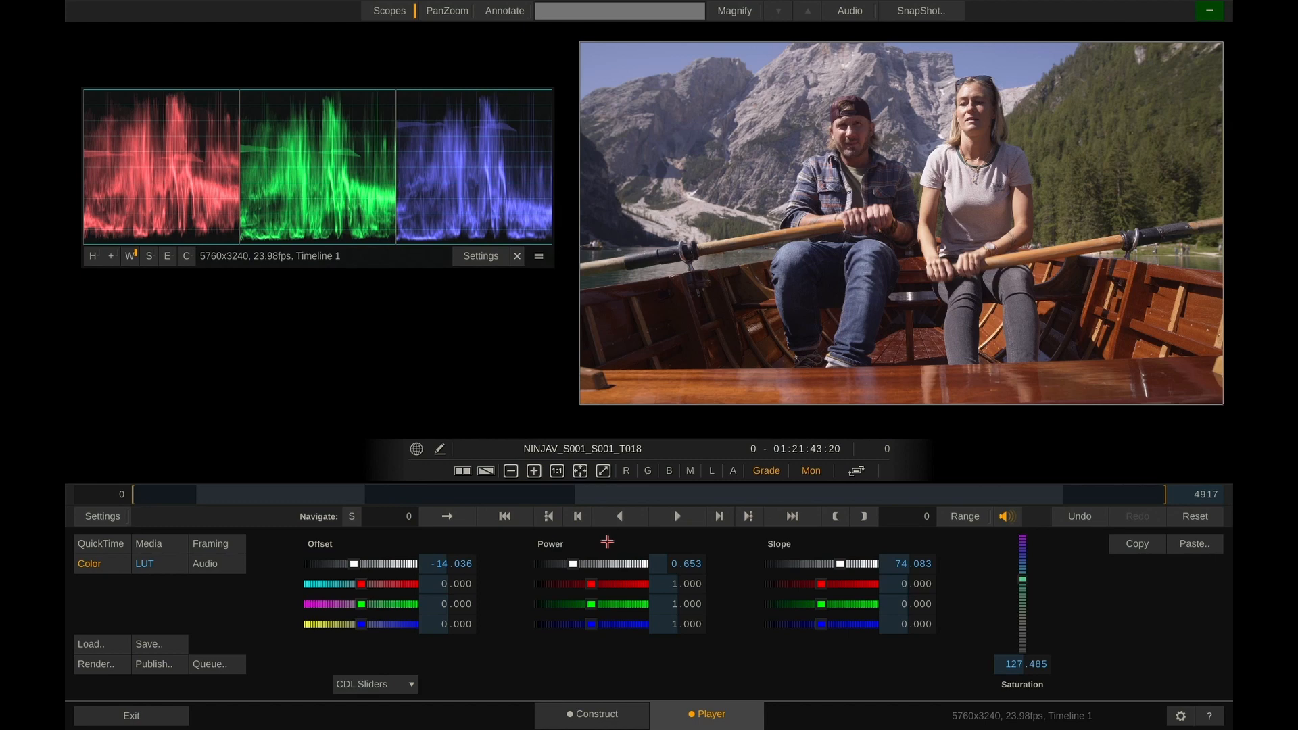
mouse_move(721, 289)
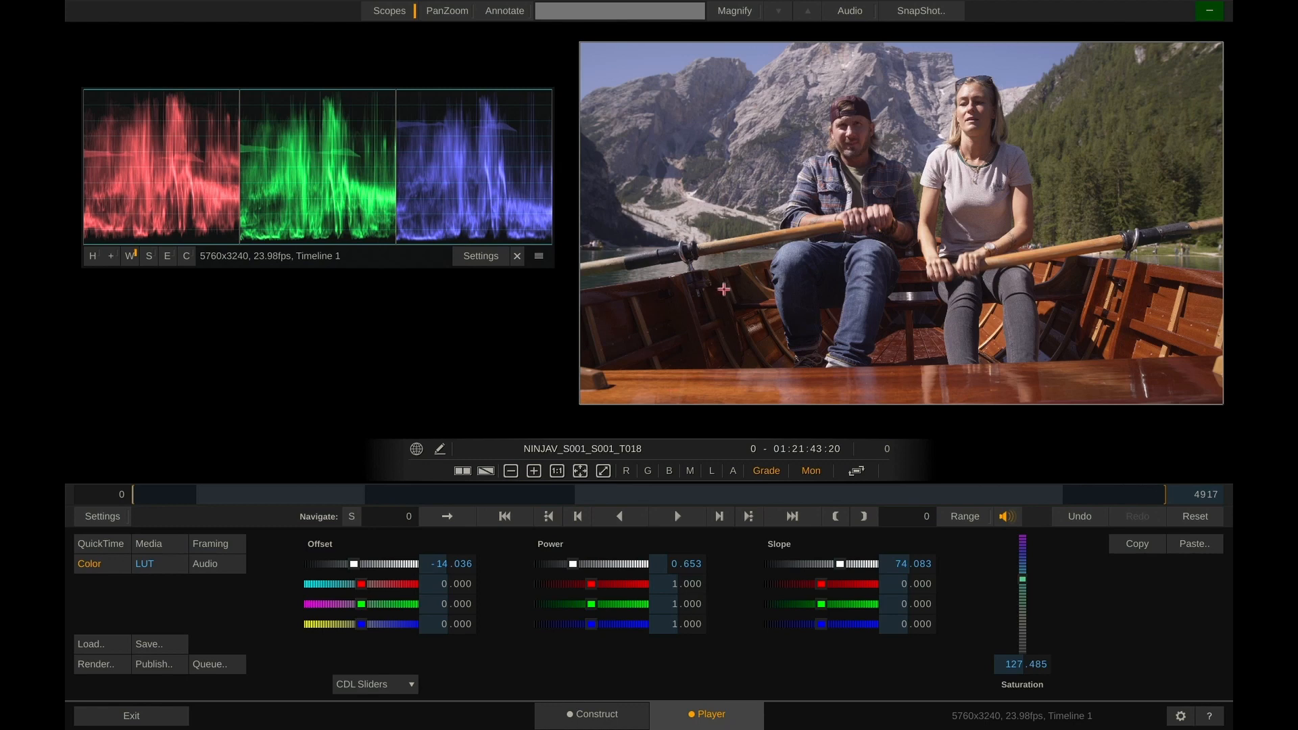
Shrink the scopes, add a copy of the clip as a new version and wipe-compare it with the original.
click(480, 256)
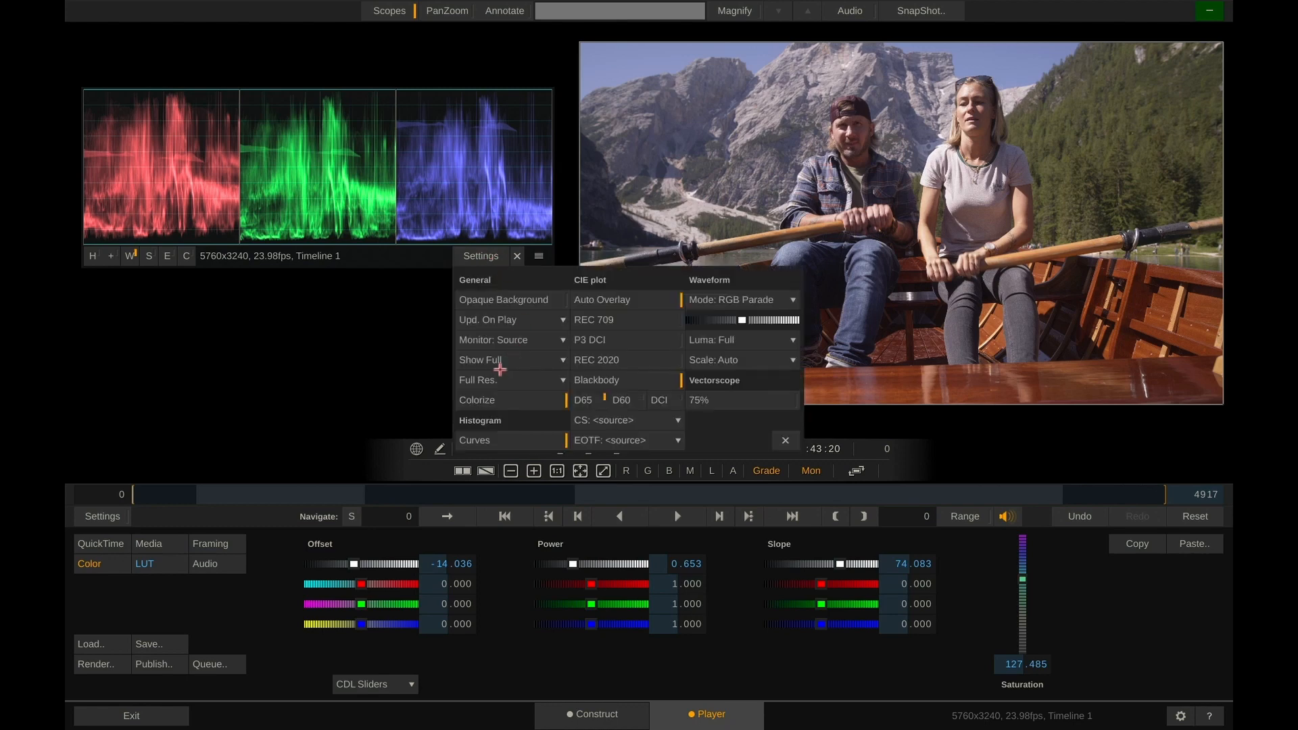
click(516, 256)
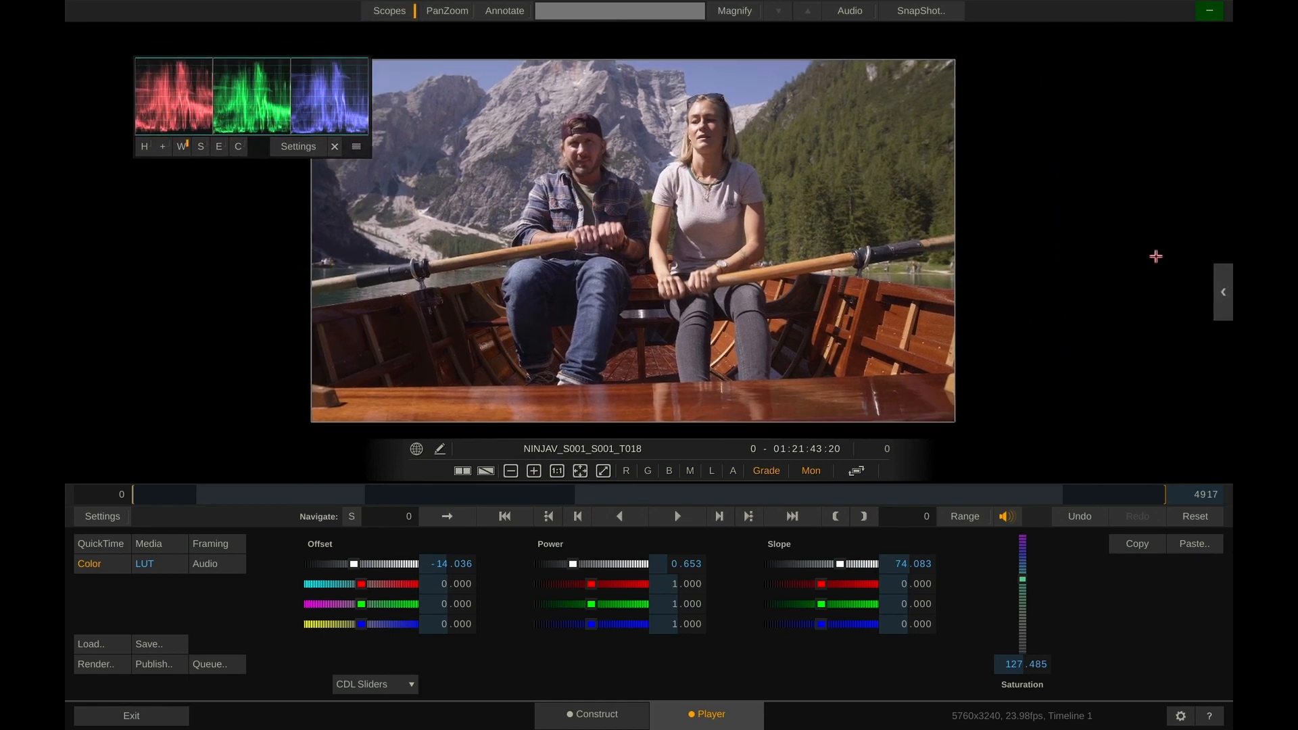
click(1222, 292)
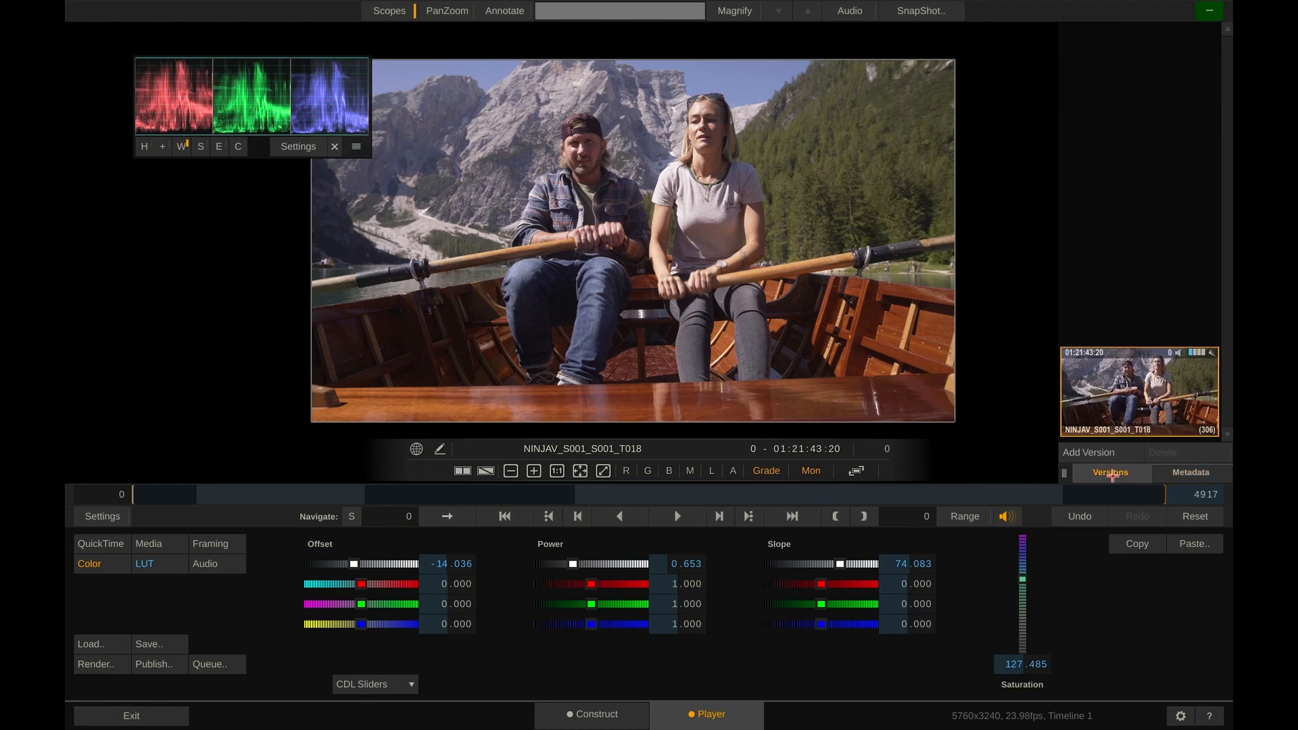
click(1088, 452)
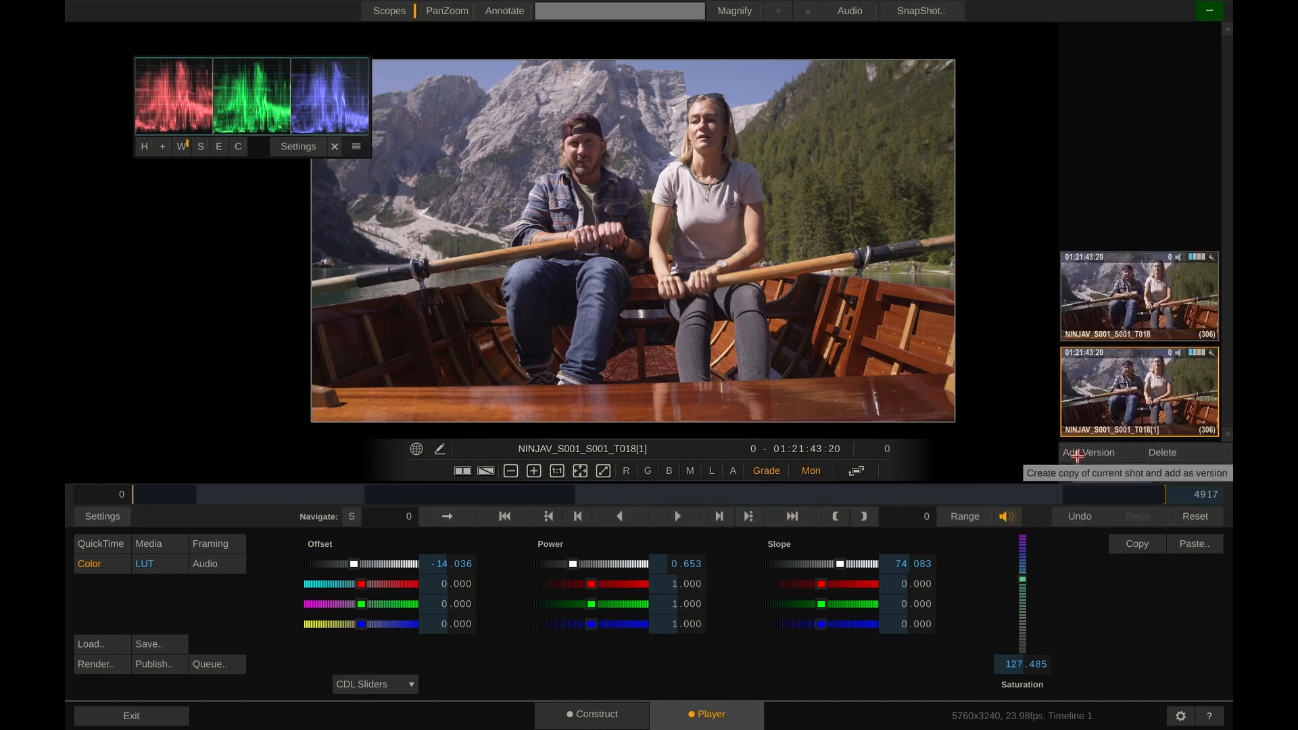
click(1193, 515)
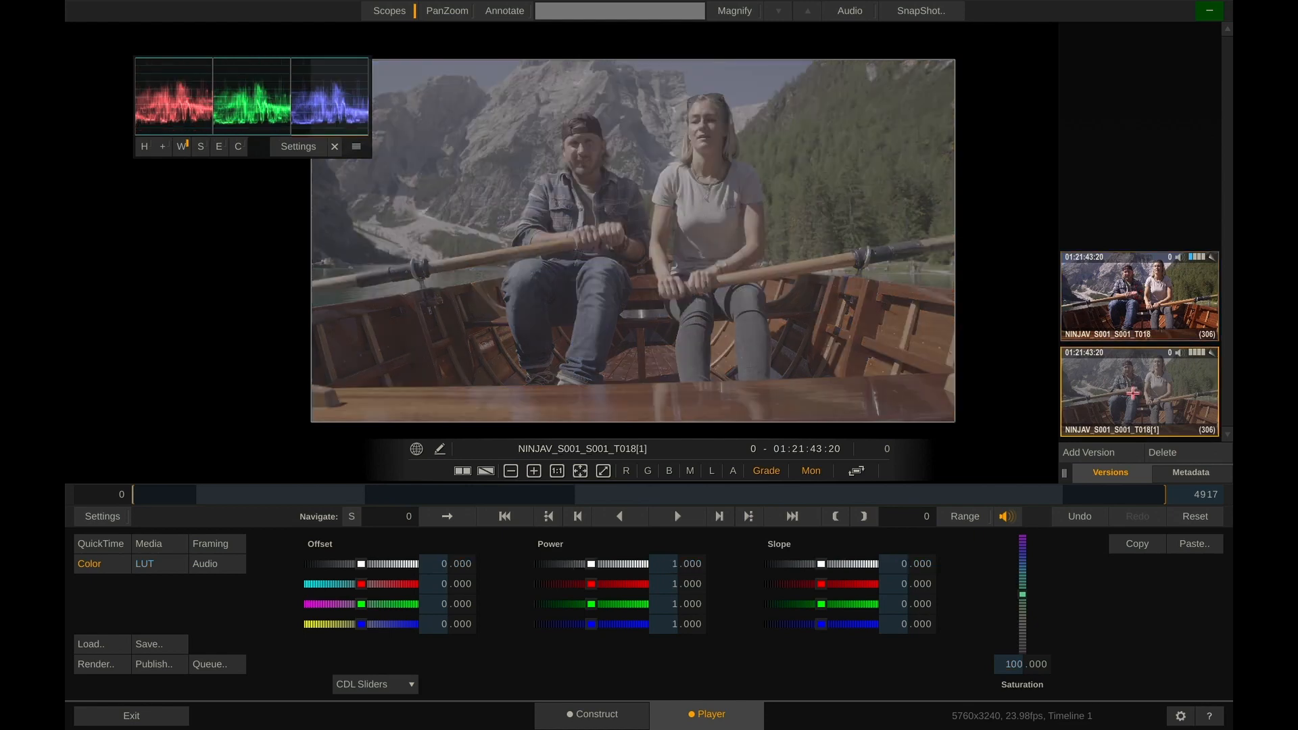
mouse_move(960, 380)
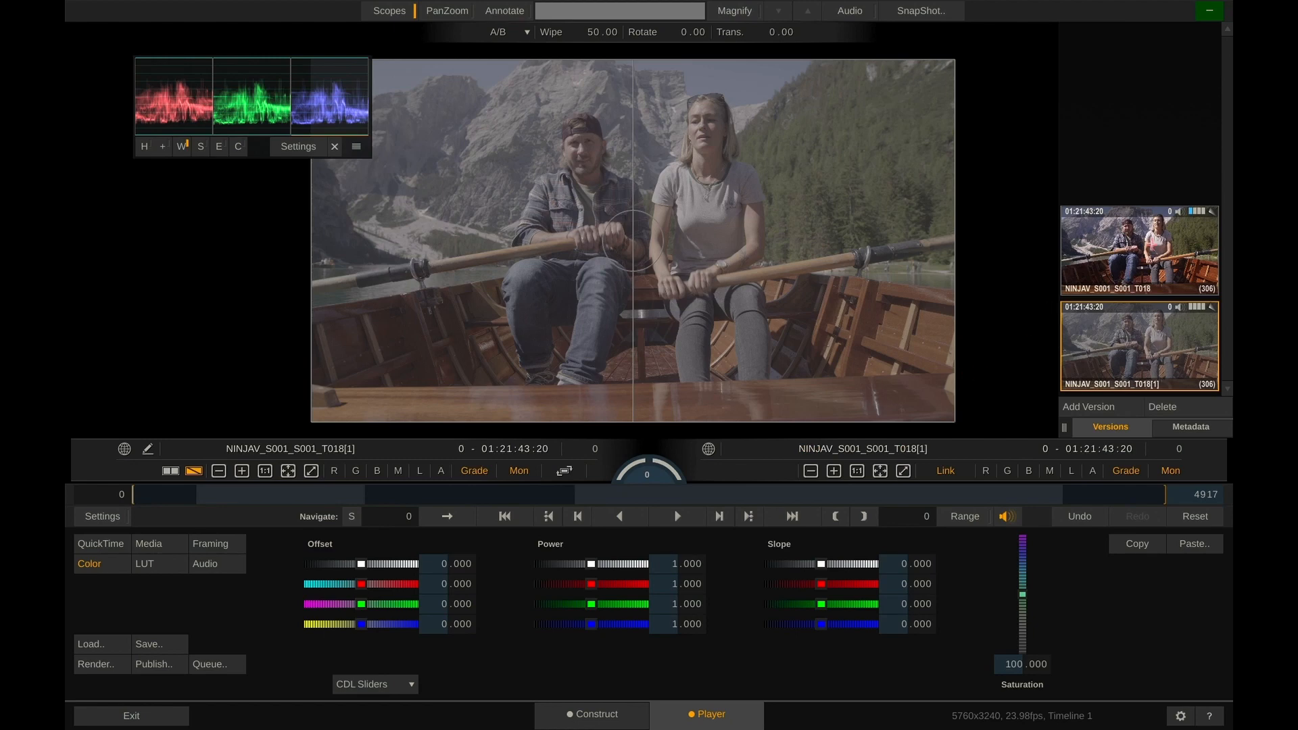
drag(1137, 249, 795, 278)
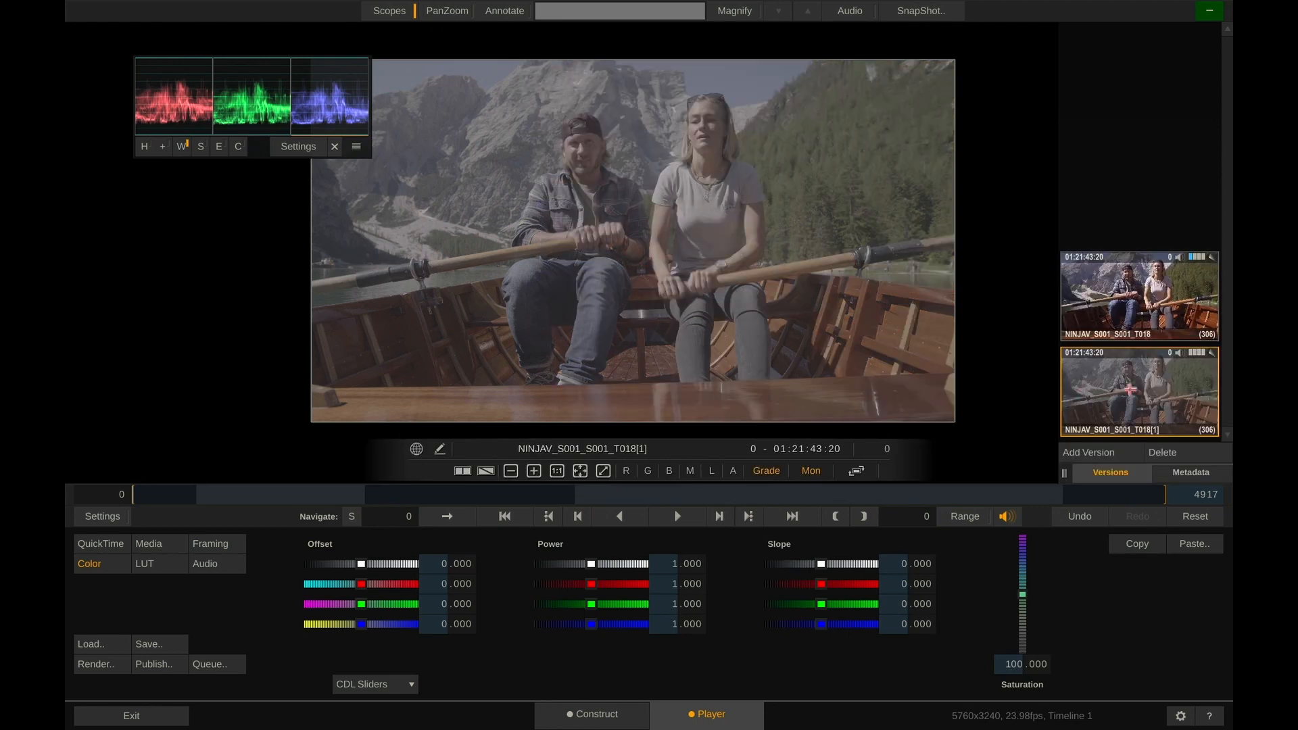
Load MyLook.cube from the Desktop as the grading LUT on the neutral version.
click(144, 564)
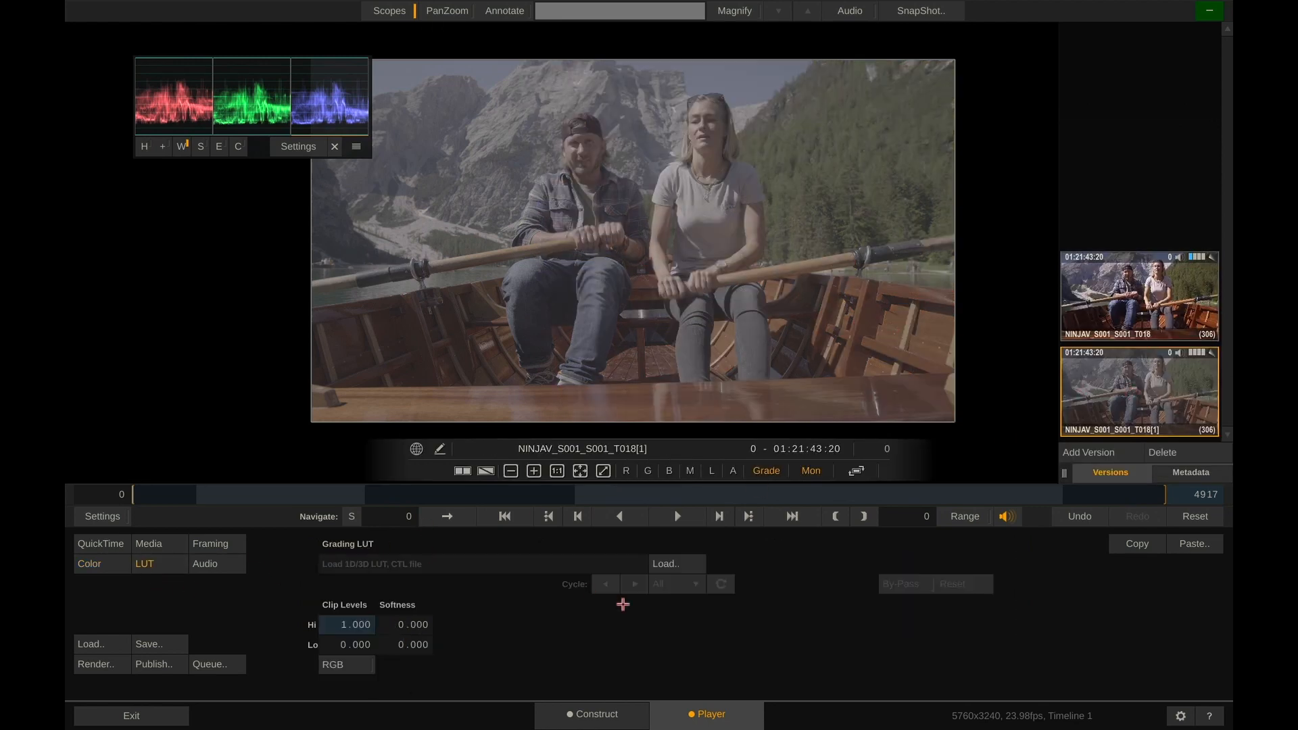
click(673, 564)
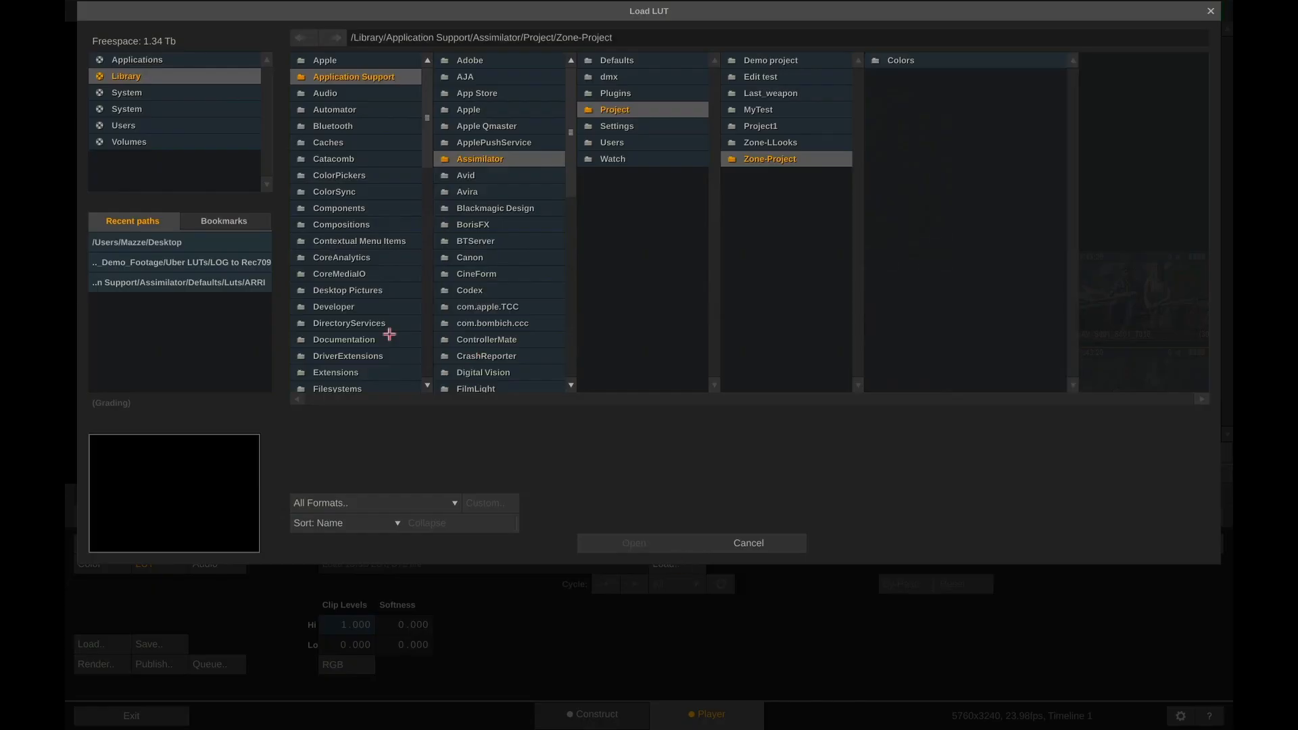
click(136, 242)
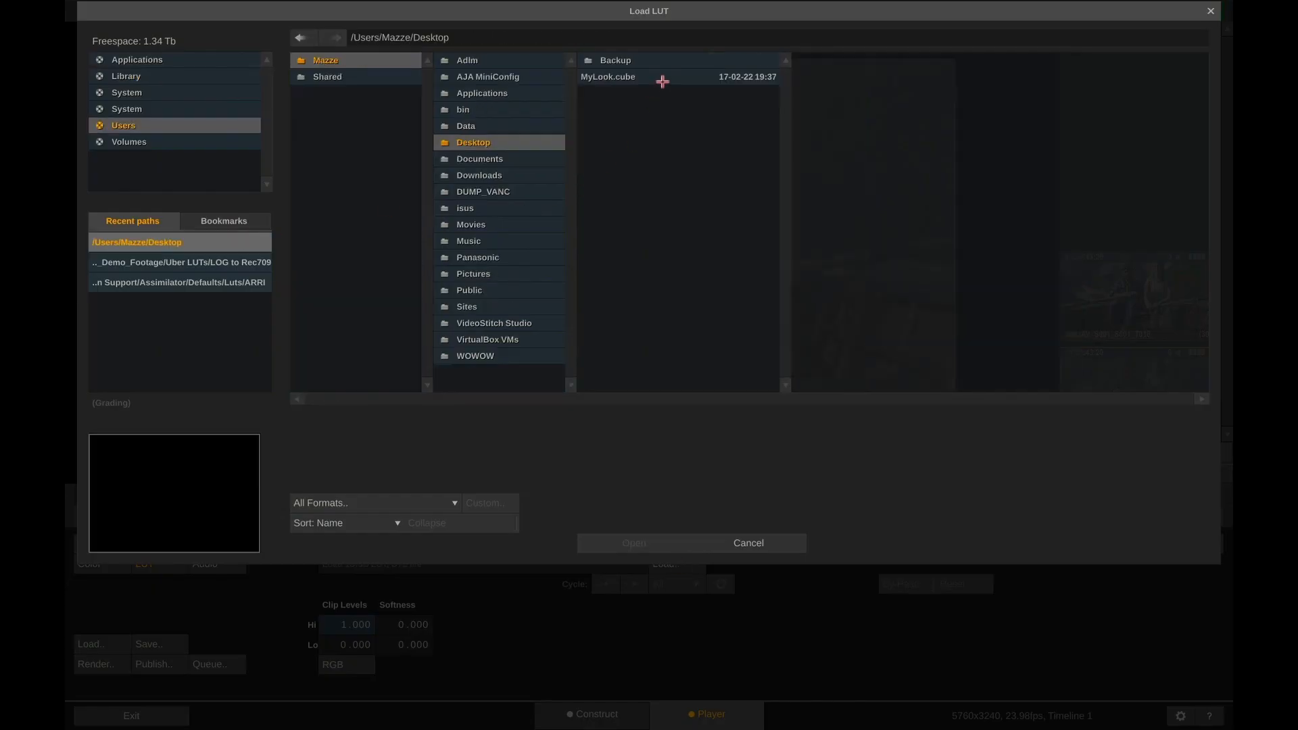
double_click(608, 75)
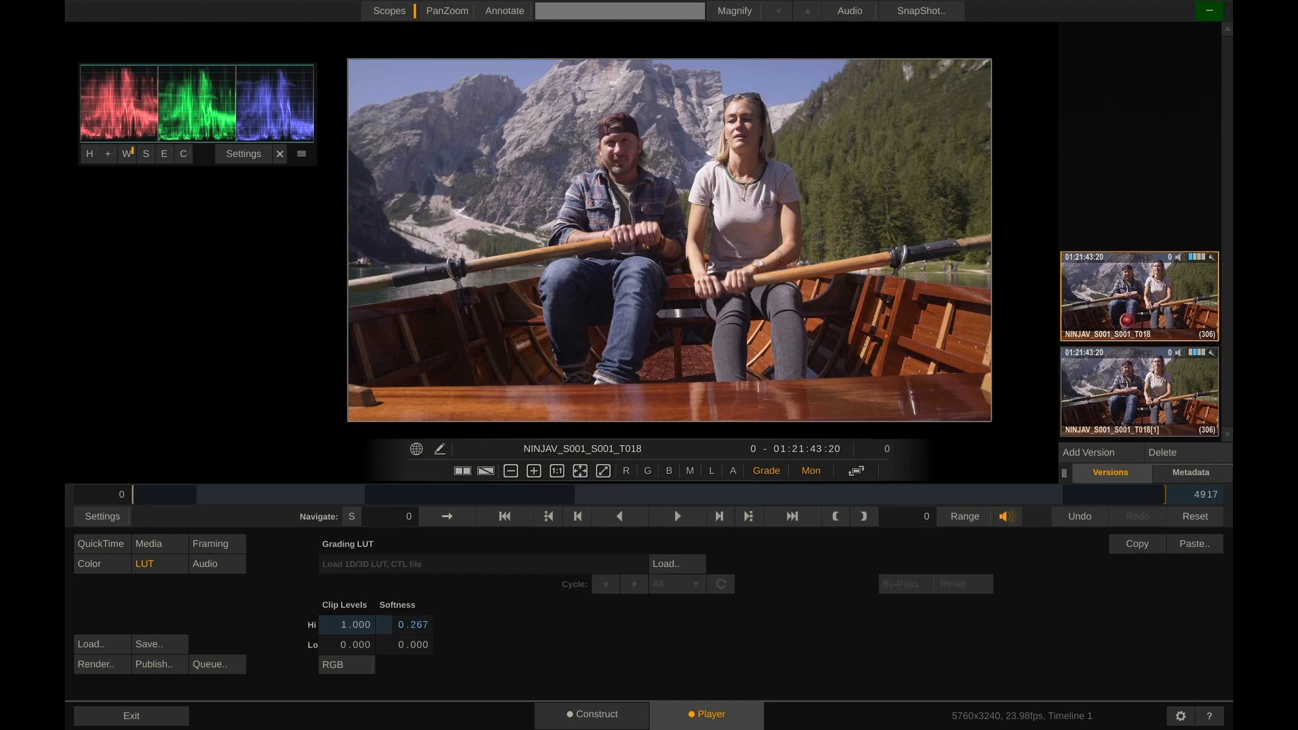
Switch between the two versions to confirm the LUT matches the graded original.
click(673, 563)
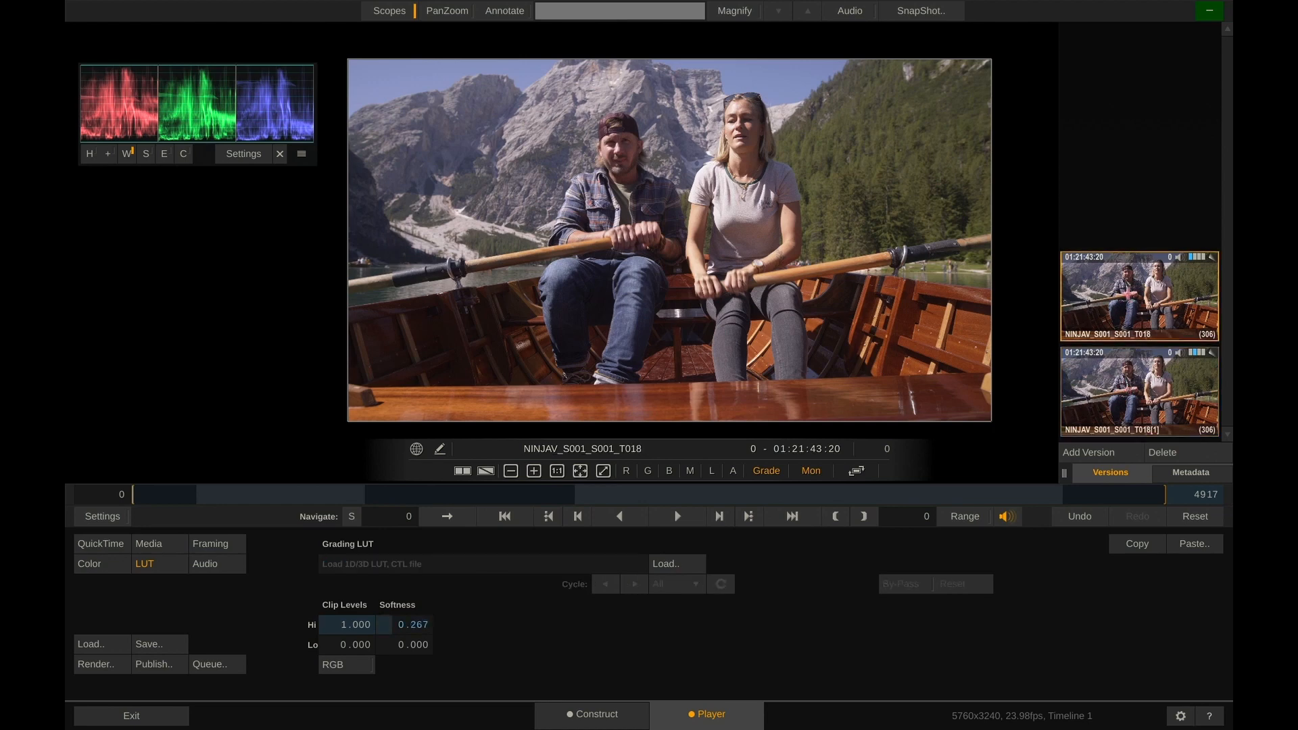
click(676, 564)
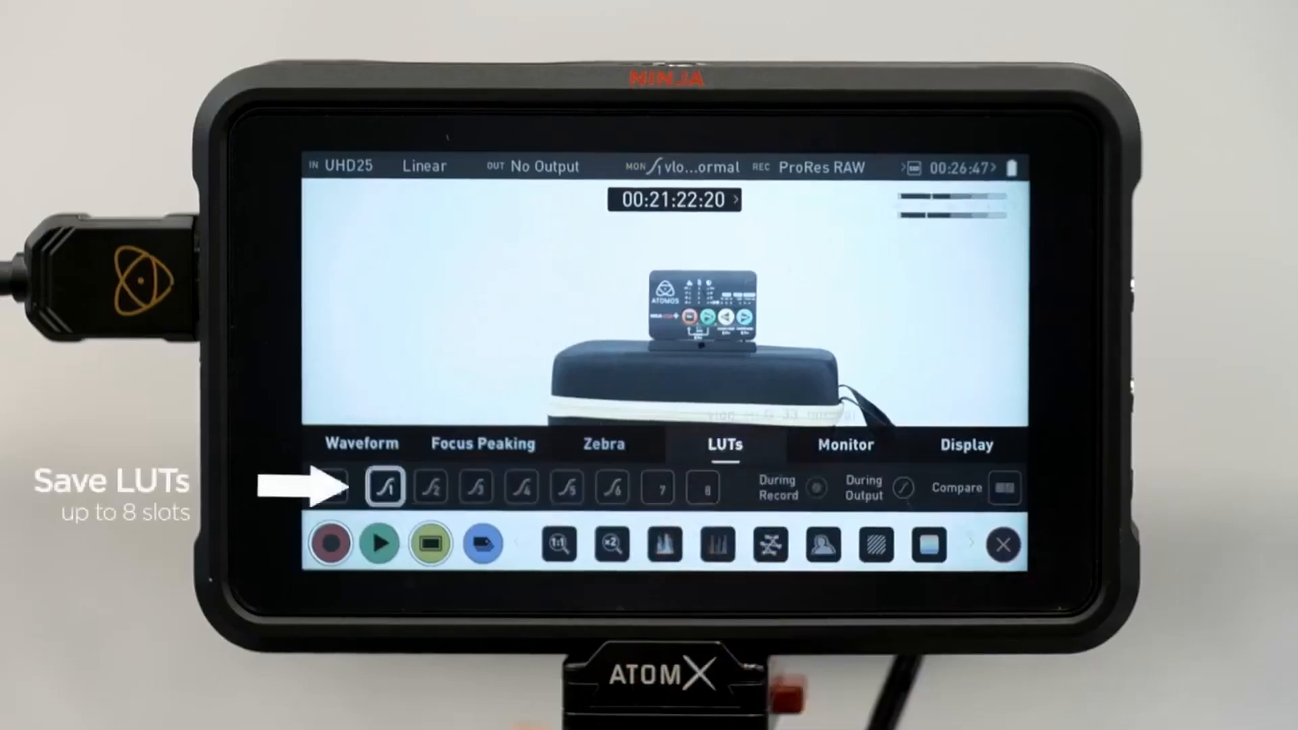
Overwrite 3D LUT slot 1 with vlog_Rec709_33_normal chosen from the drive.
click(384, 485)
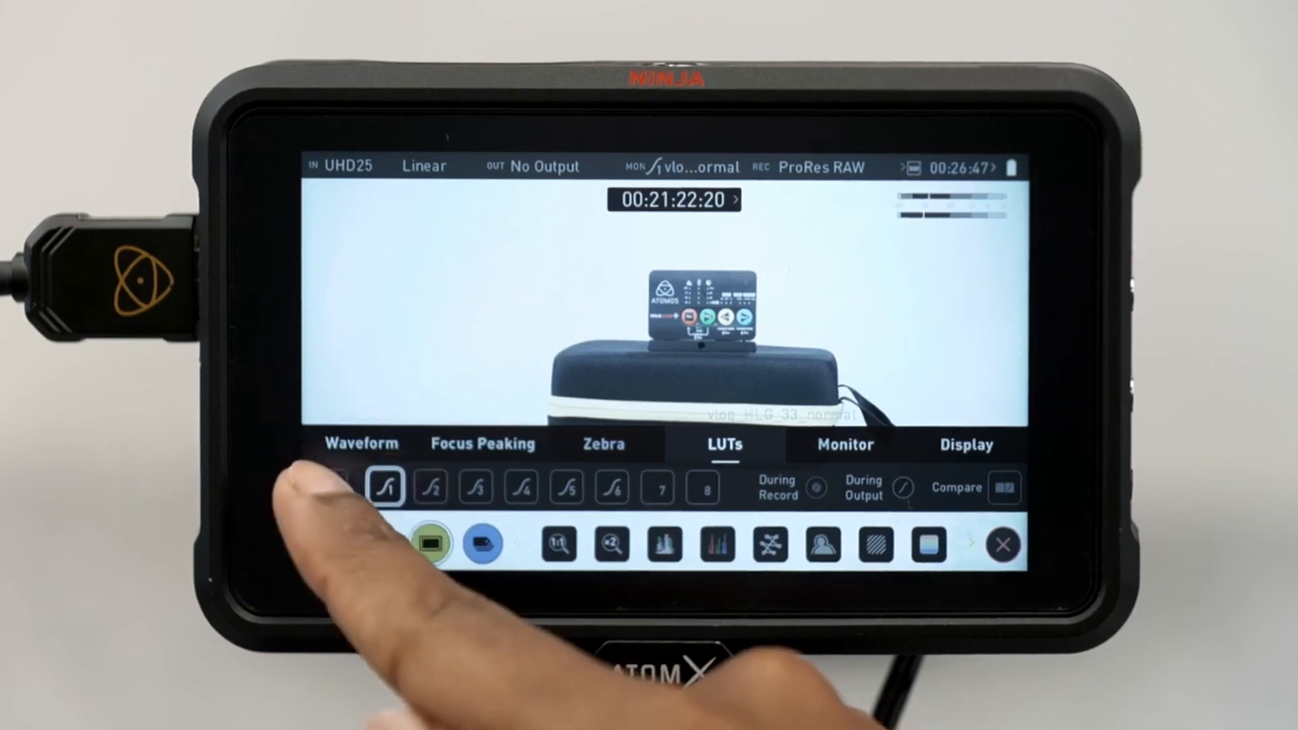
click(385, 486)
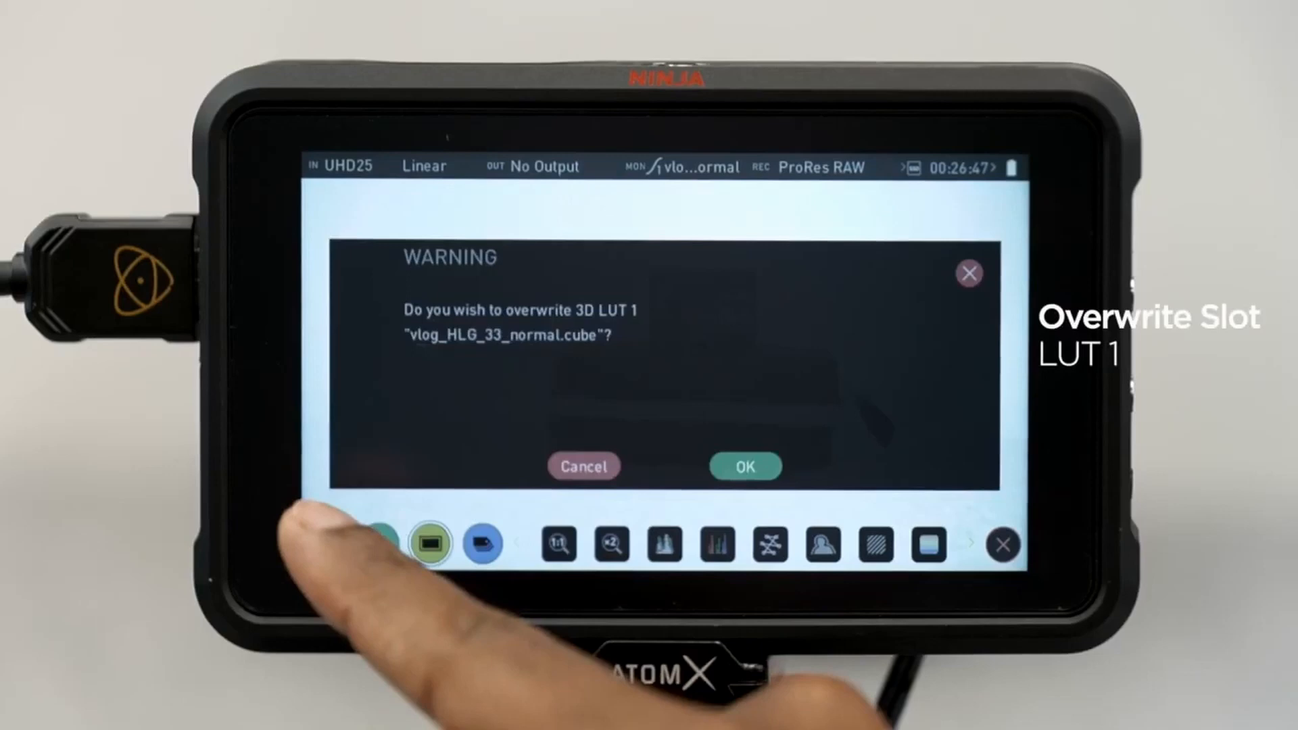
click(742, 466)
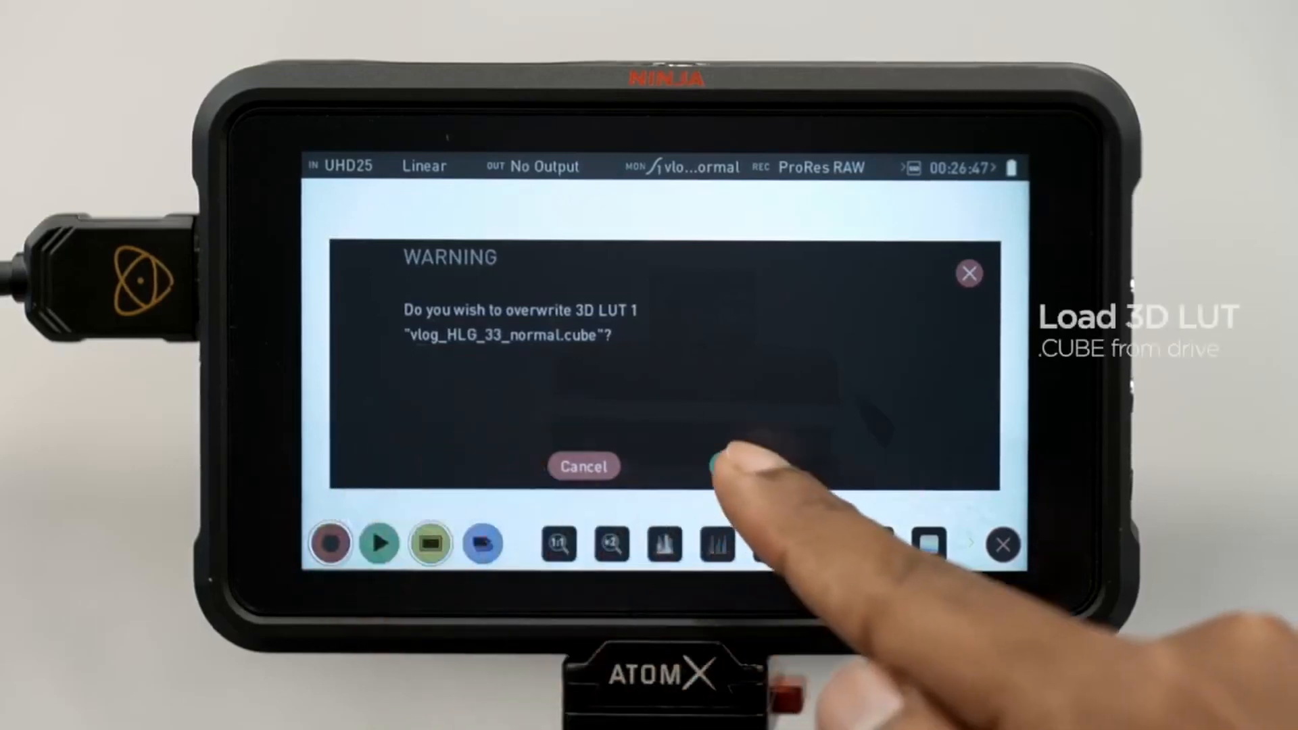
click(721, 466)
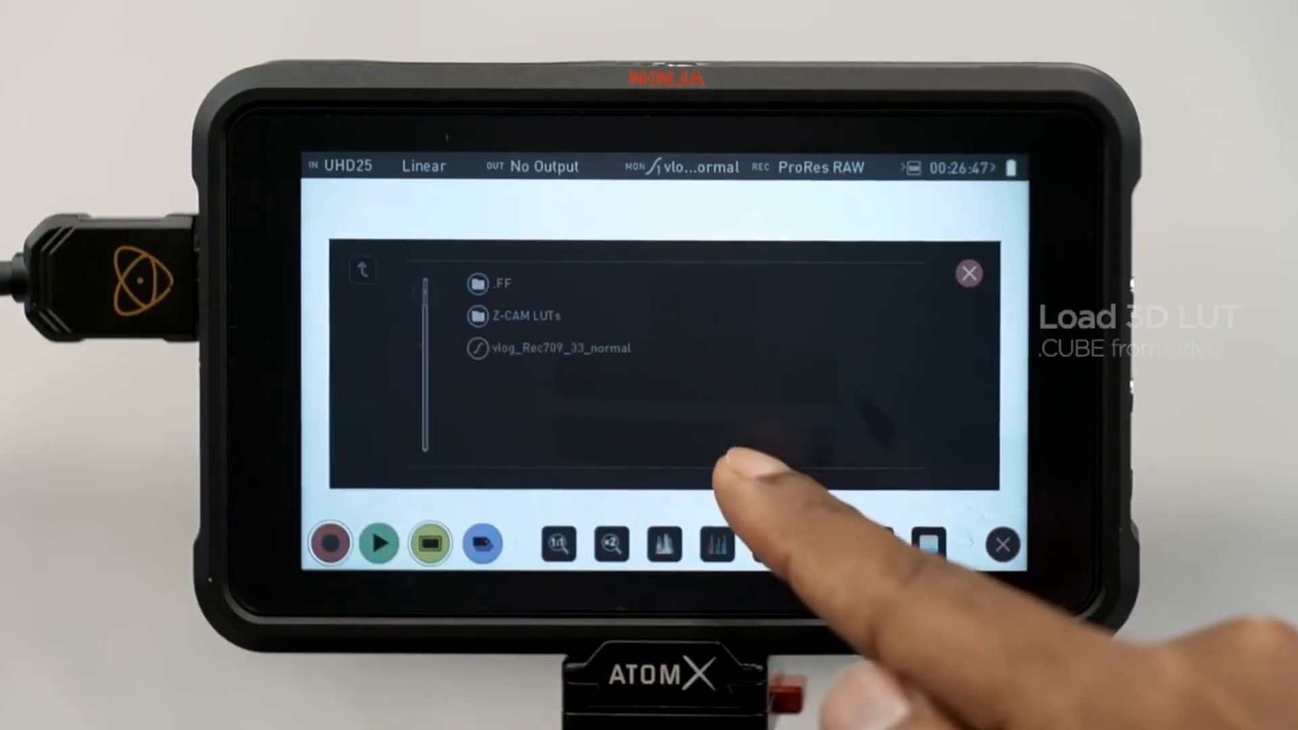
click(549, 347)
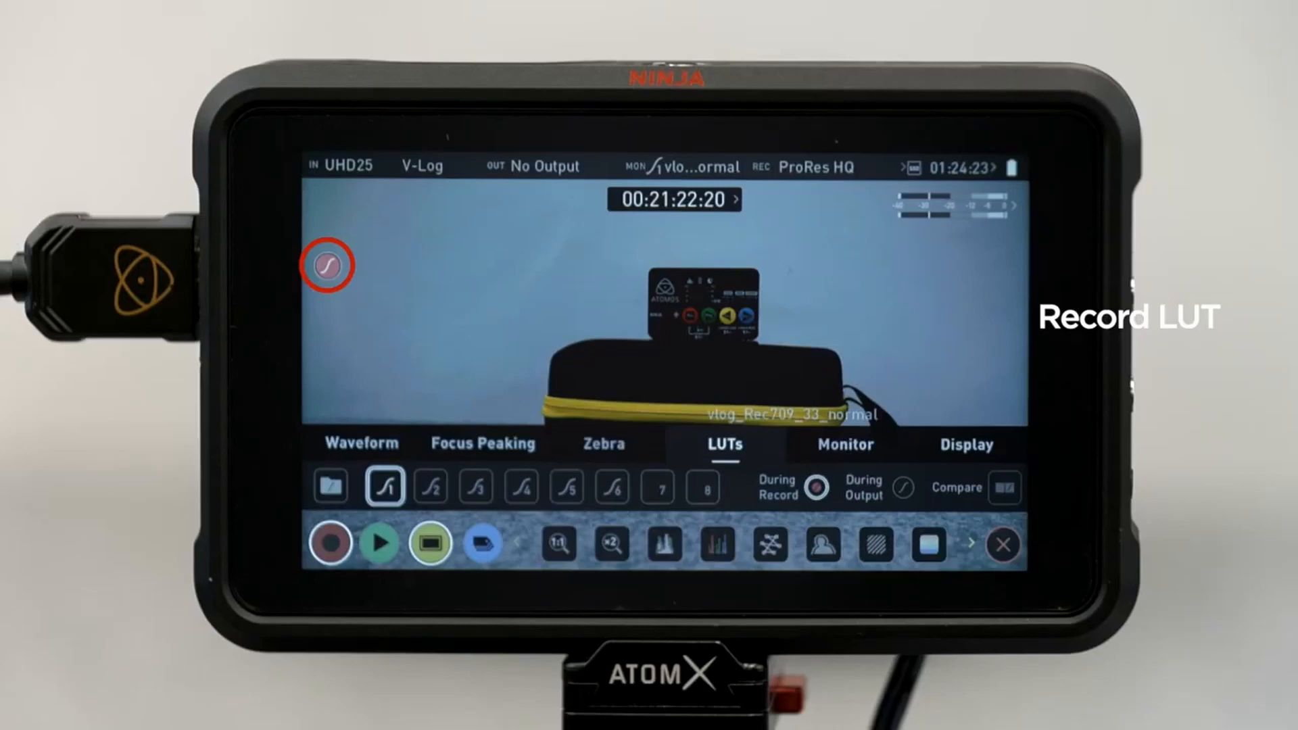
Turn off During Record for the LUT and compare the picture with and without it.
click(904, 488)
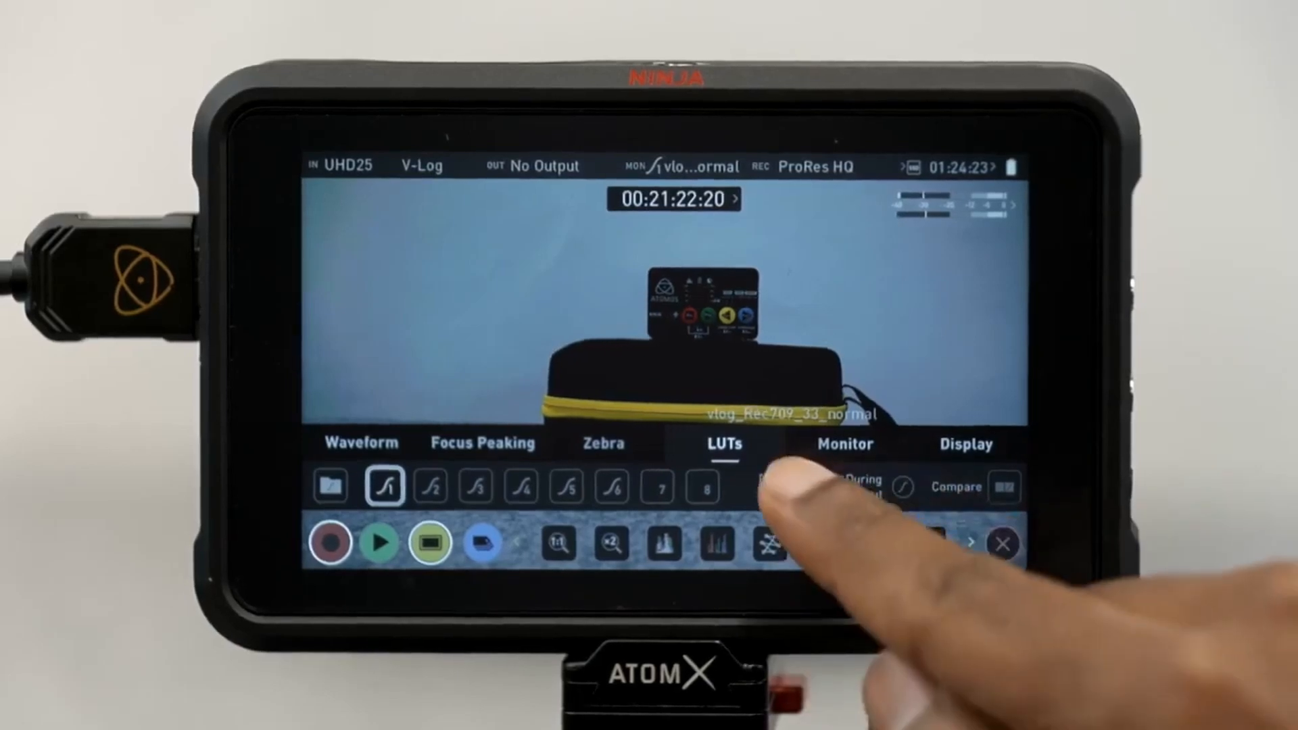
click(1005, 488)
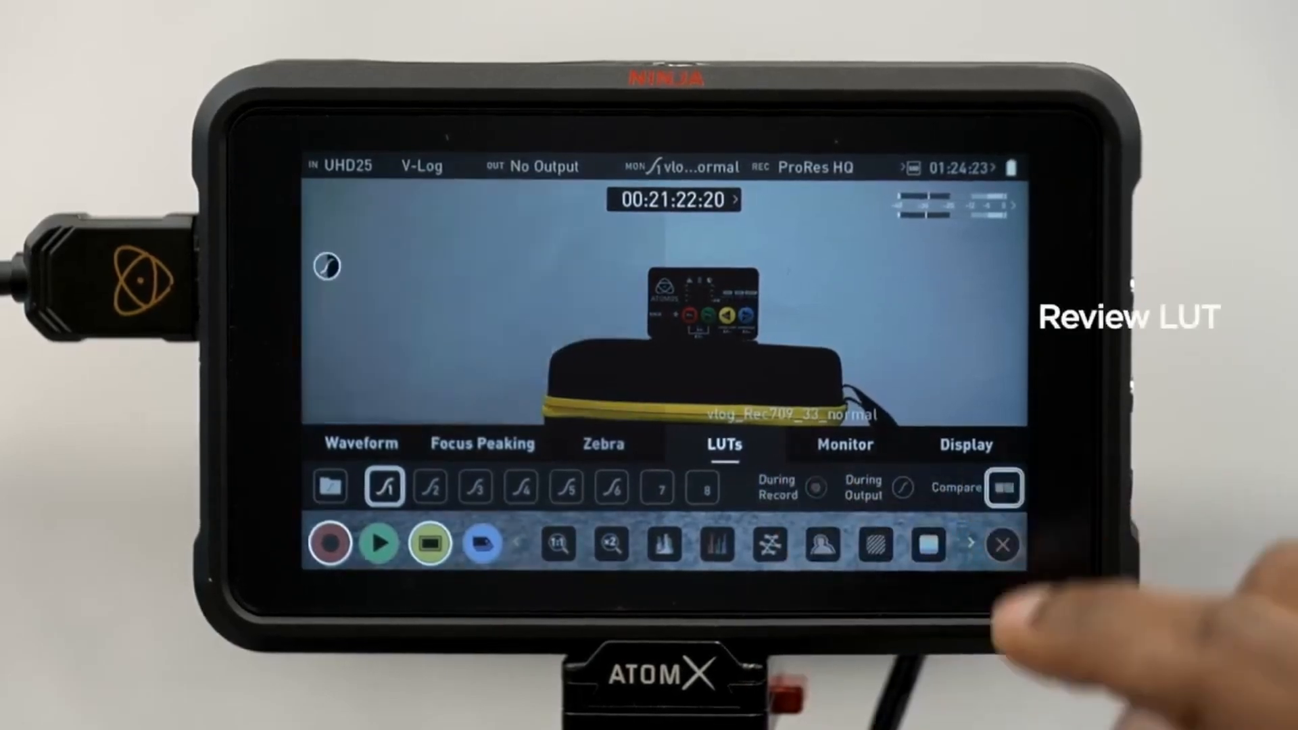